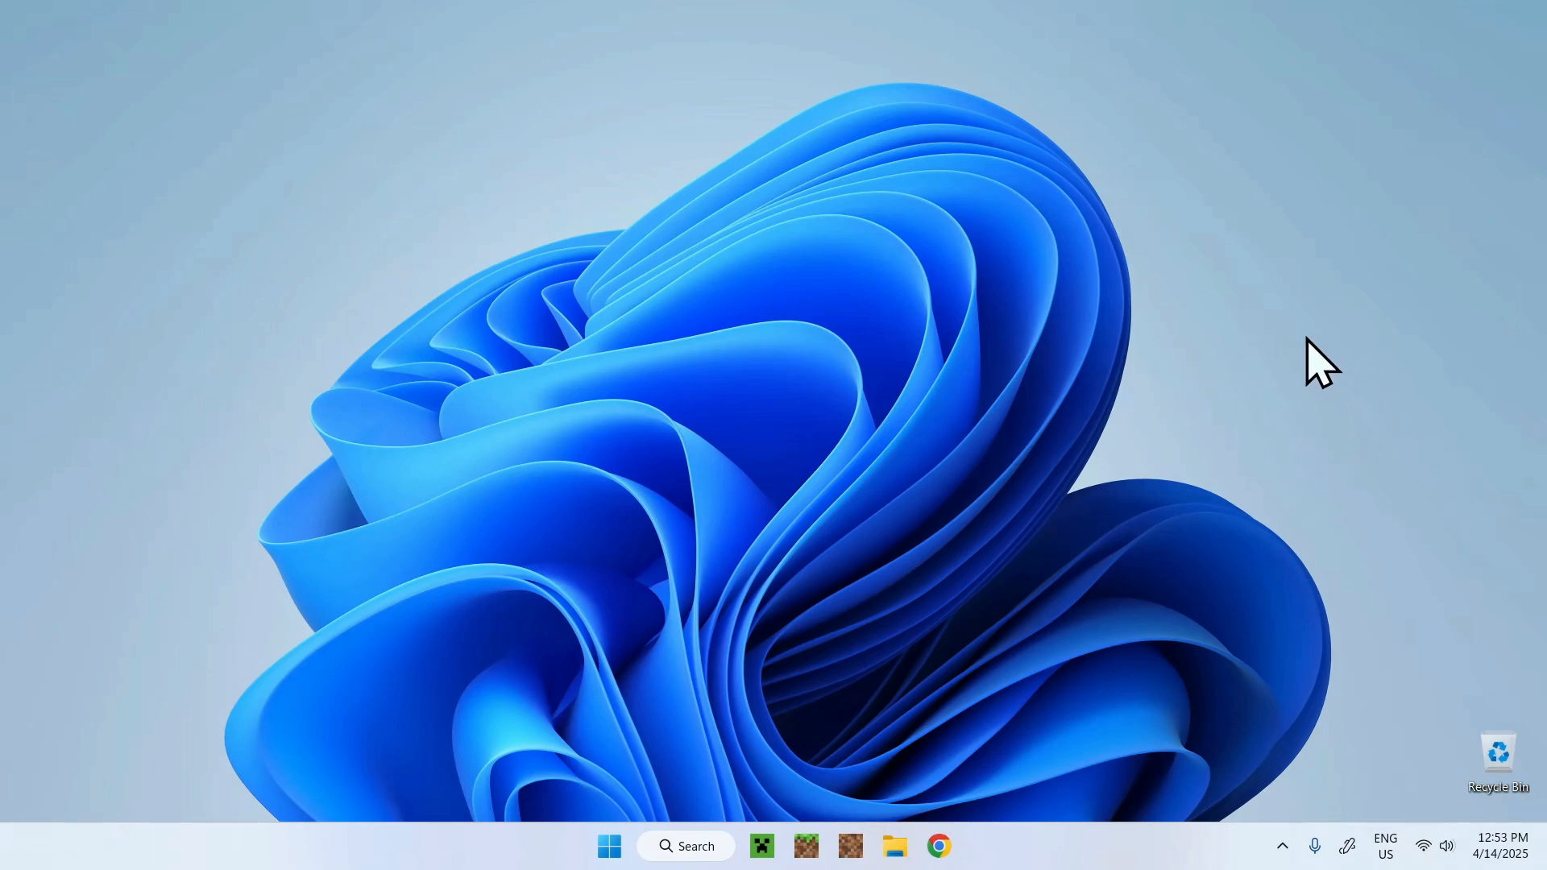
mouse_move(847, 569)
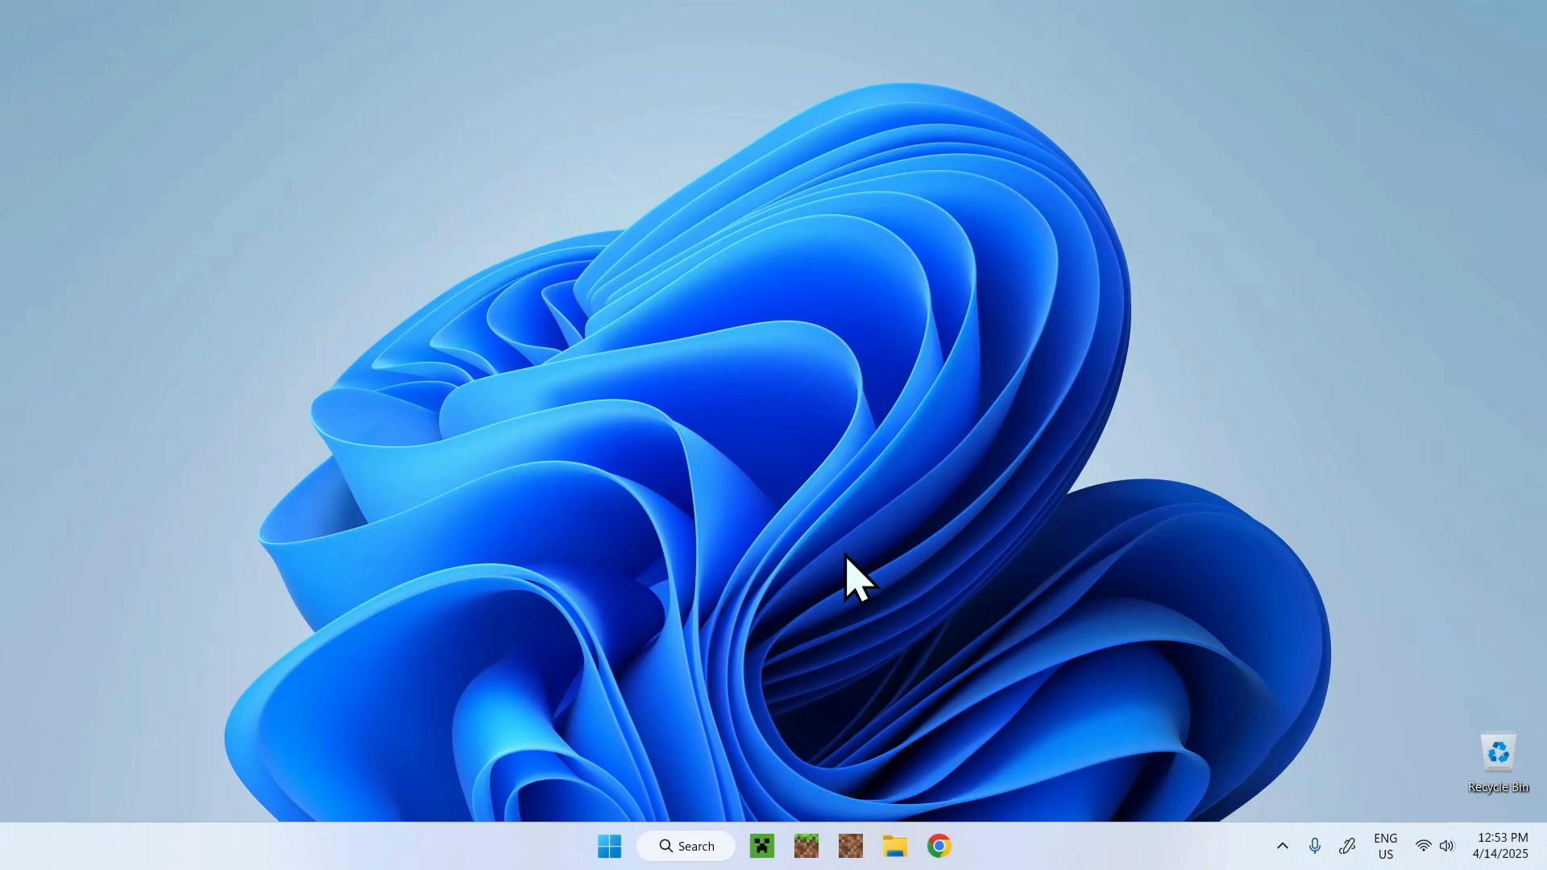
Open Chrome and run a Google search for 'DaVinci Resolve'
click(939, 846)
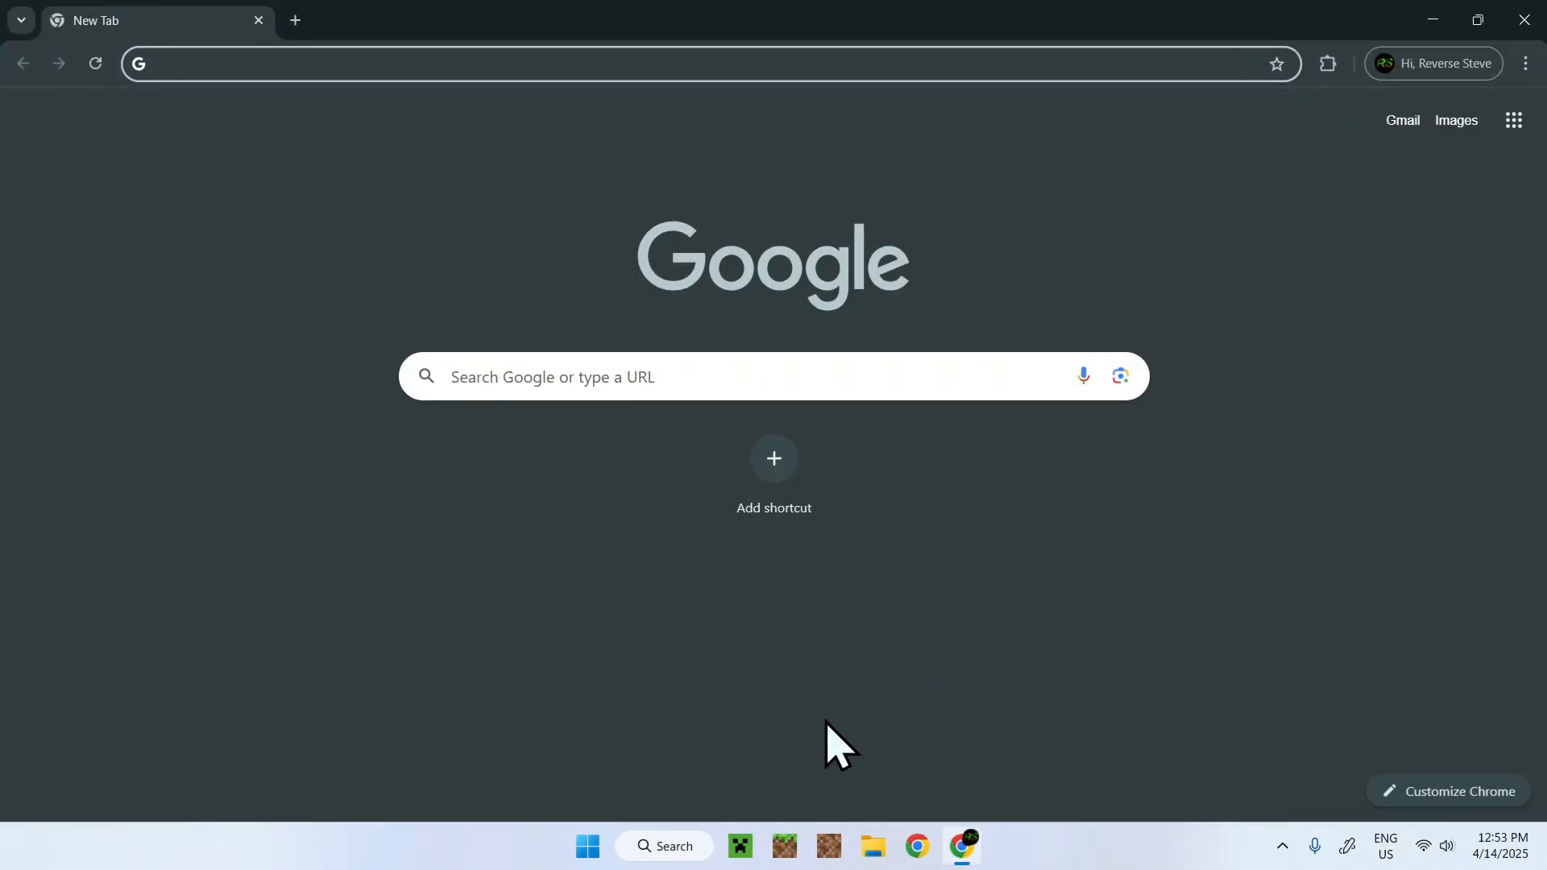
mouse_move(809, 659)
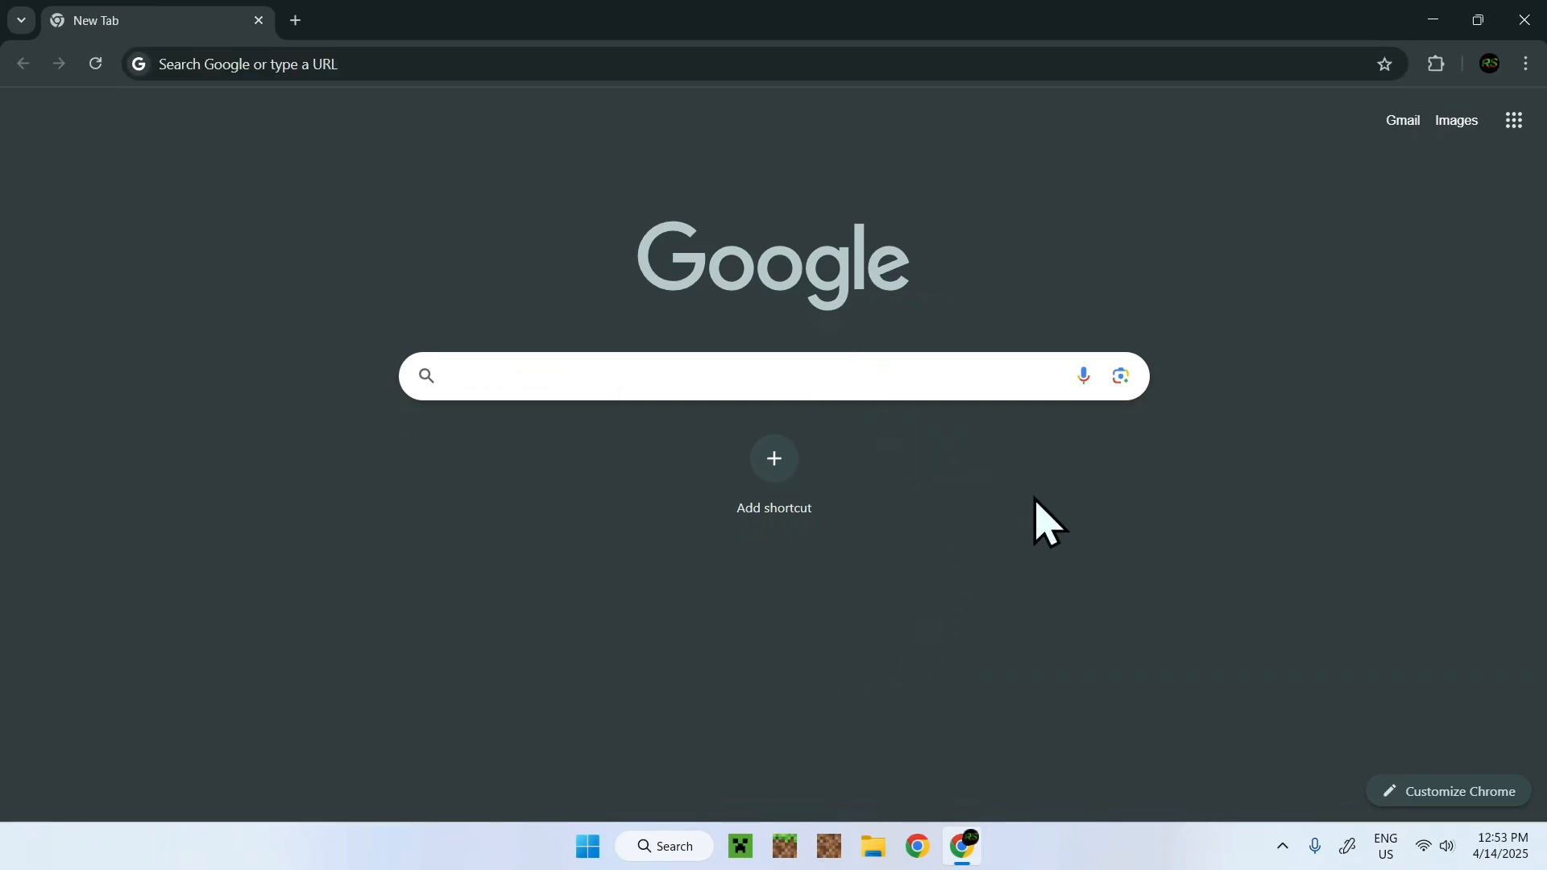
text(DaVinci Res)
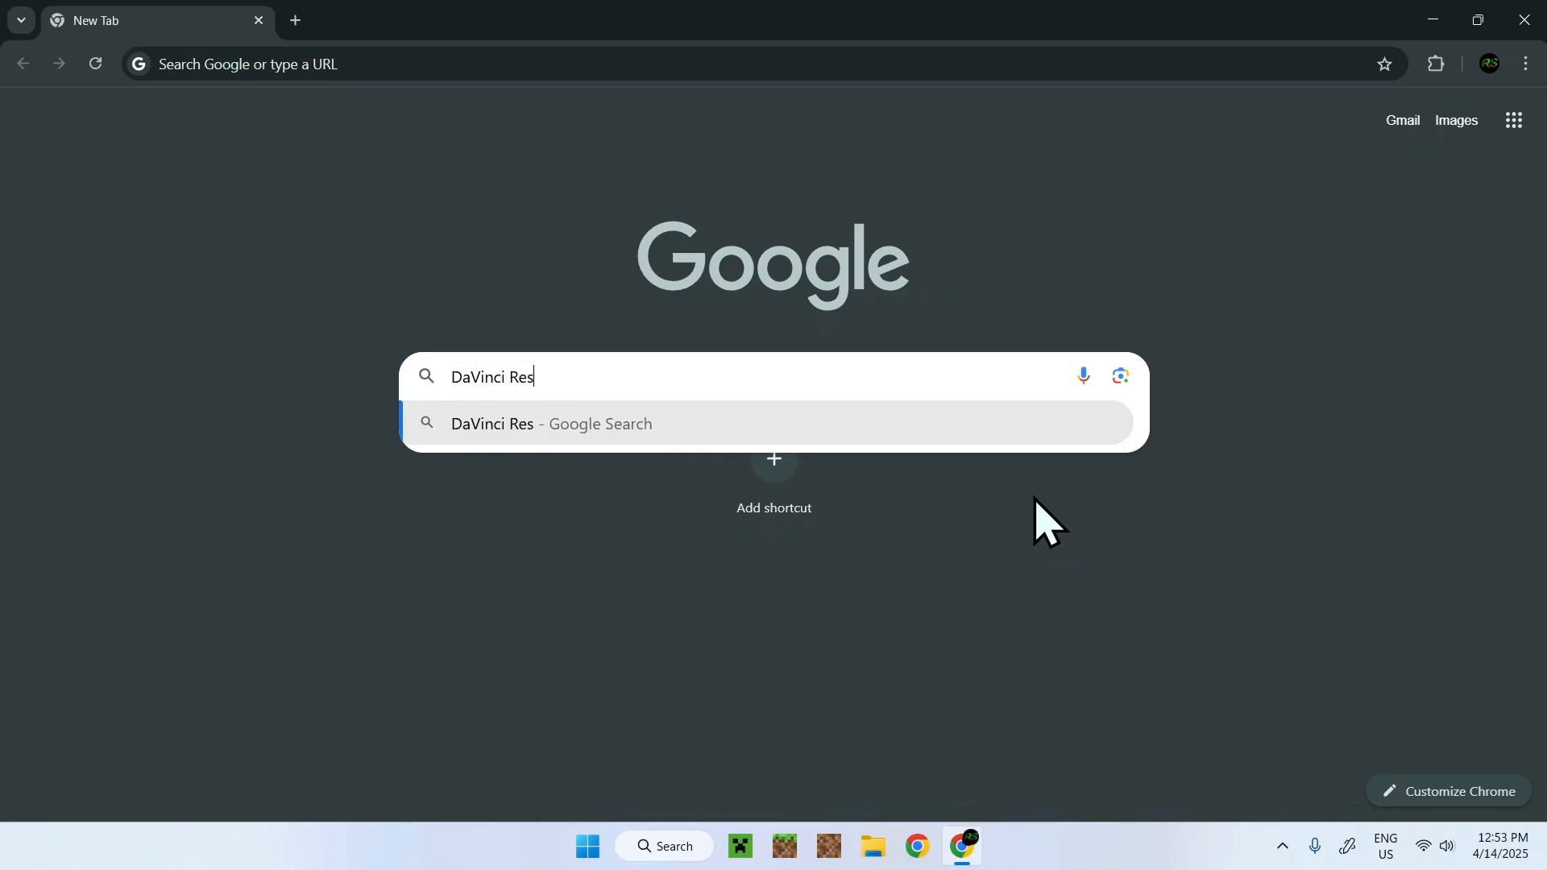
text(olve)
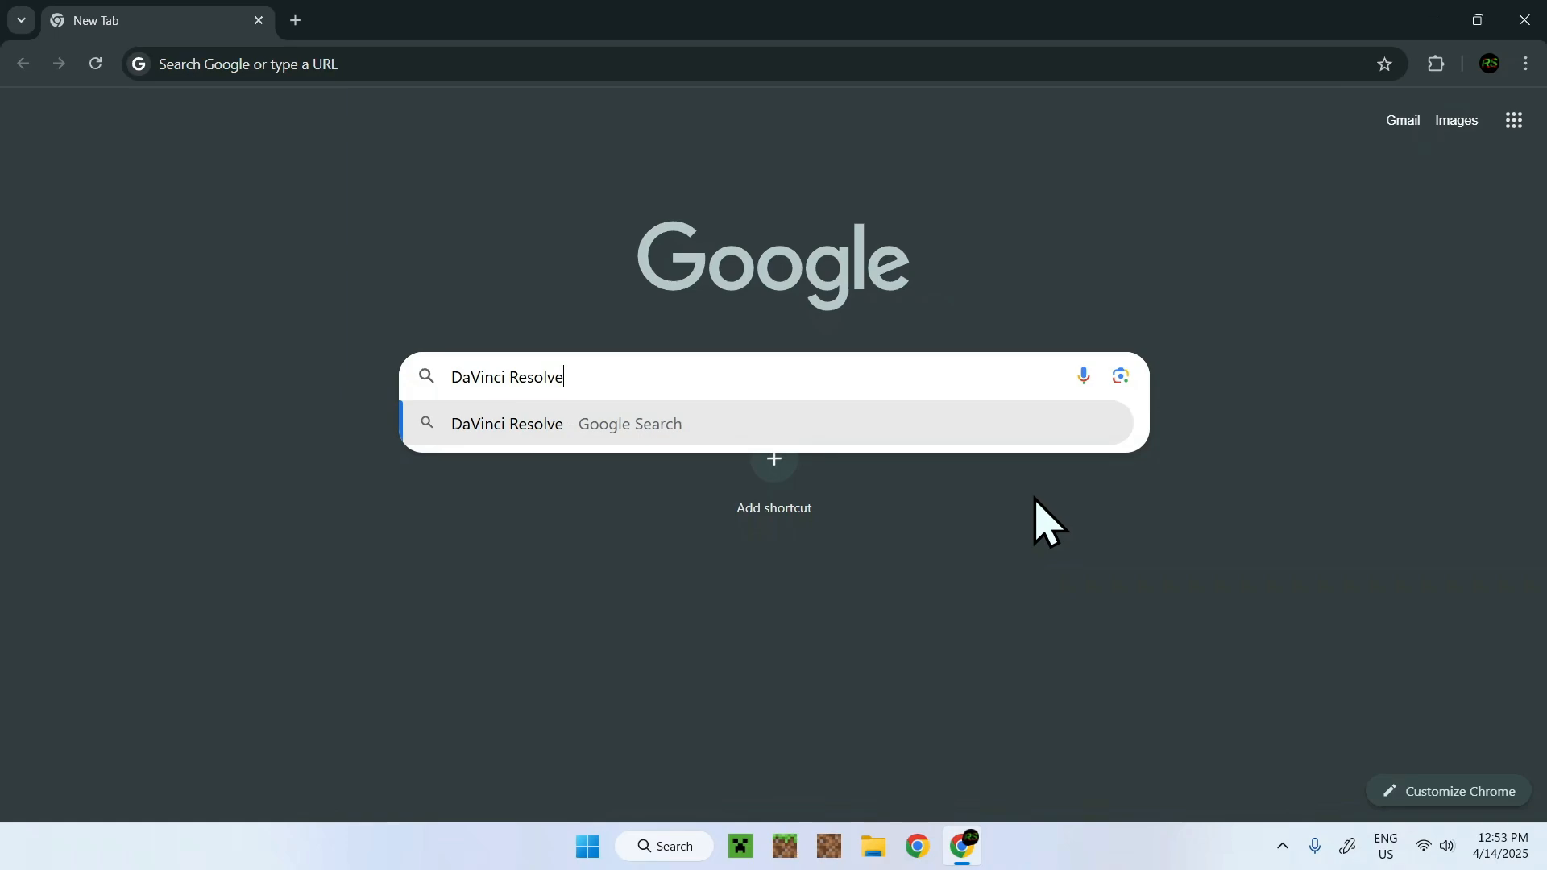
key(Enter)
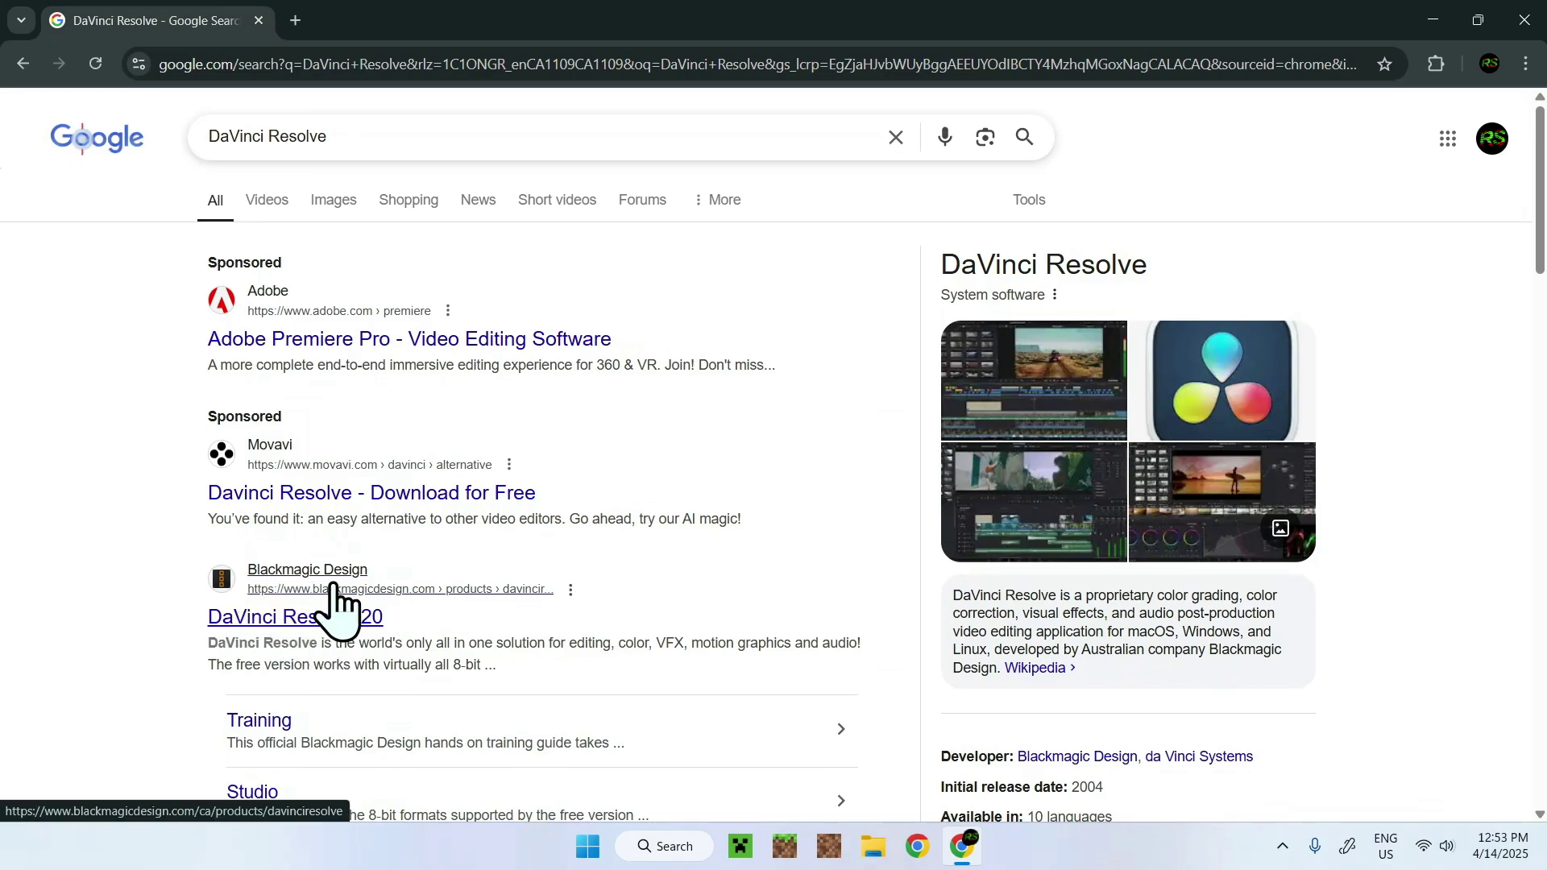
Open Blackmagic Design's DaVinci Resolve 20 page and scroll down to Free Download Now
click(274, 617)
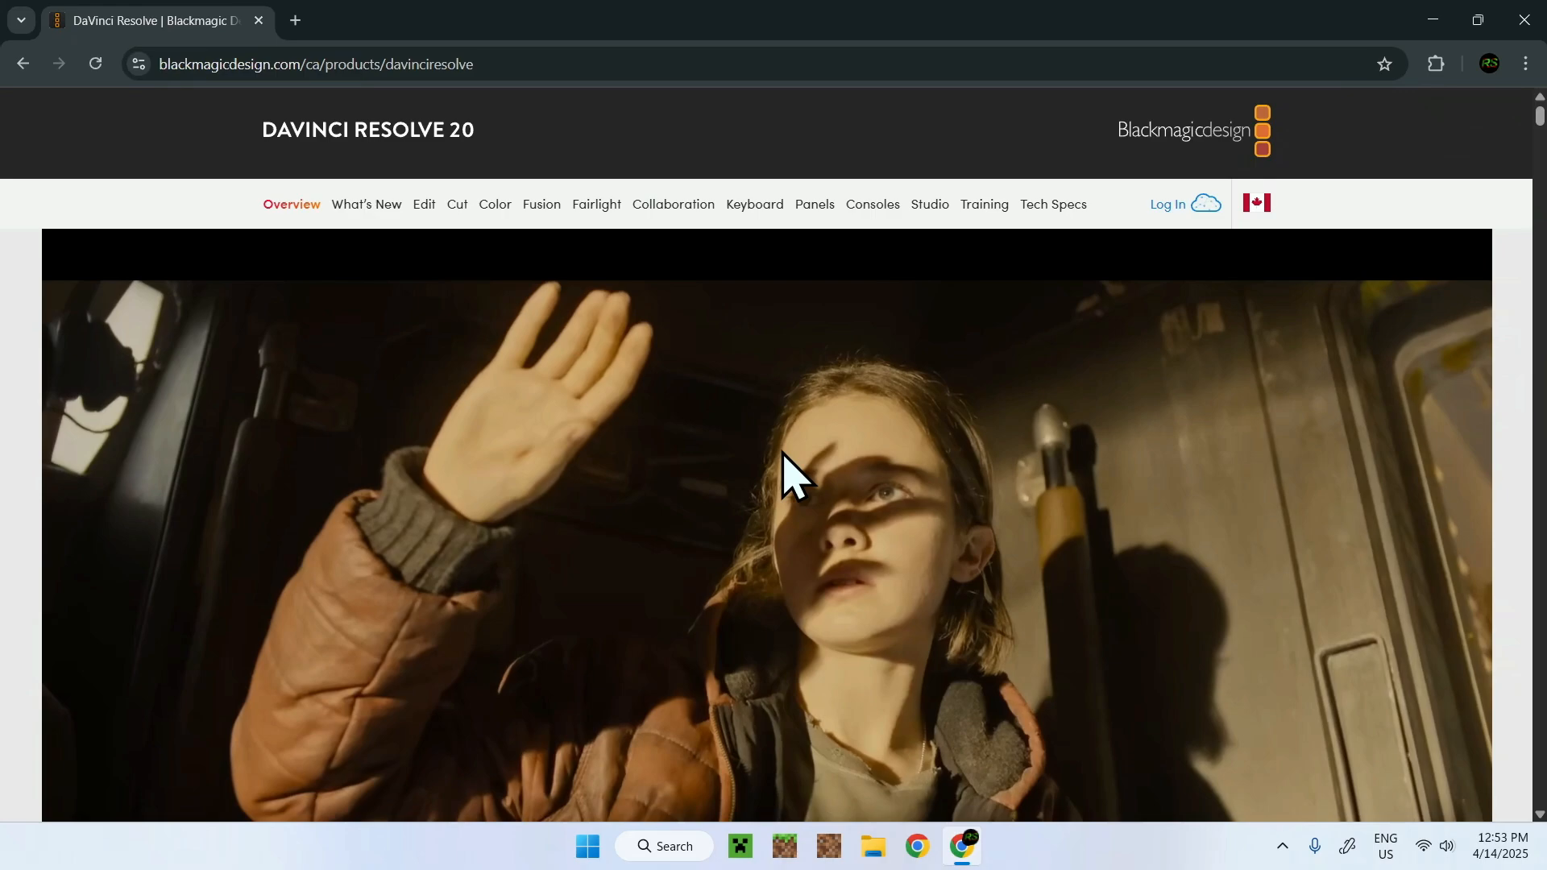
scroll(down, 3)
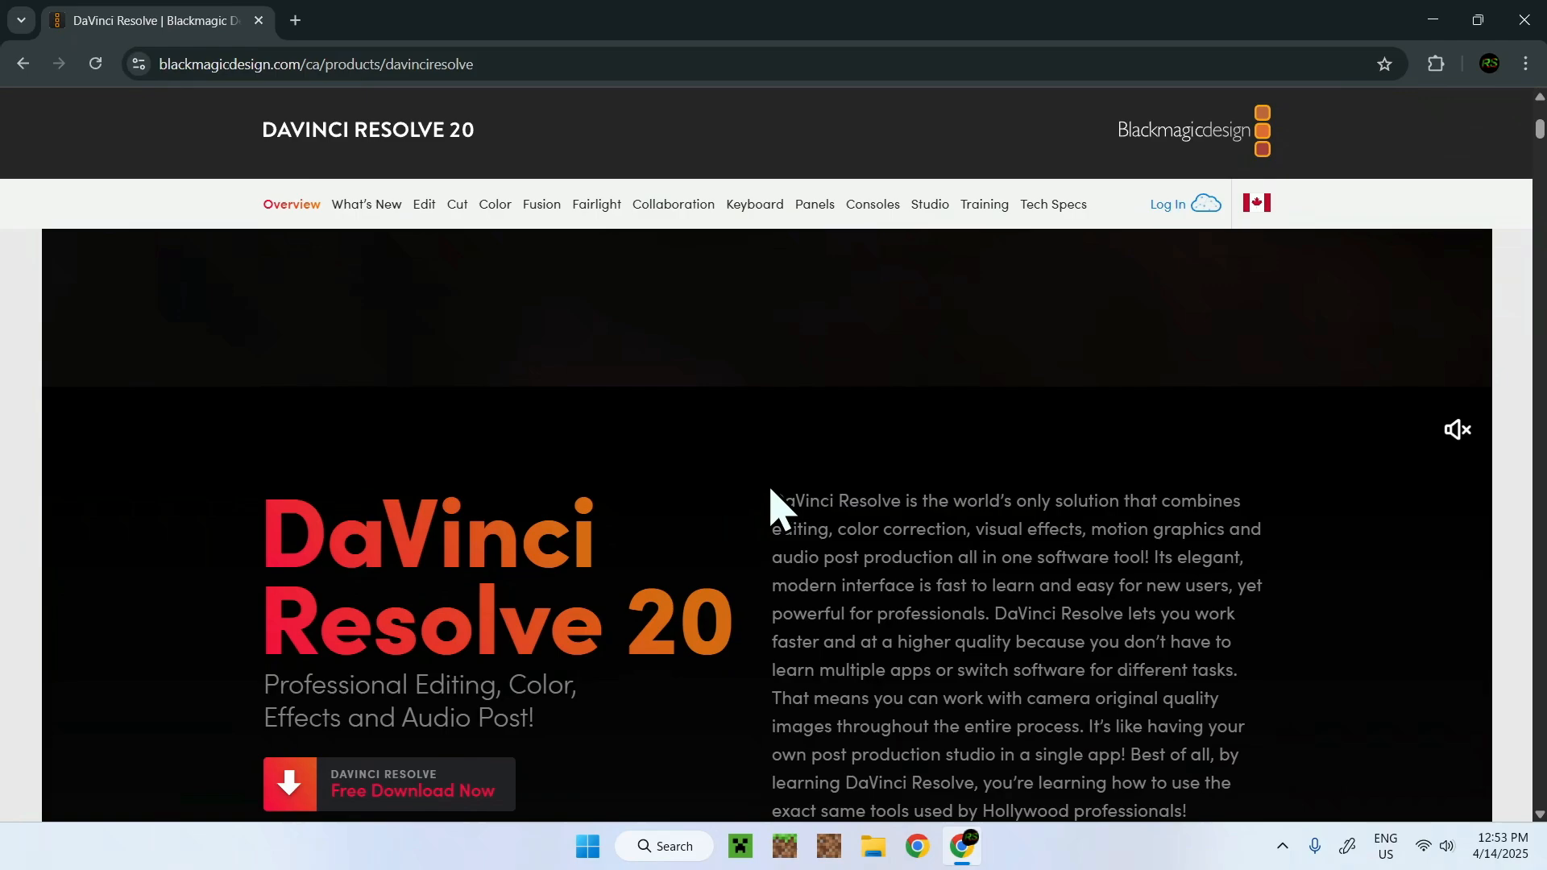
scroll(down, 3)
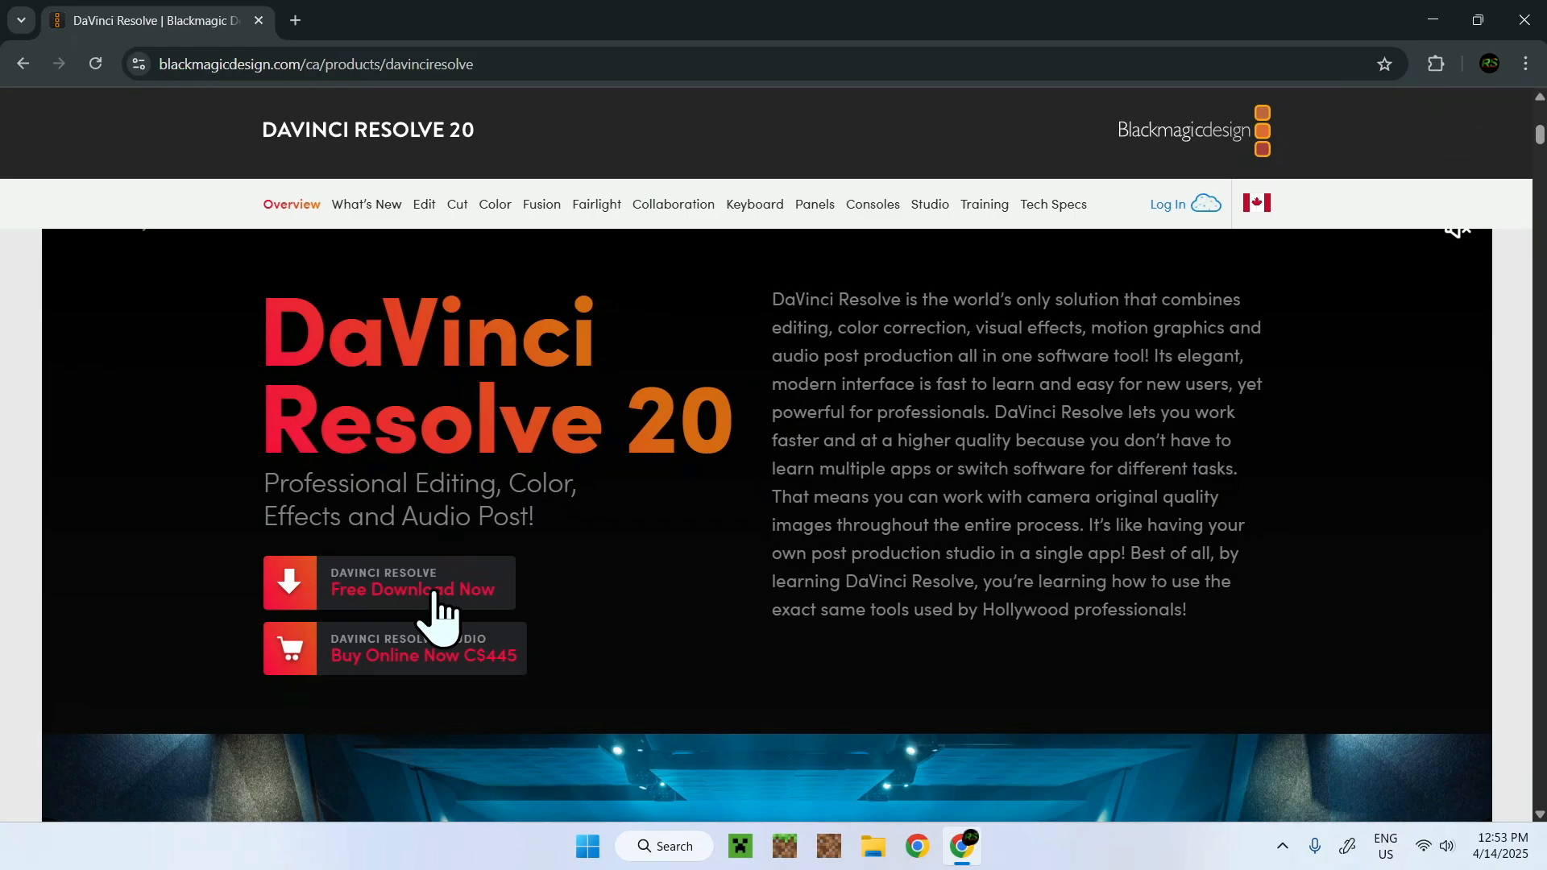
mouse_move(429, 599)
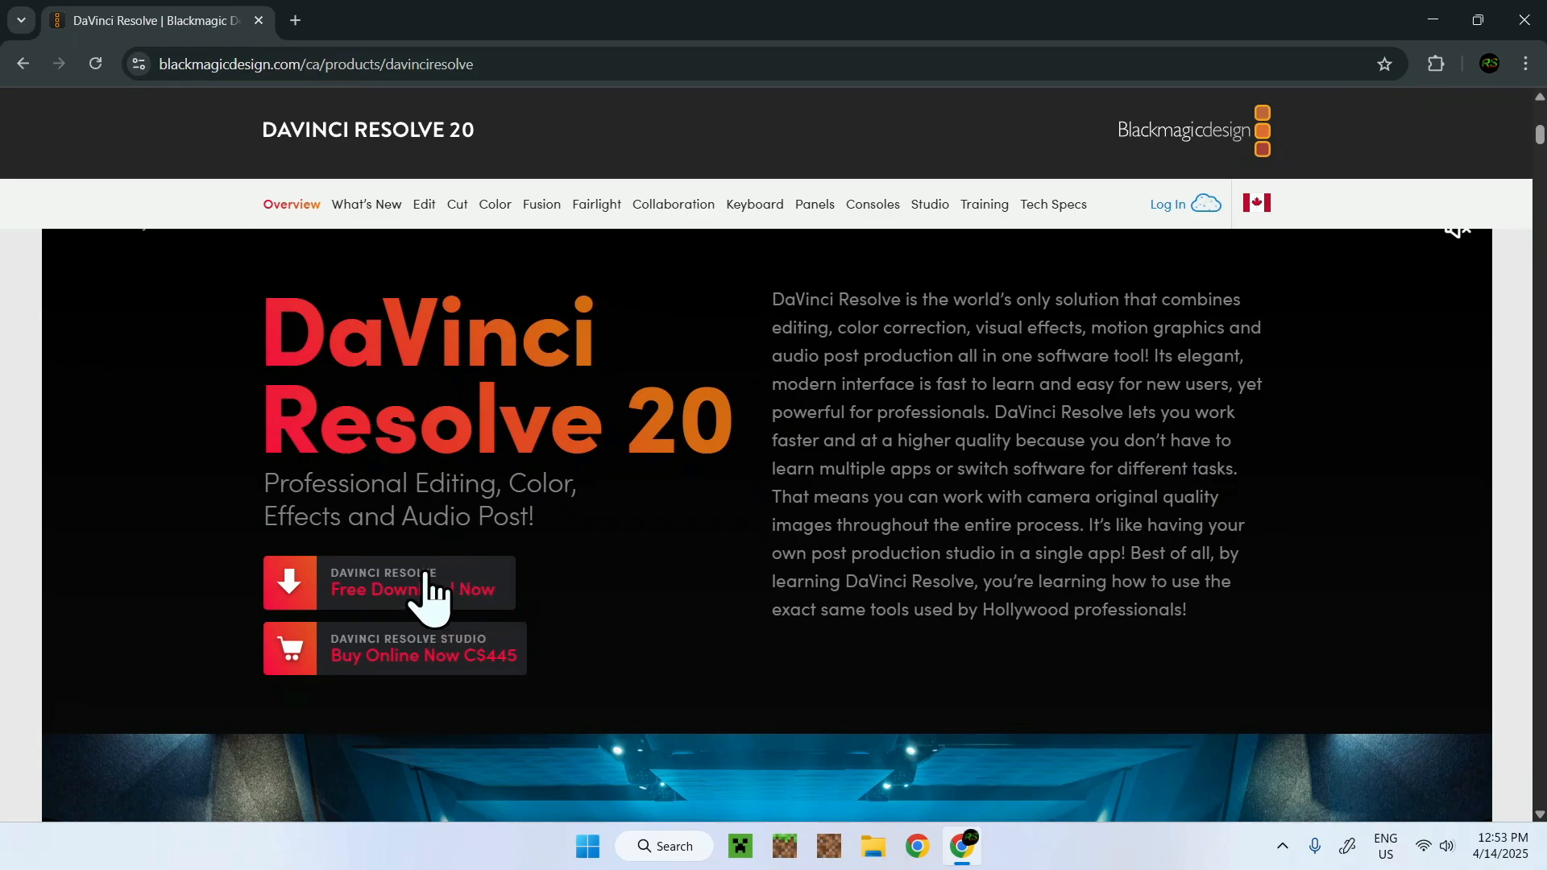
Bring up the Free Download Now popup listing Resolve 20 and 19 editions
click(413, 589)
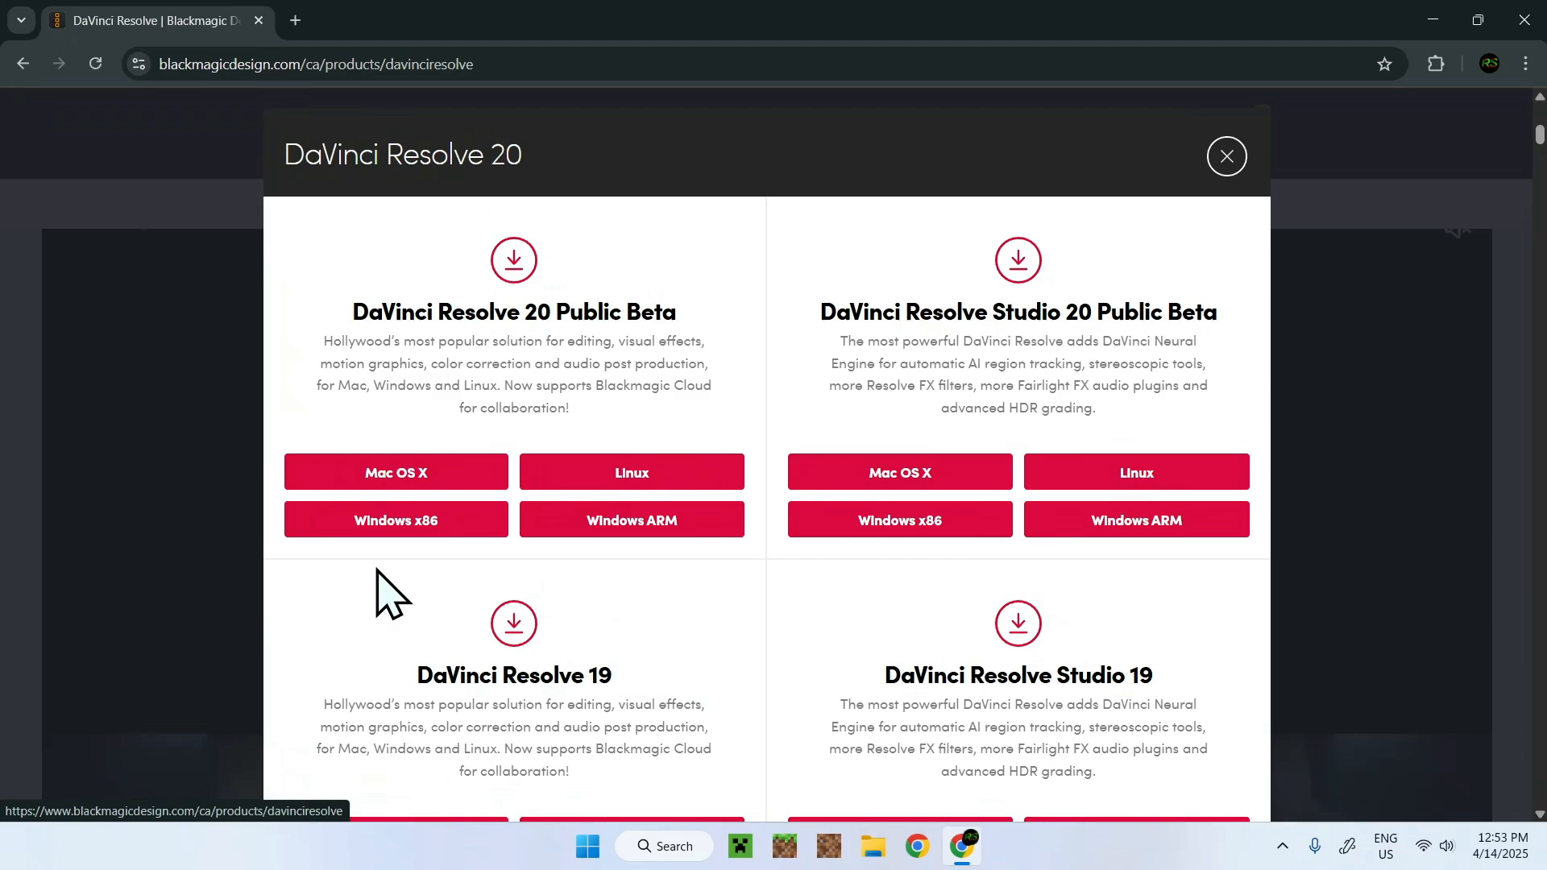
mouse_move(795, 353)
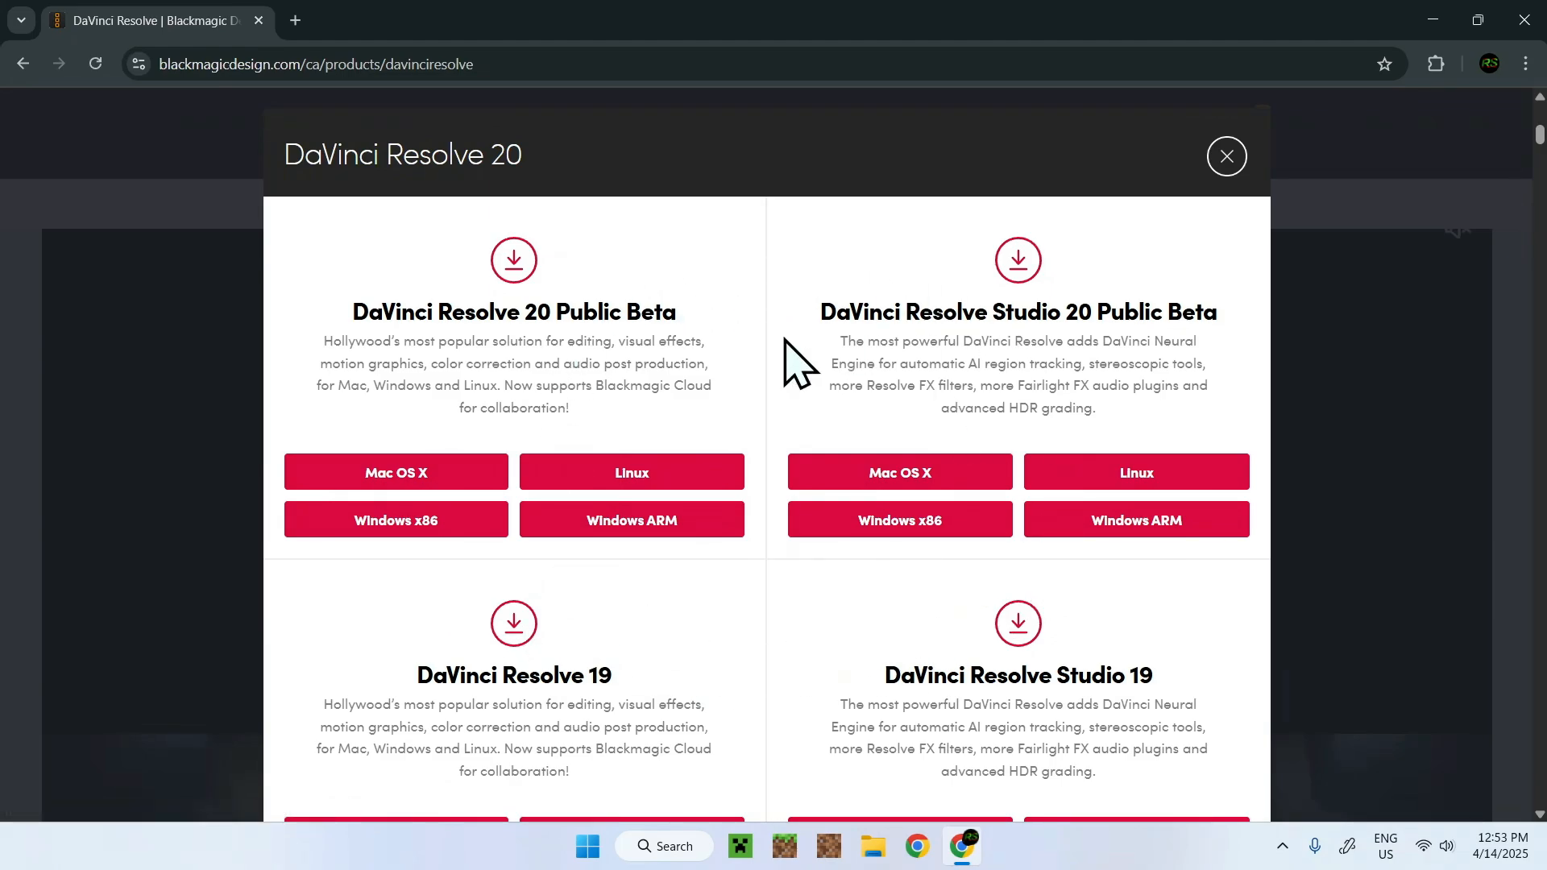
mouse_move(380, 340)
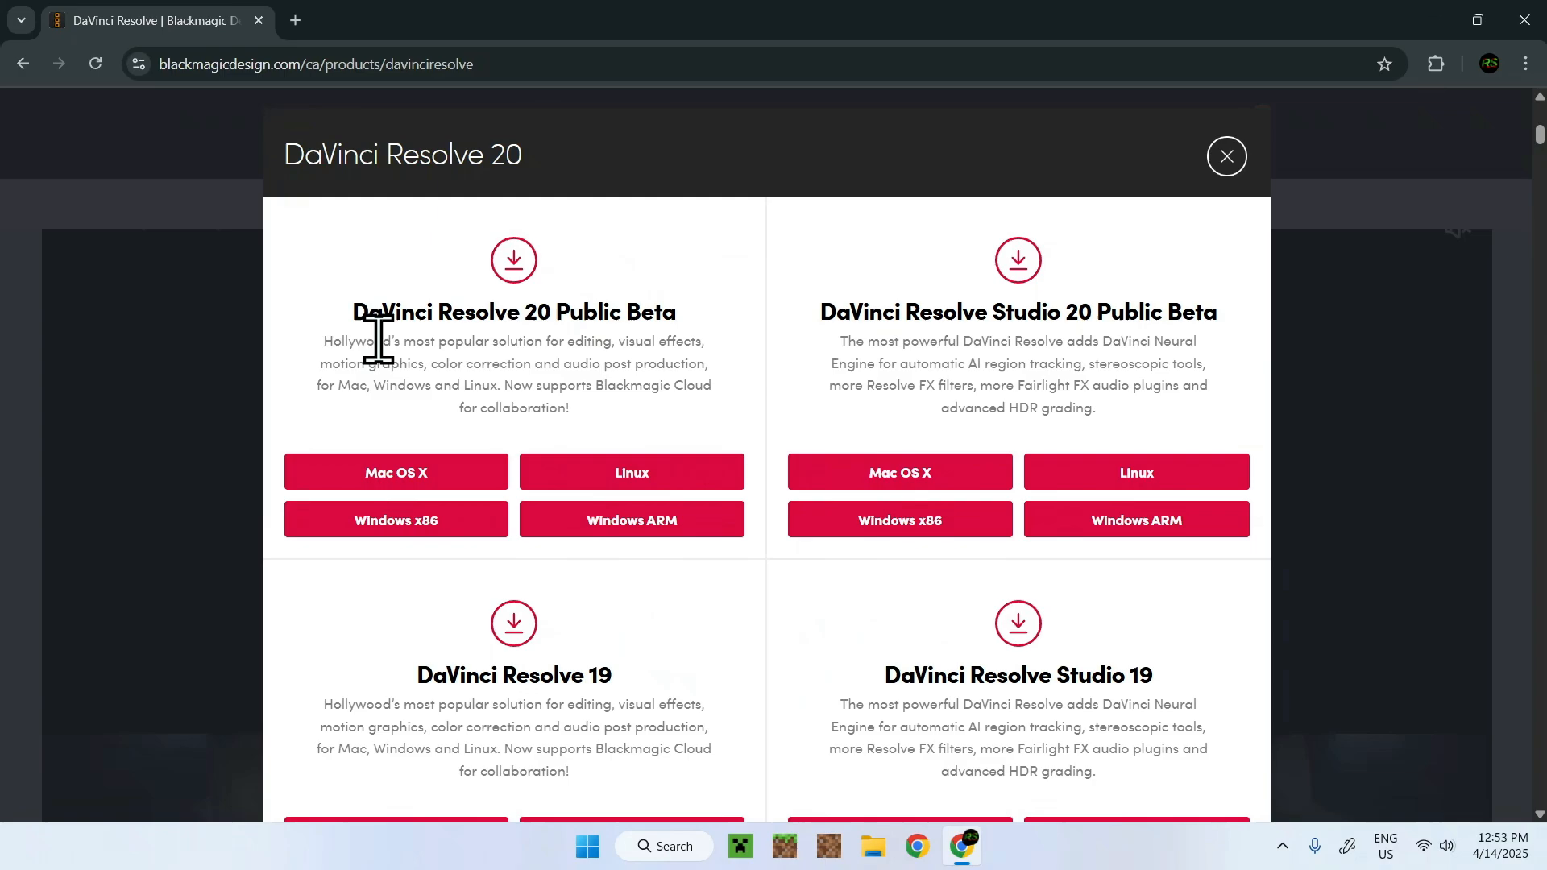
mouse_move(996, 320)
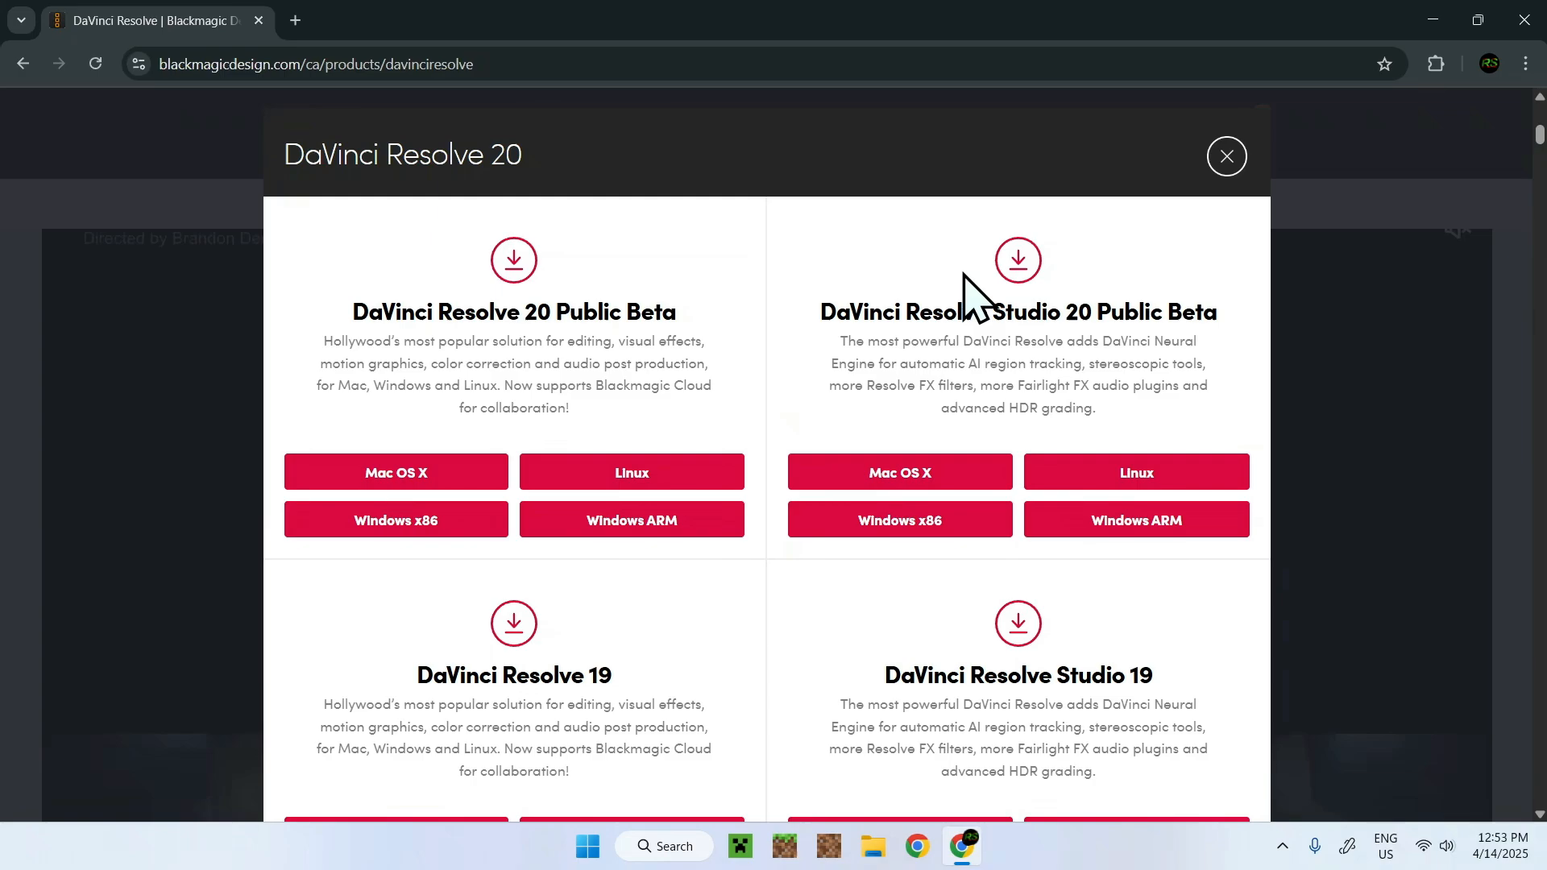
mouse_move(767, 308)
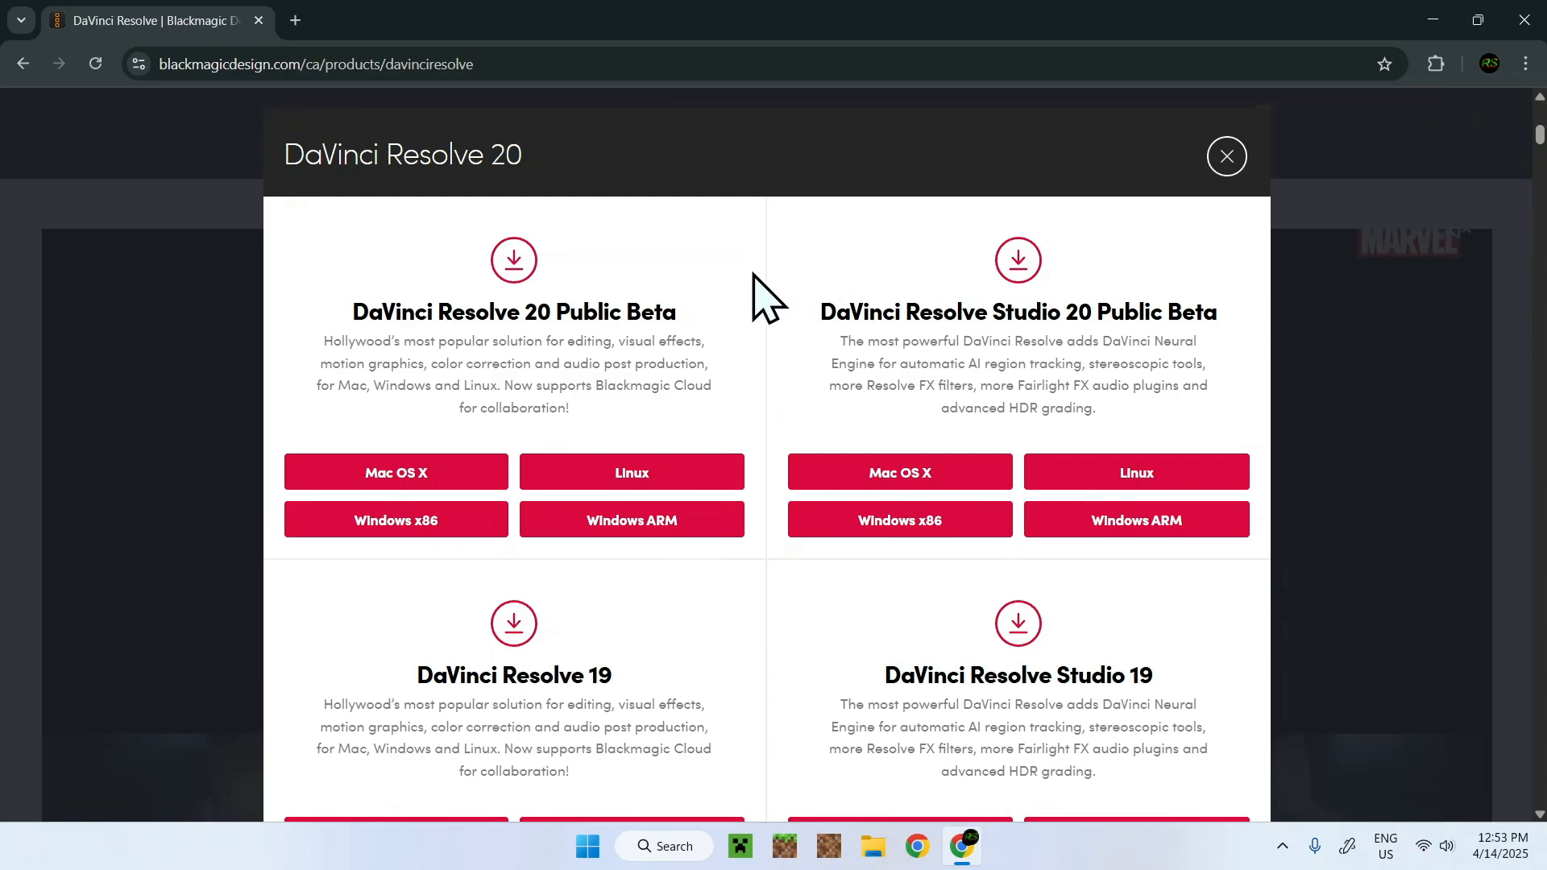
mouse_move(359, 335)
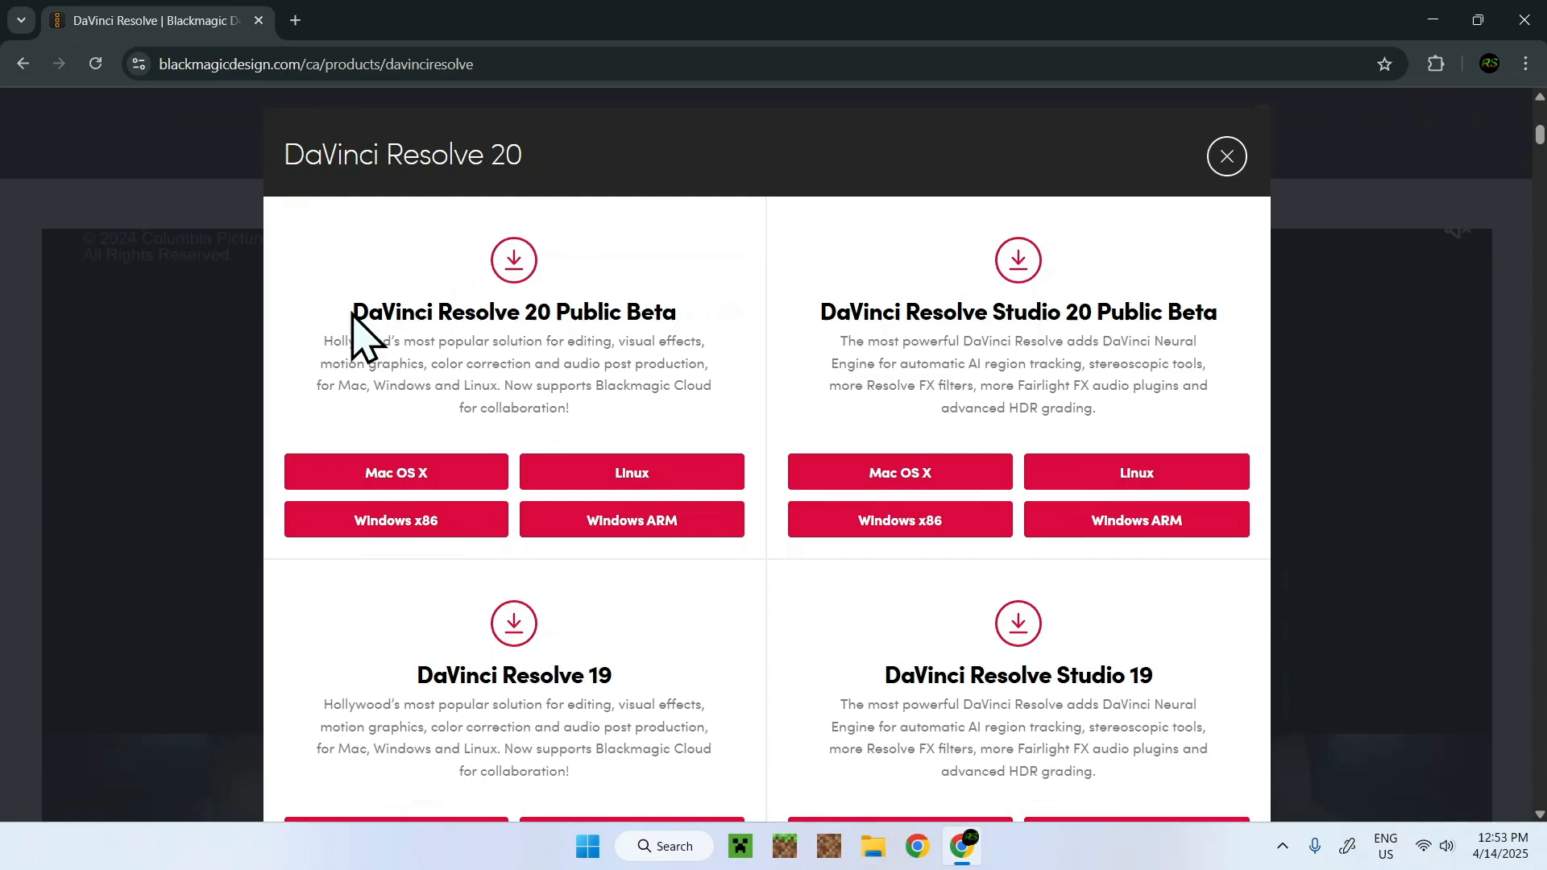
mouse_move(552, 320)
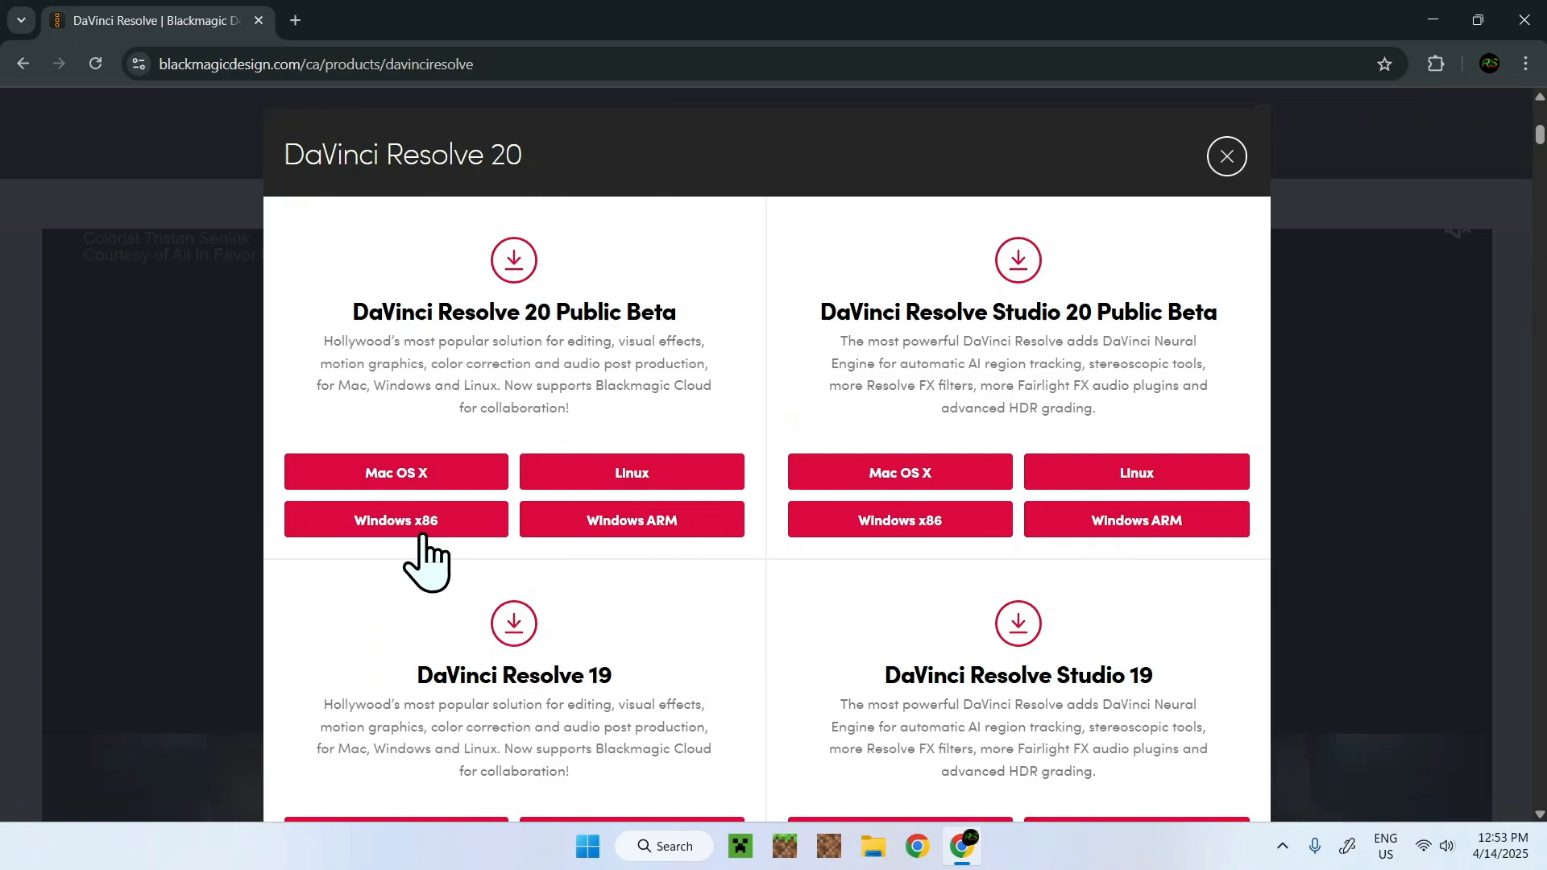
Choose DaVinci Resolve 20 Public Beta for Windows and scroll through the registration form
click(395, 520)
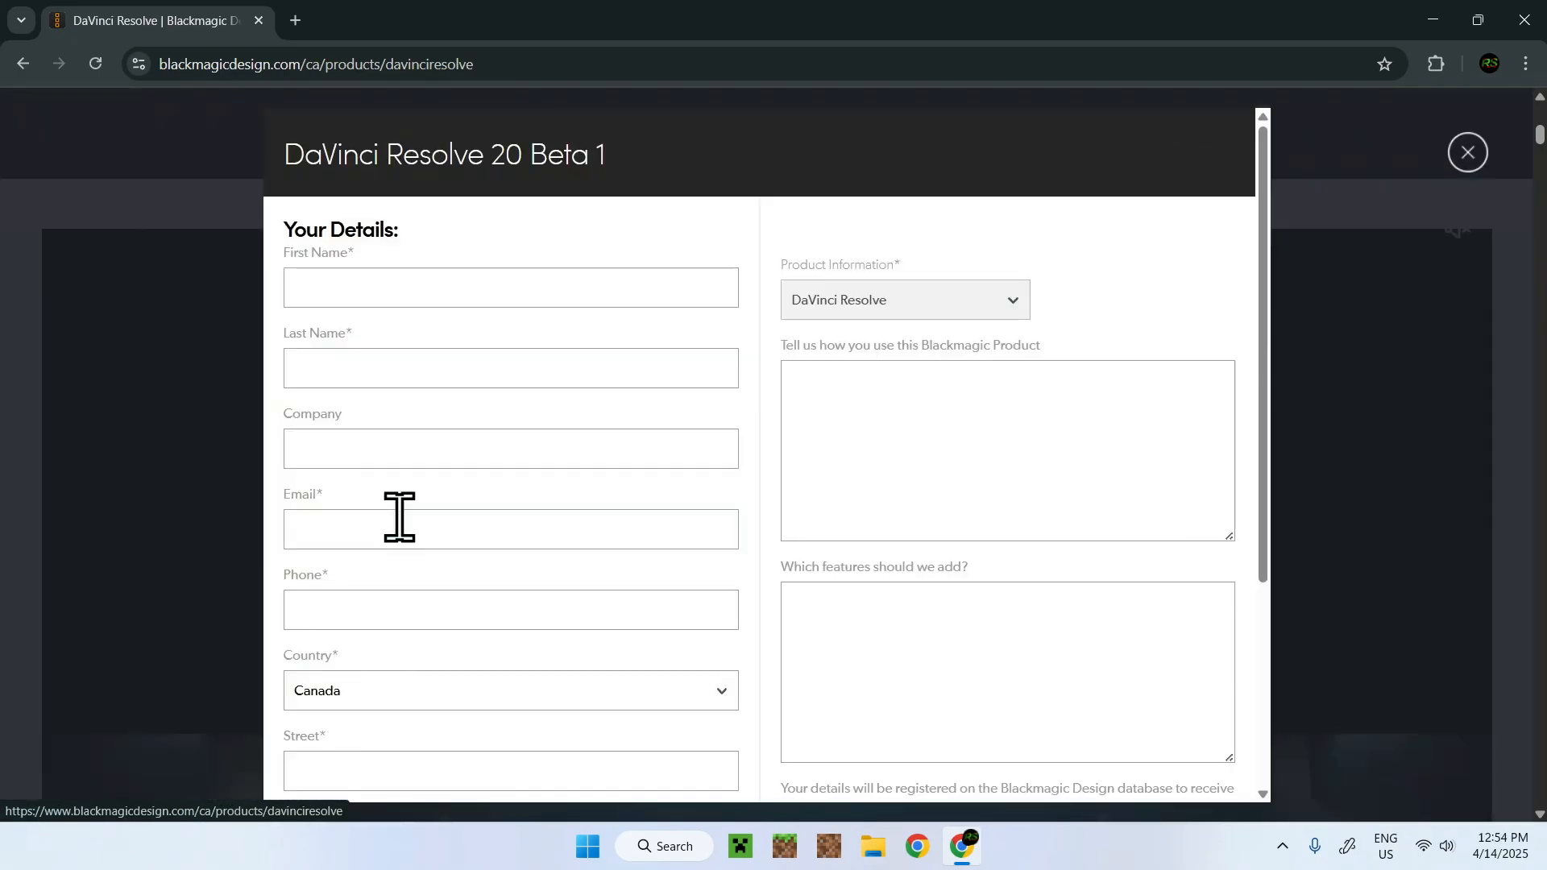
scroll(down, 3)
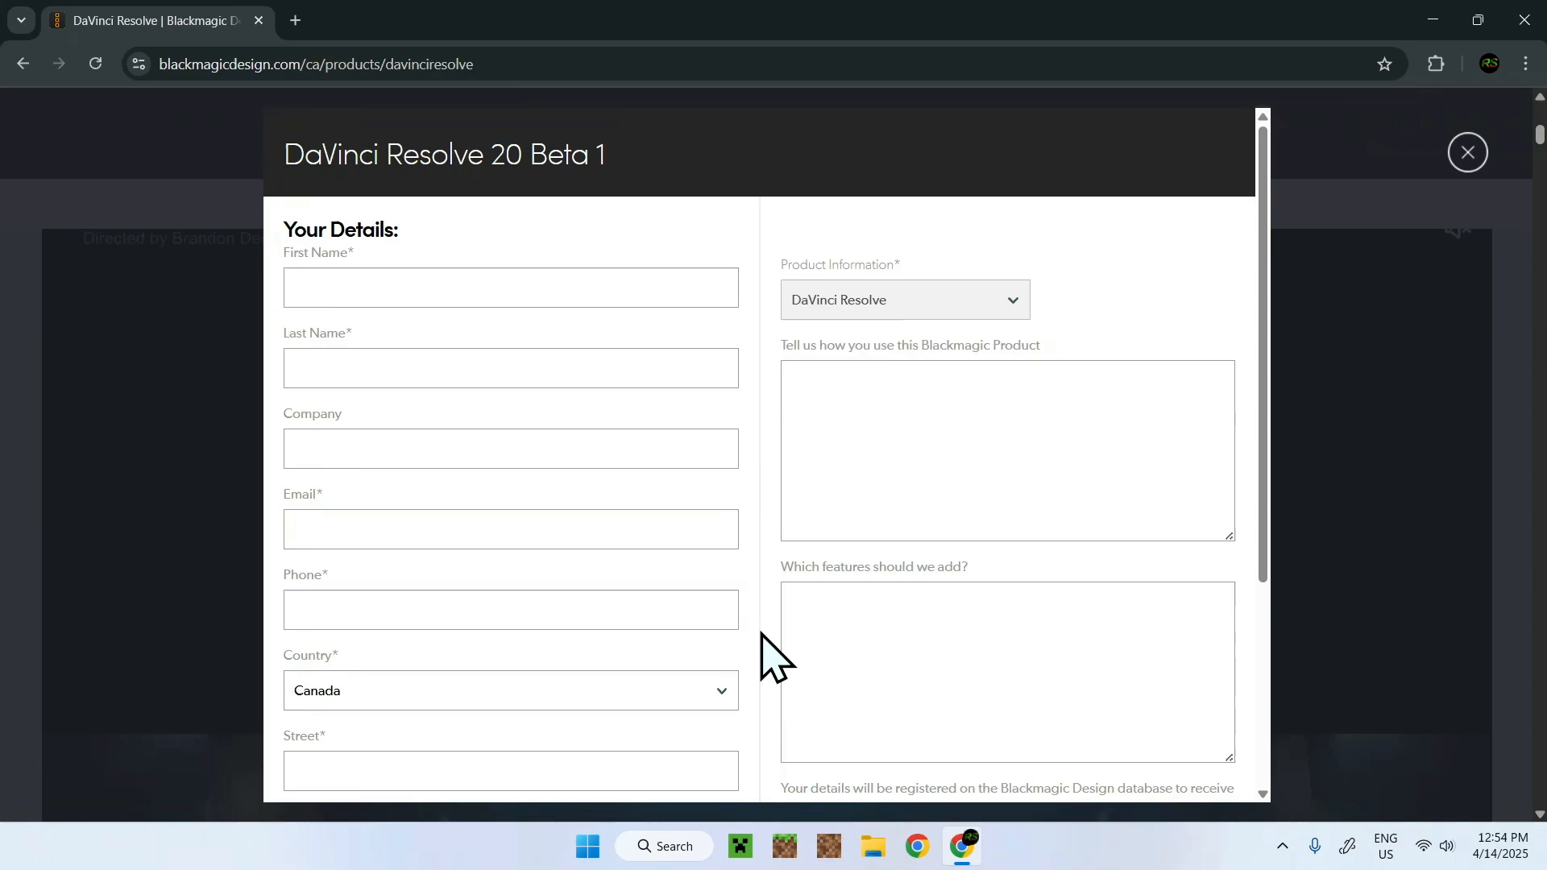
scroll(down, 3)
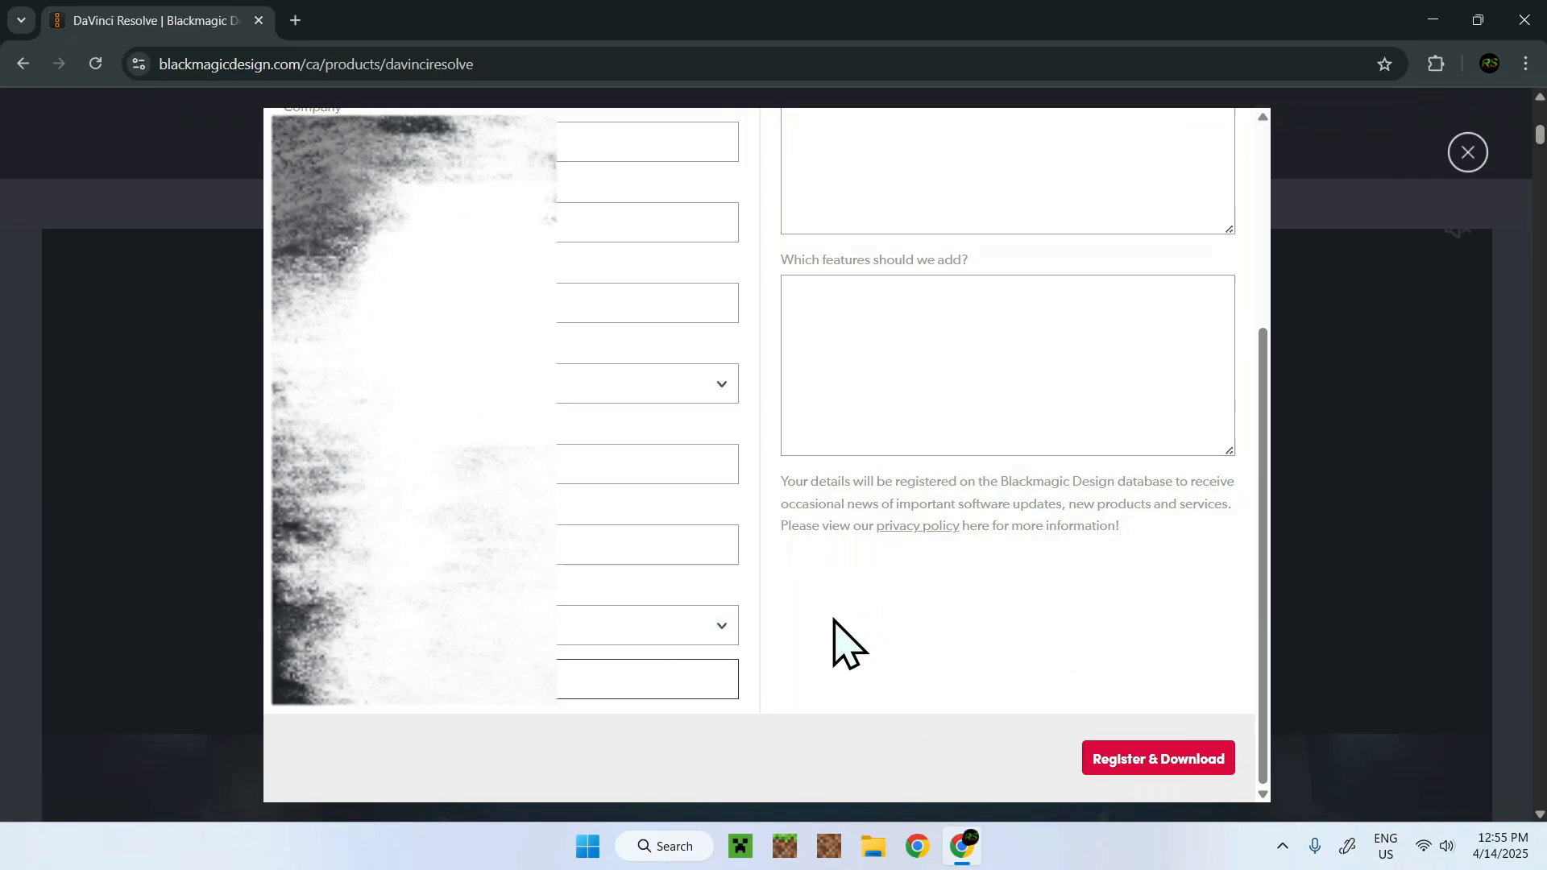
mouse_move(914, 653)
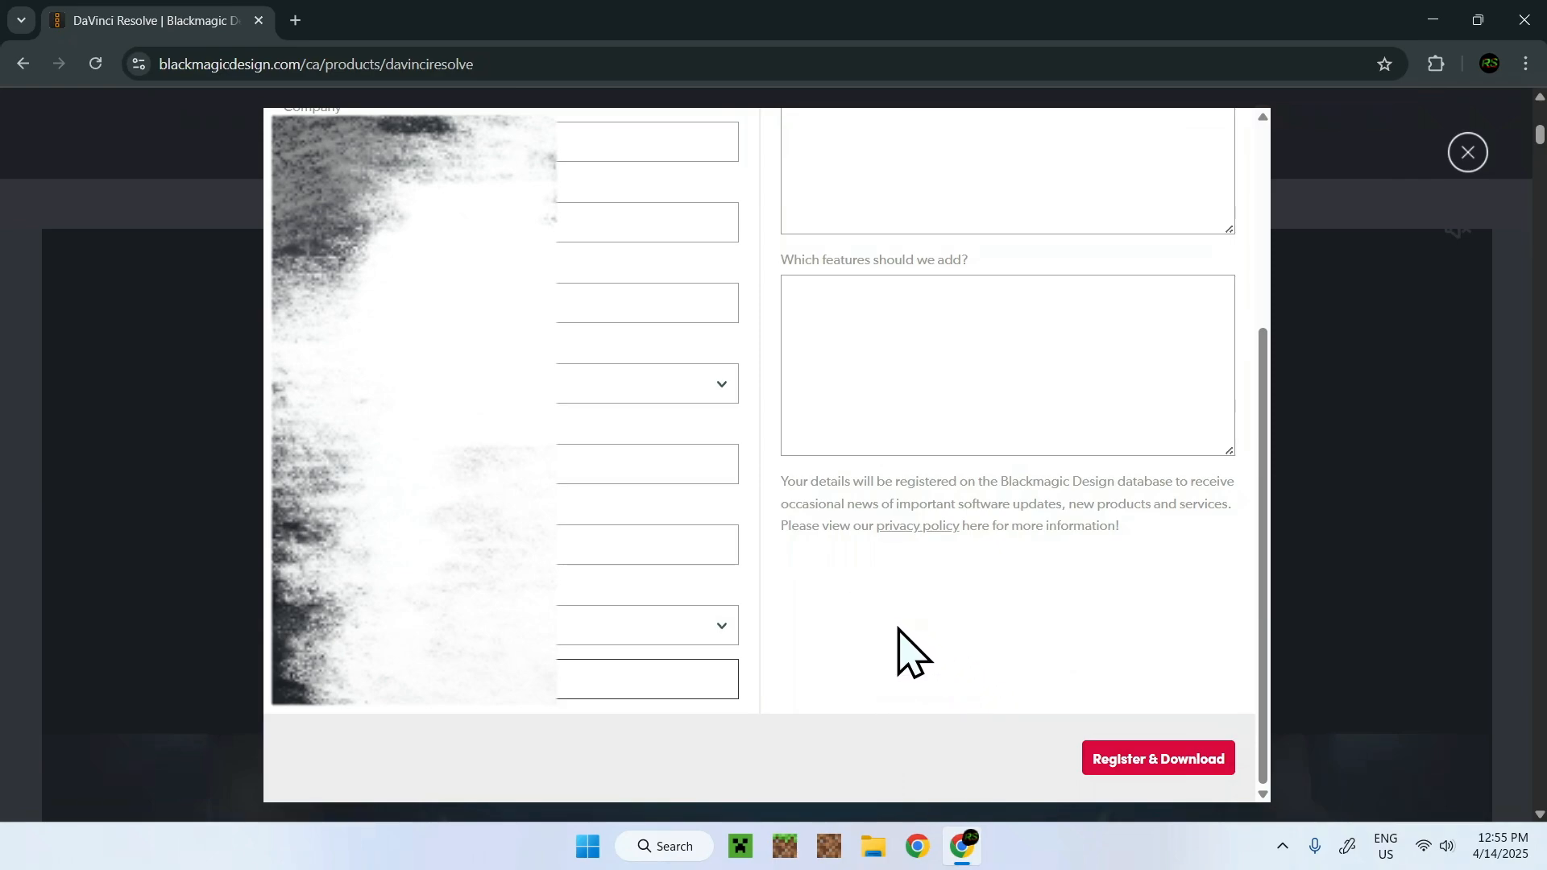
mouse_move(1158, 781)
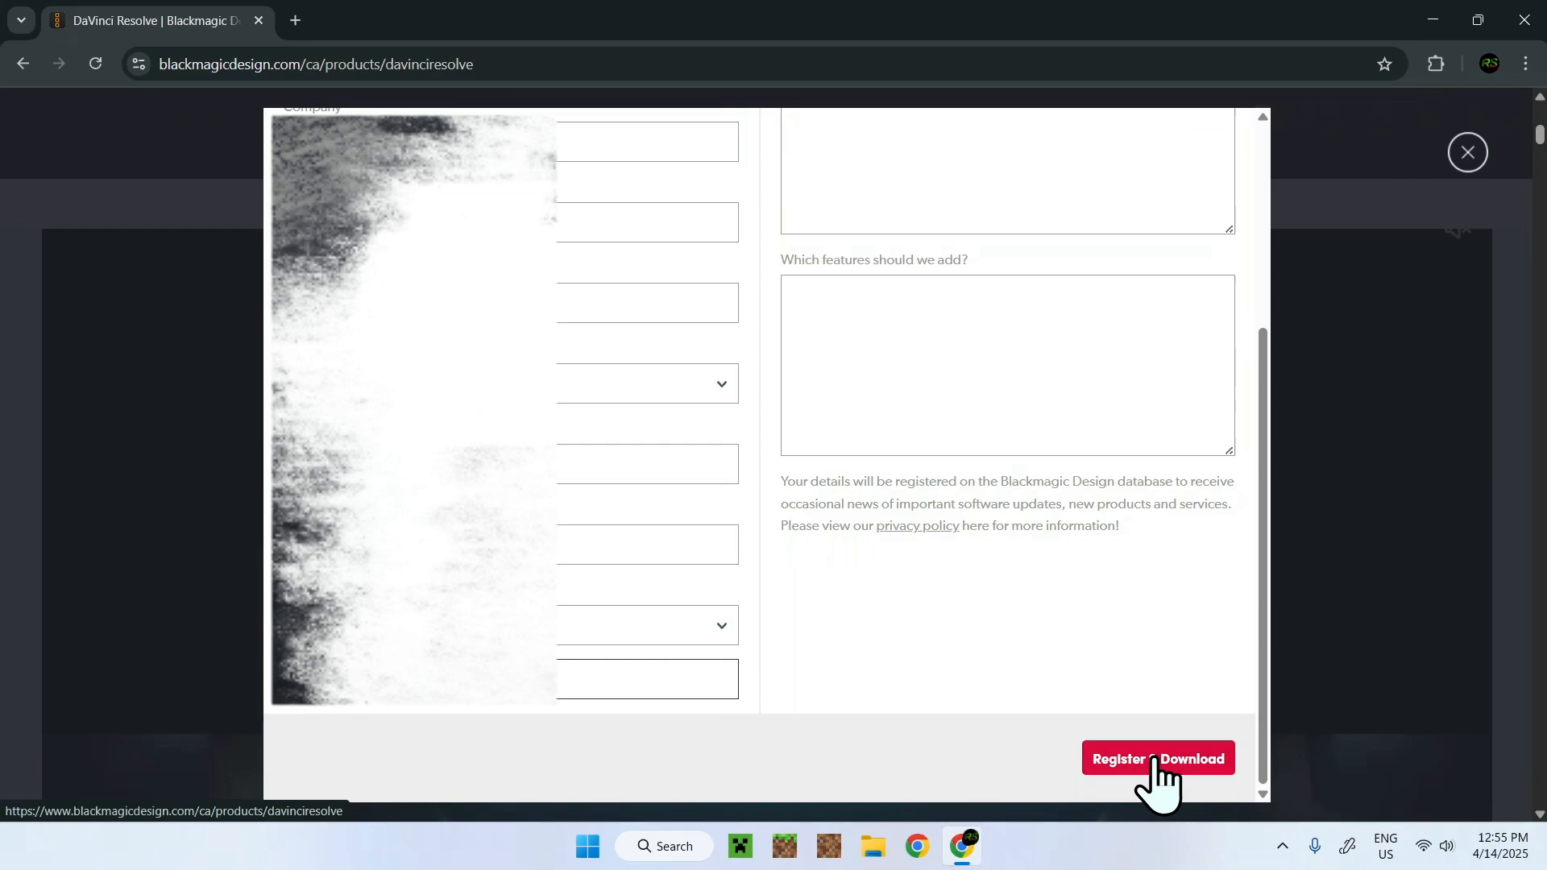
Submit the registration and track the DaVinci_Resolve_20.0b1_Windows.zip download in Chrome
click(1158, 758)
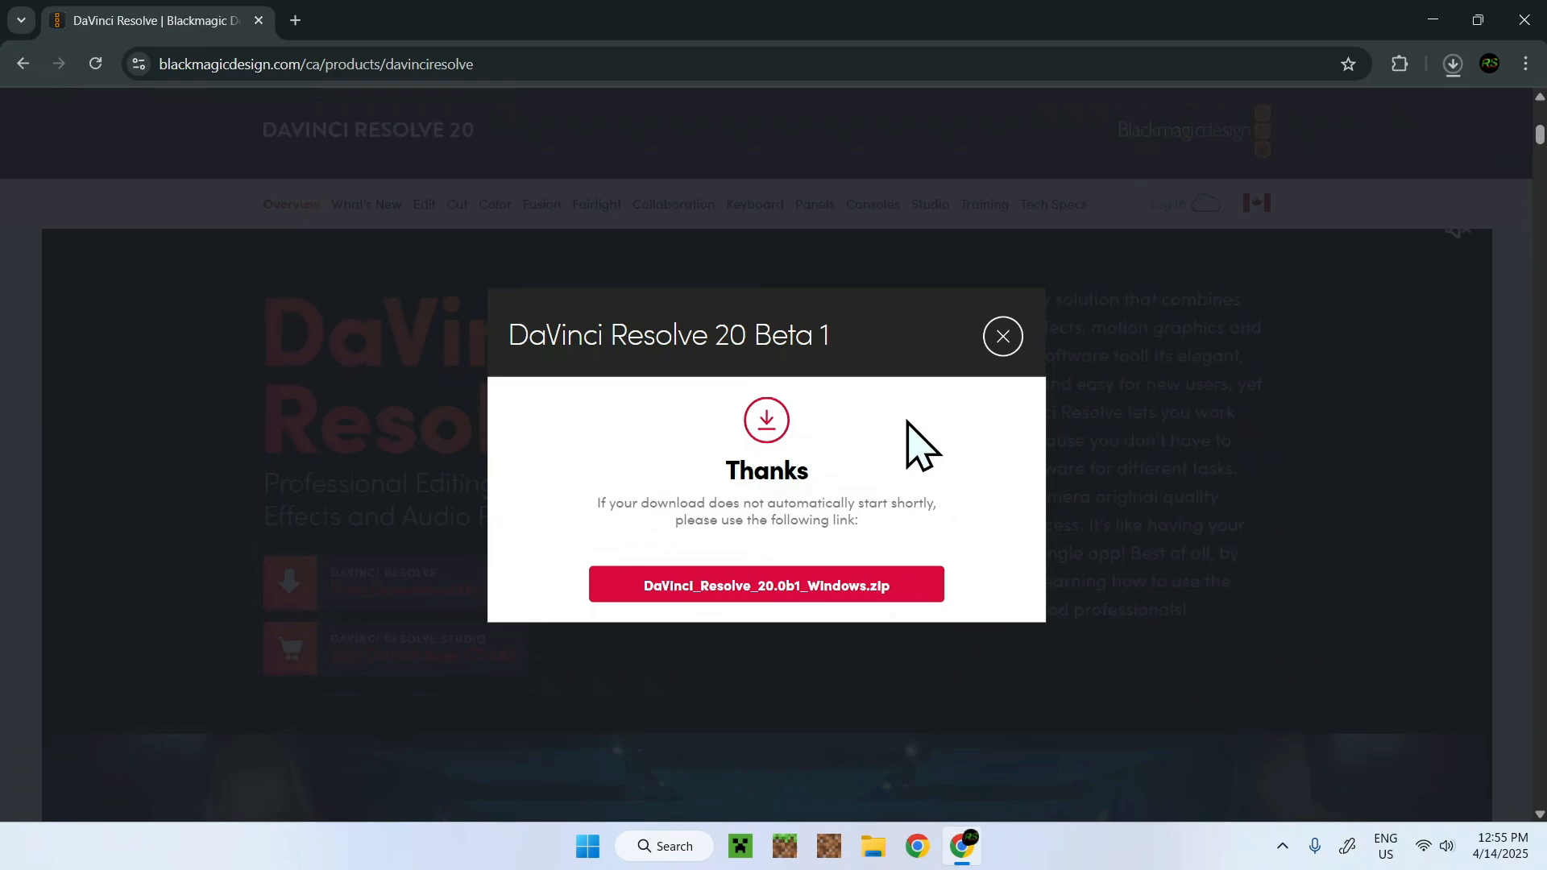
mouse_move(986, 664)
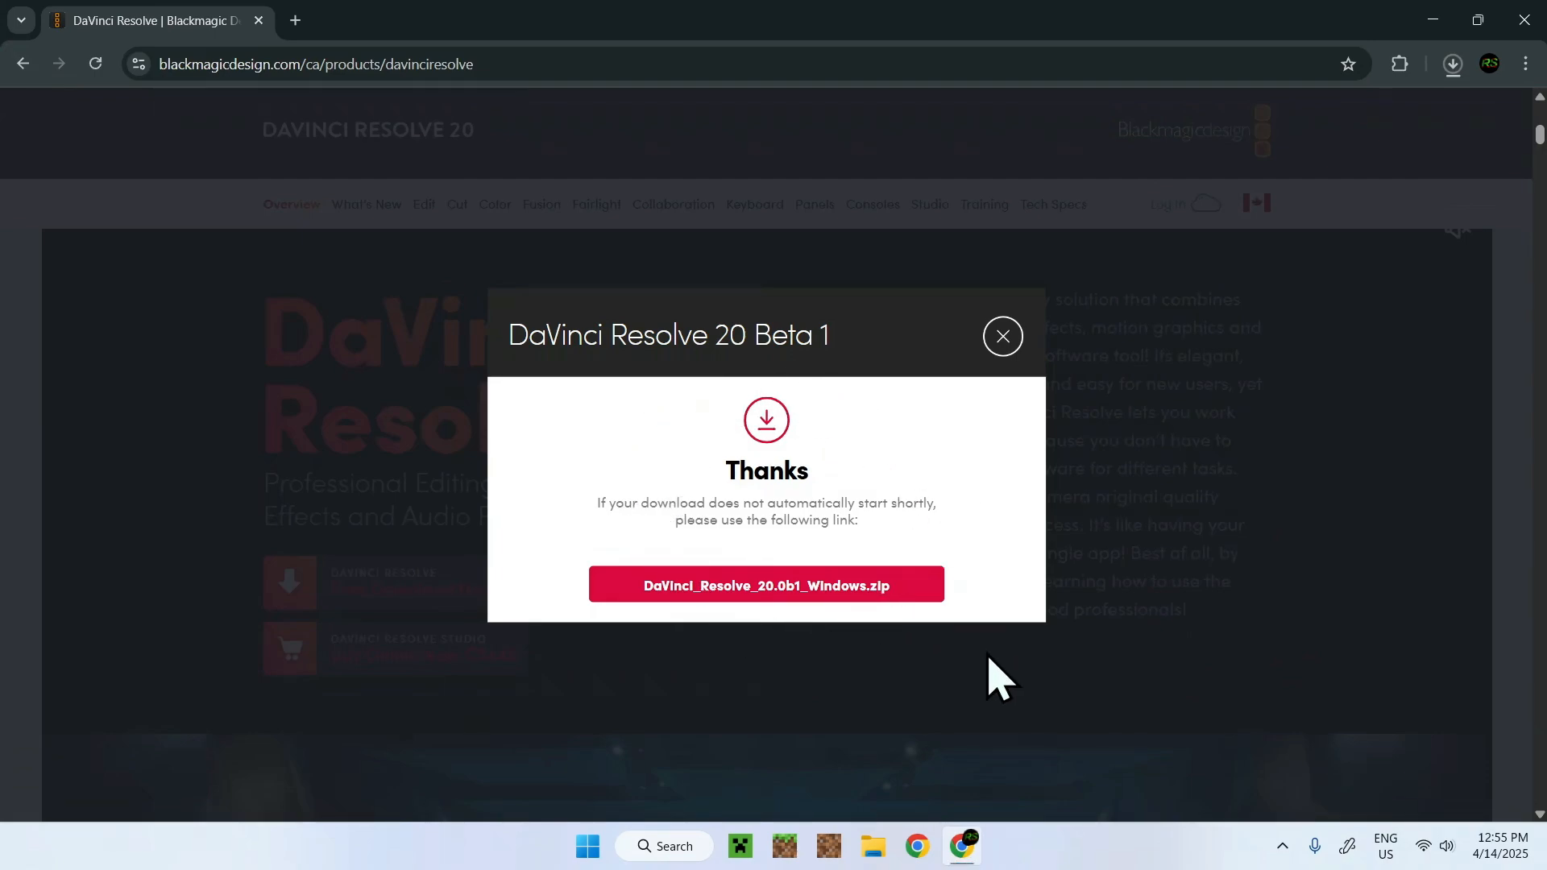
click(1453, 63)
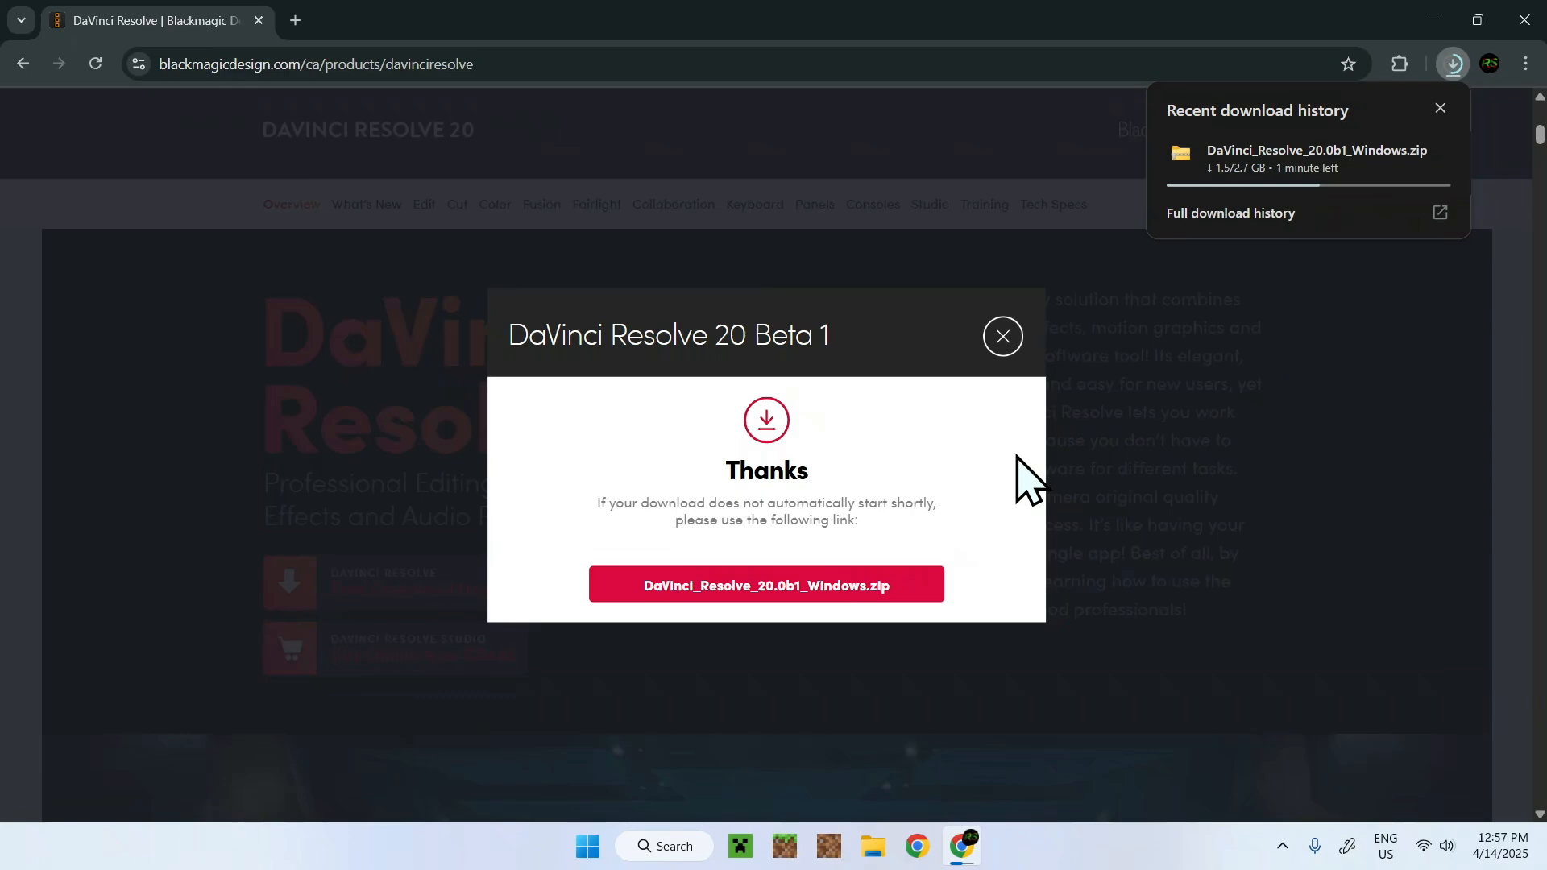
mouse_move(1066, 479)
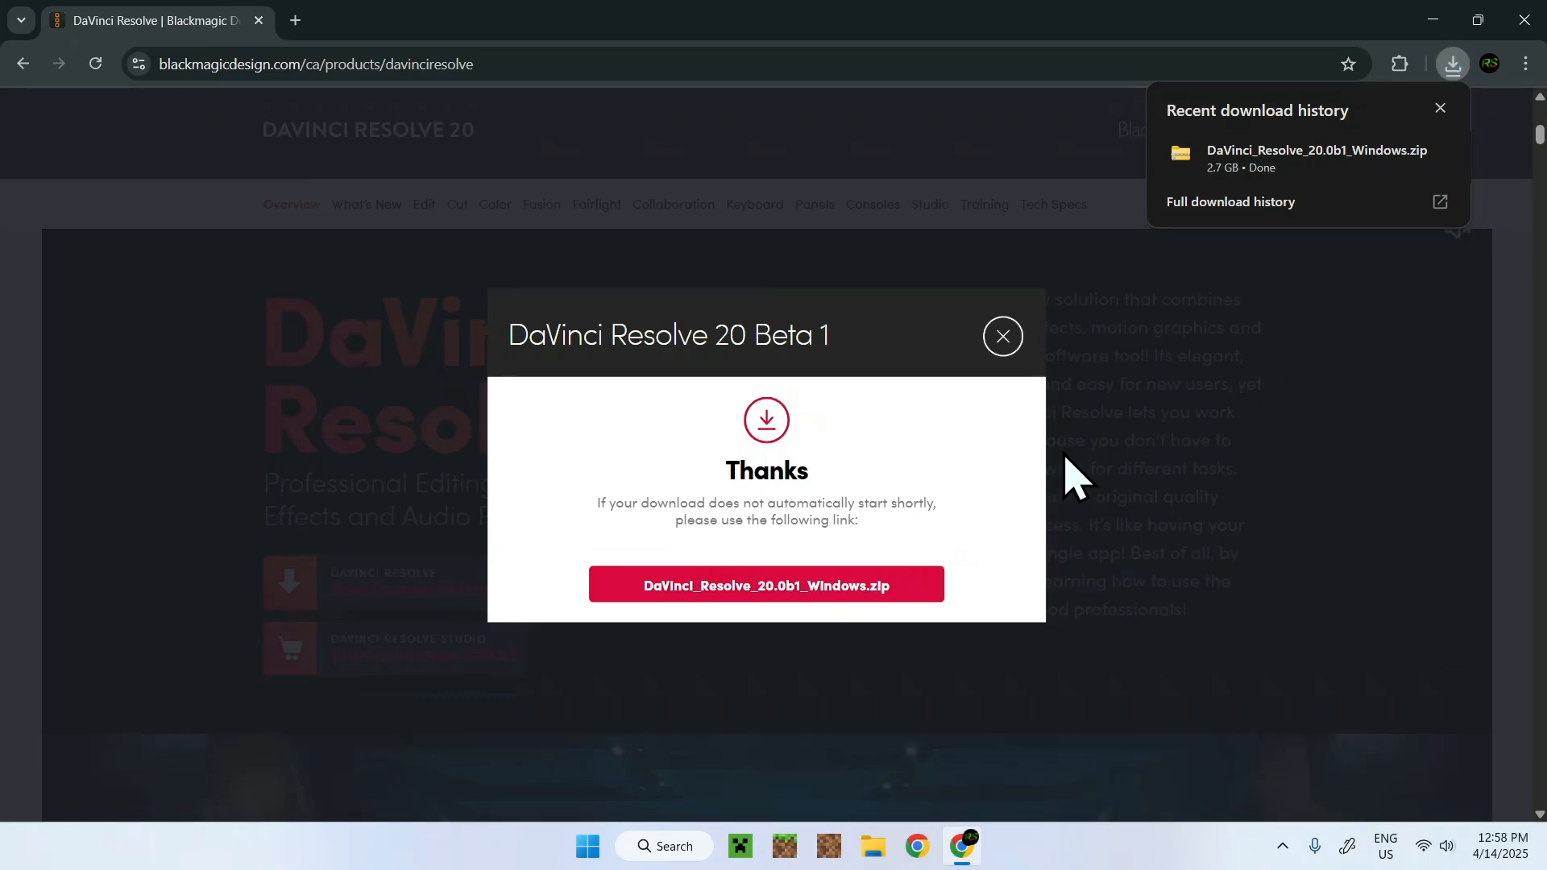
mouse_move(1023, 456)
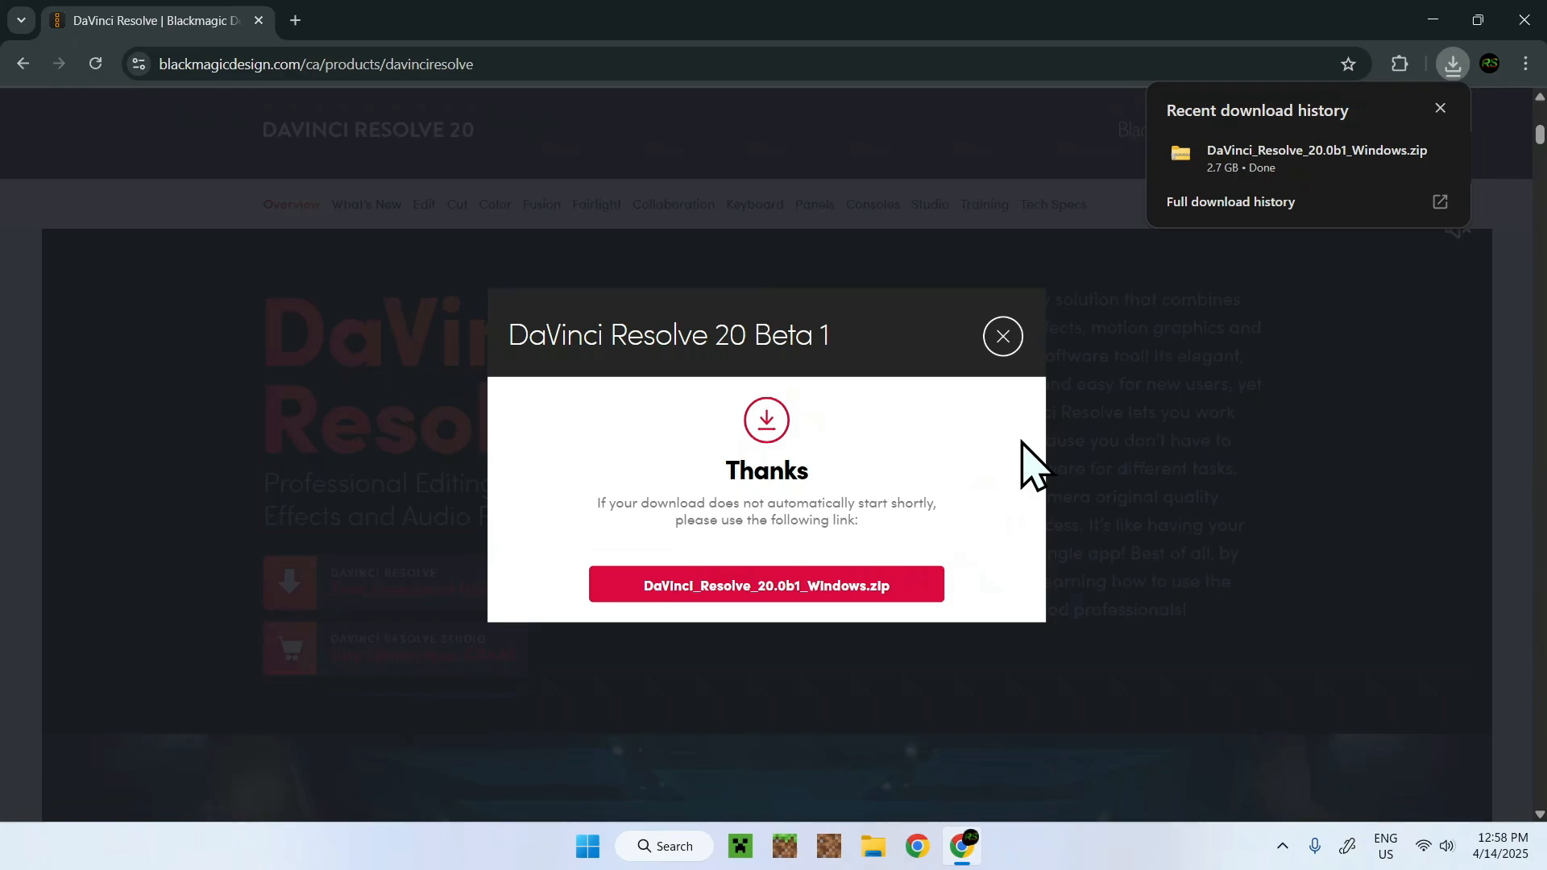
mouse_move(1390, 274)
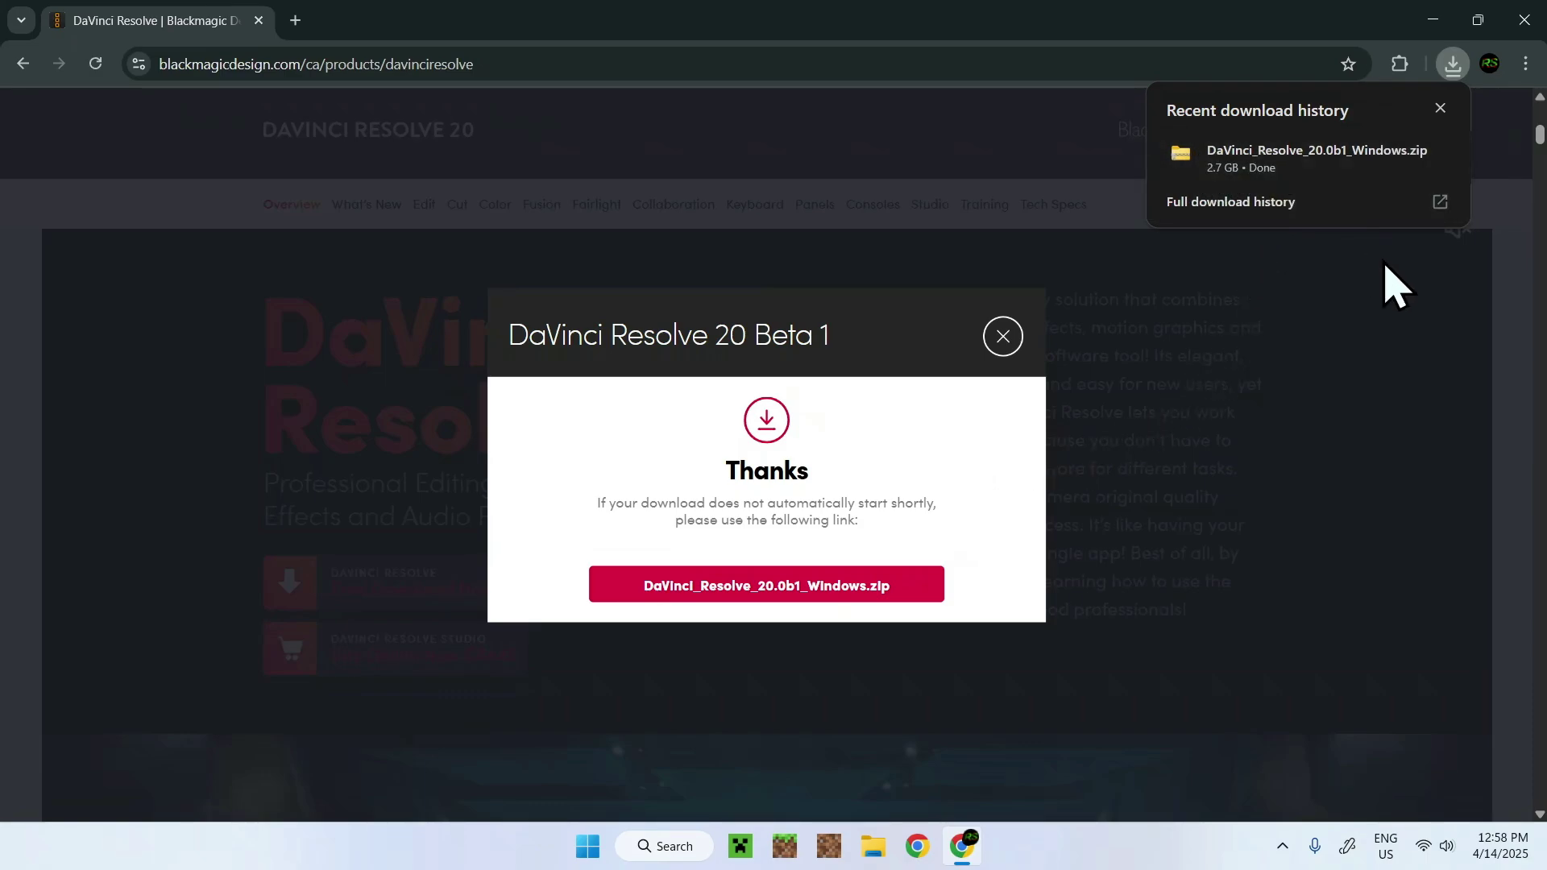
mouse_move(1524, 18)
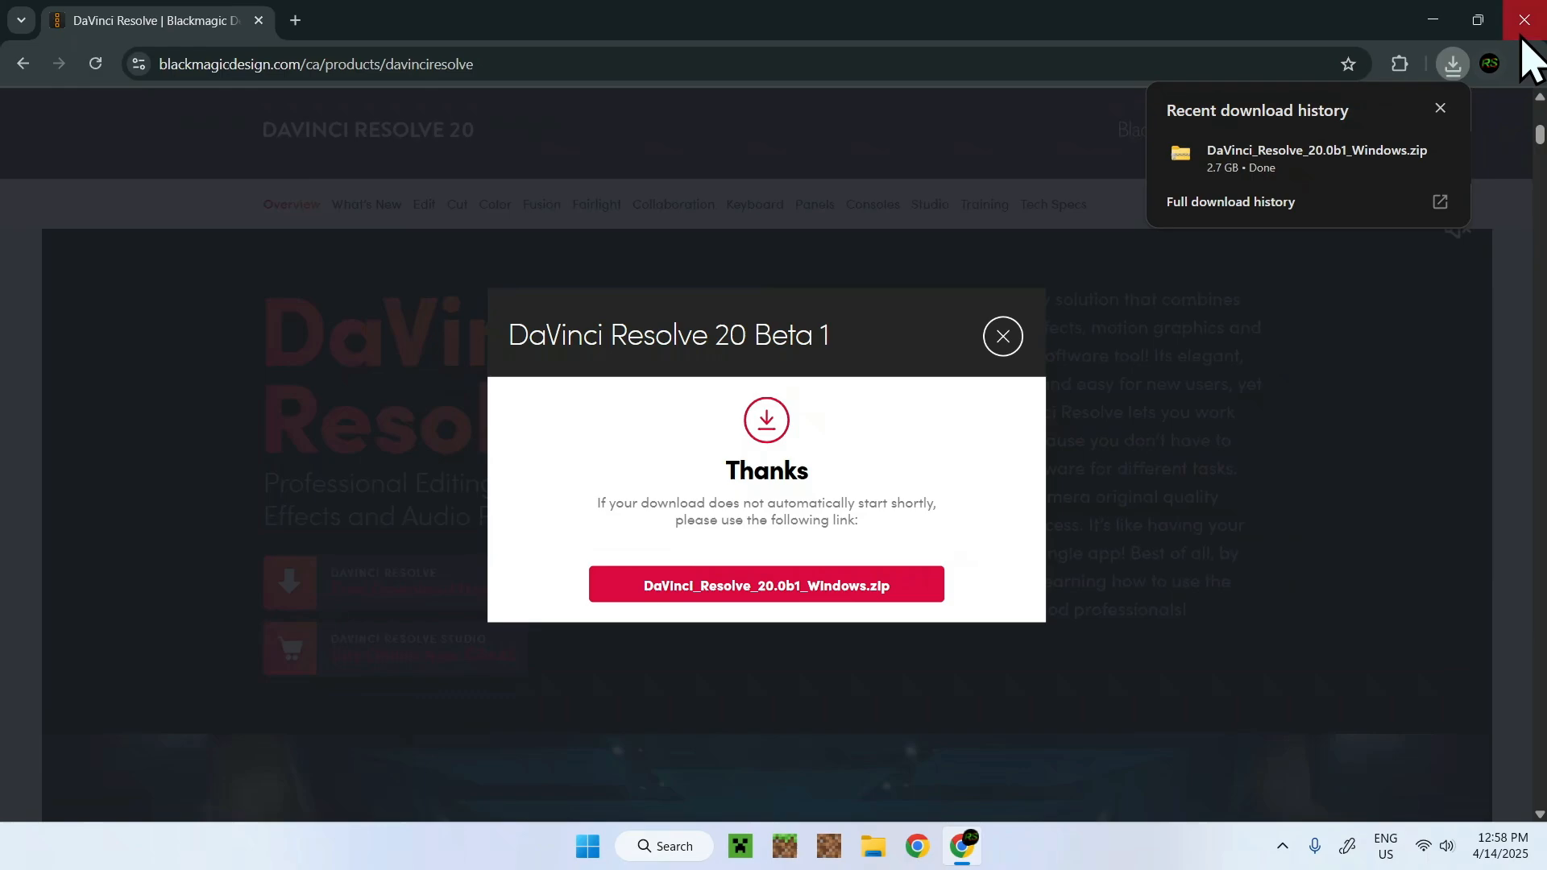
Close Chrome and browse to the Downloads folder in File Explorer
click(1523, 18)
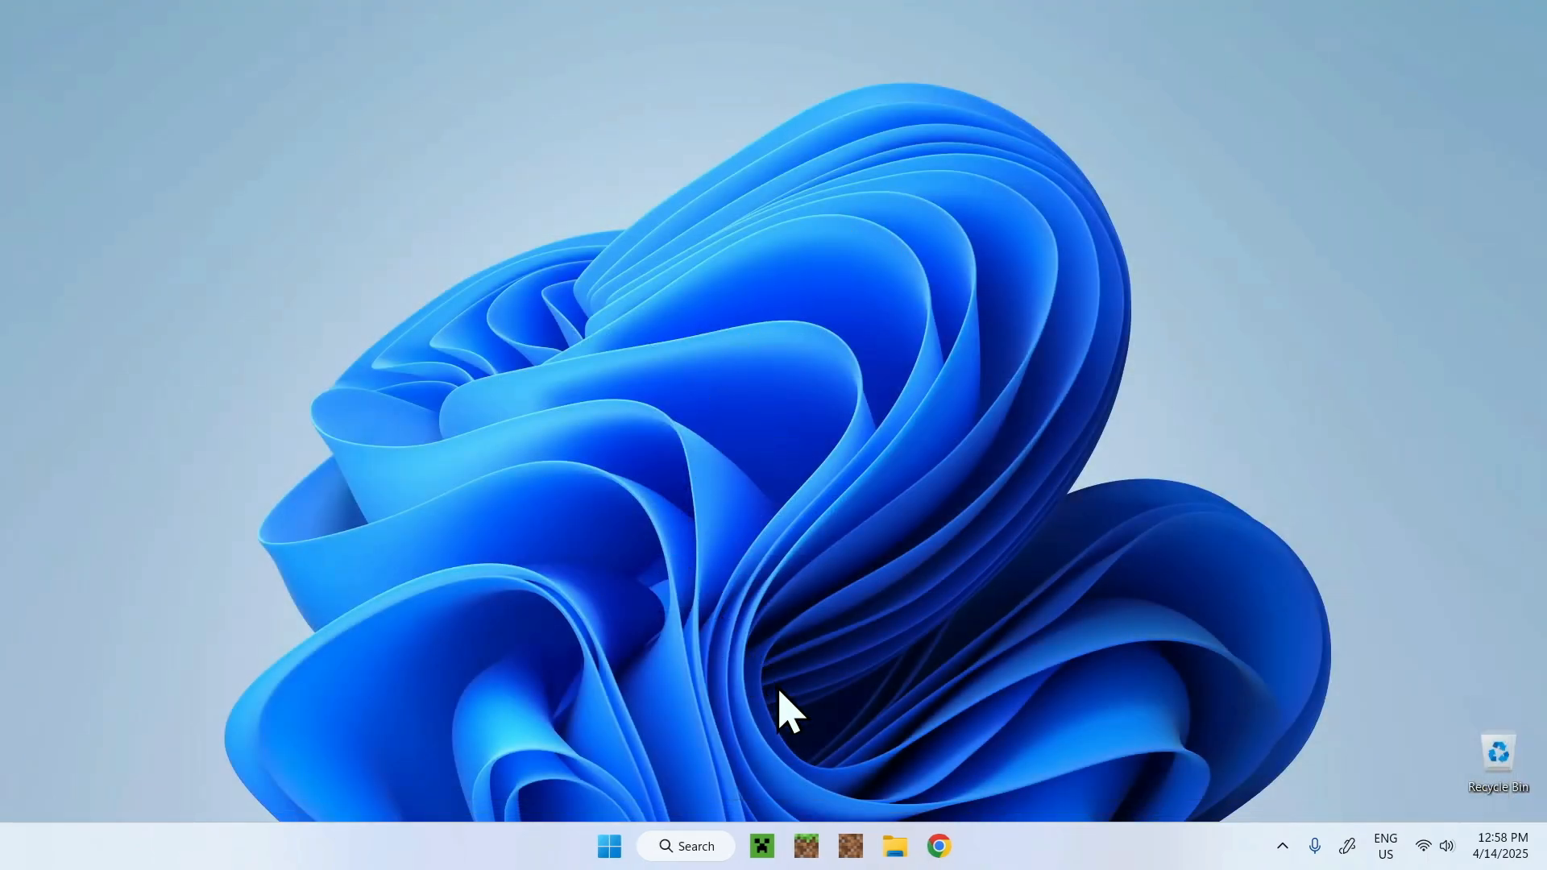
click(895, 846)
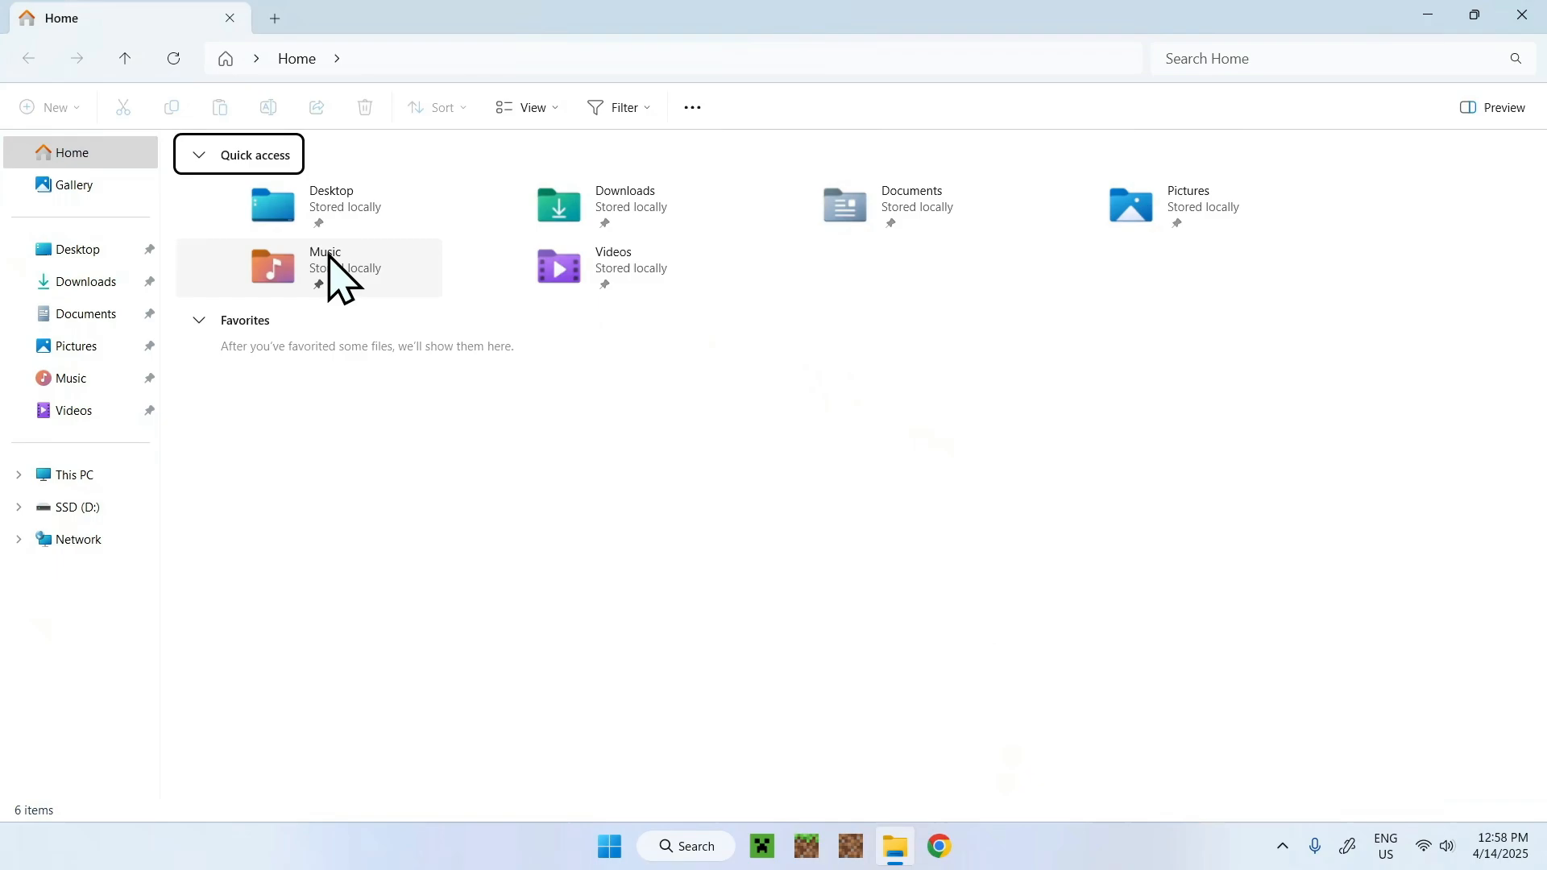
click(85, 281)
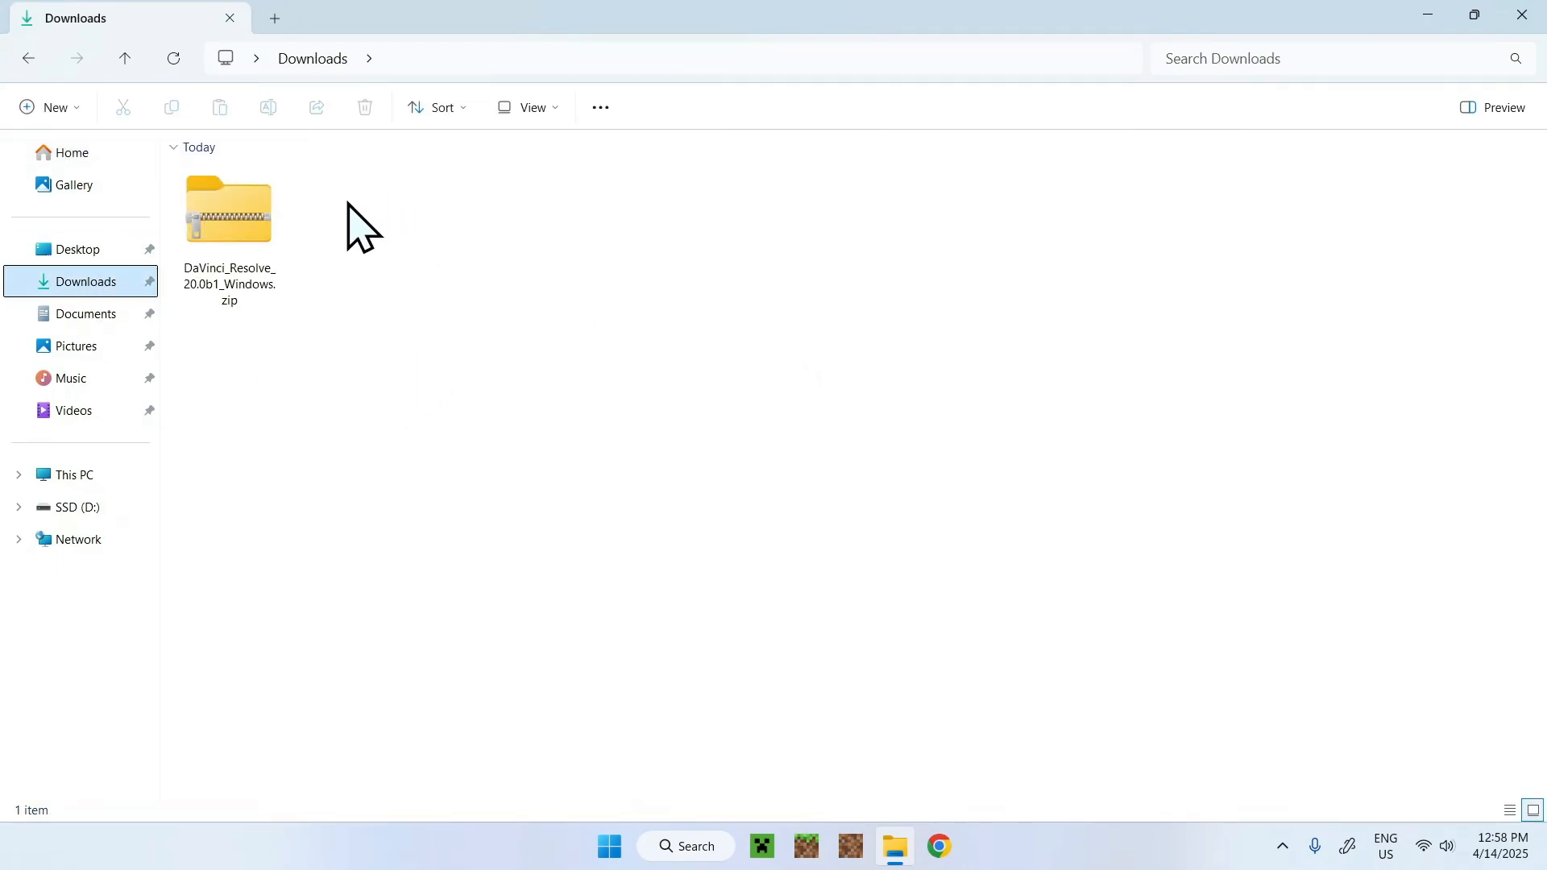
mouse_move(346, 231)
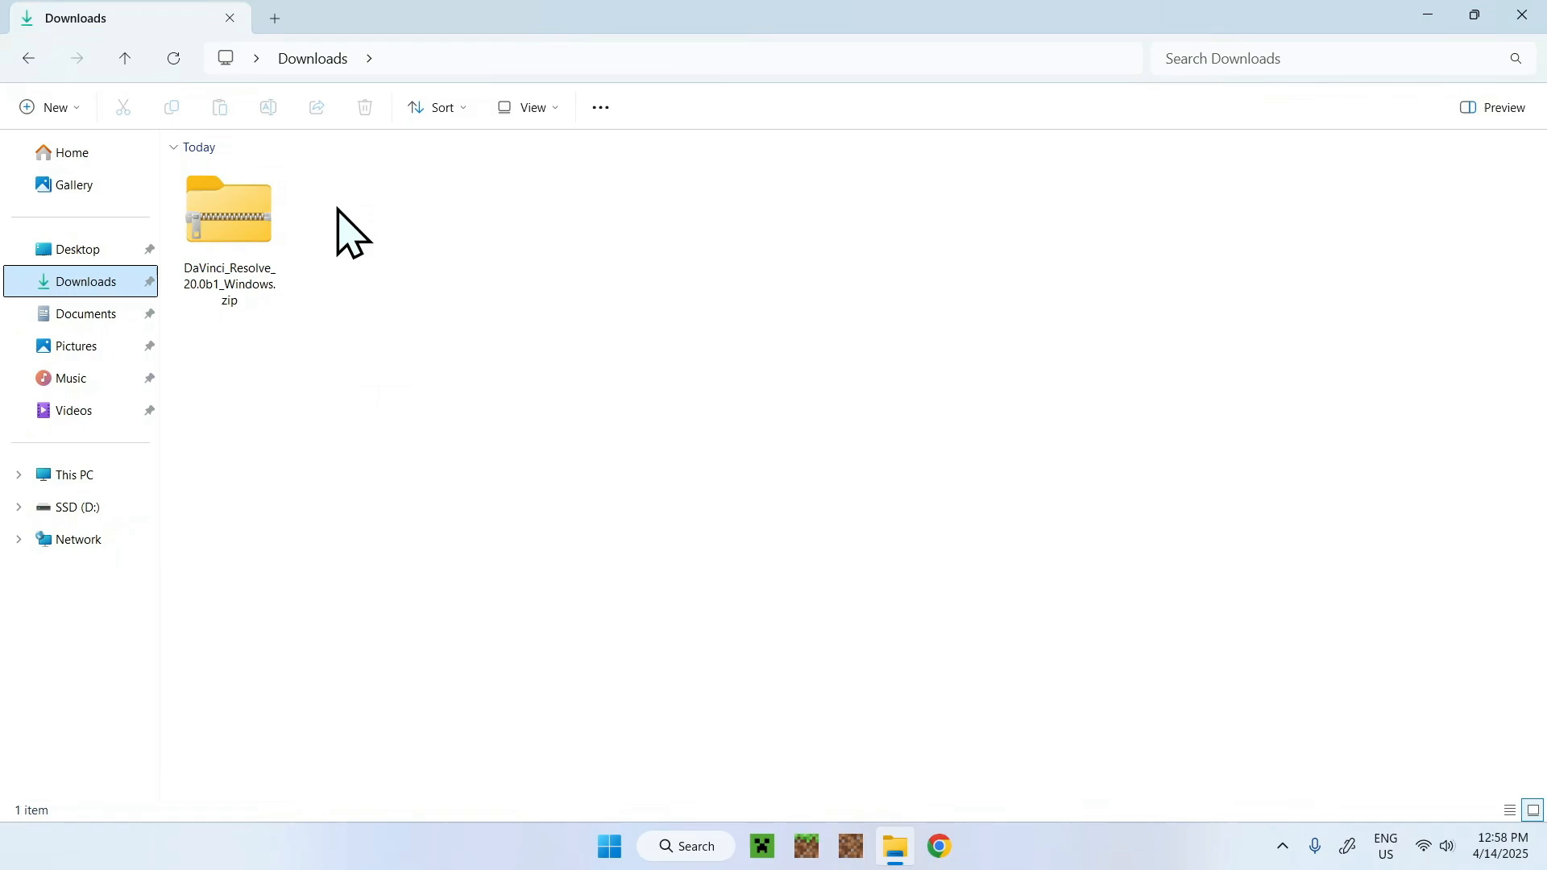
Extract DaVinci_Resolve_20.0b1_Windows.zip into the Downloads folder
right_click(229, 210)
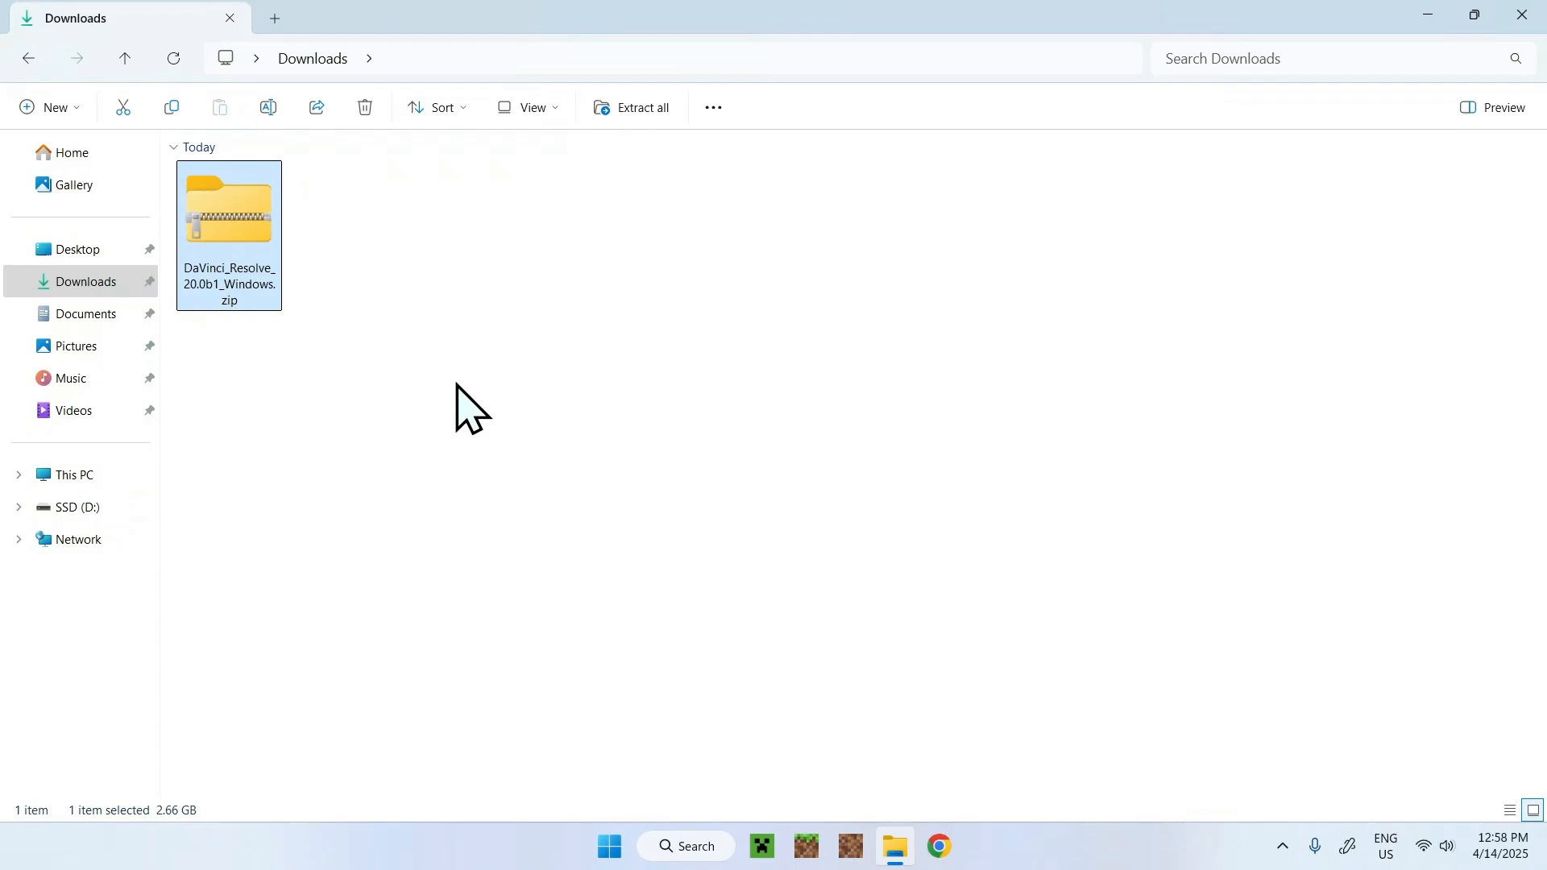
click(643, 108)
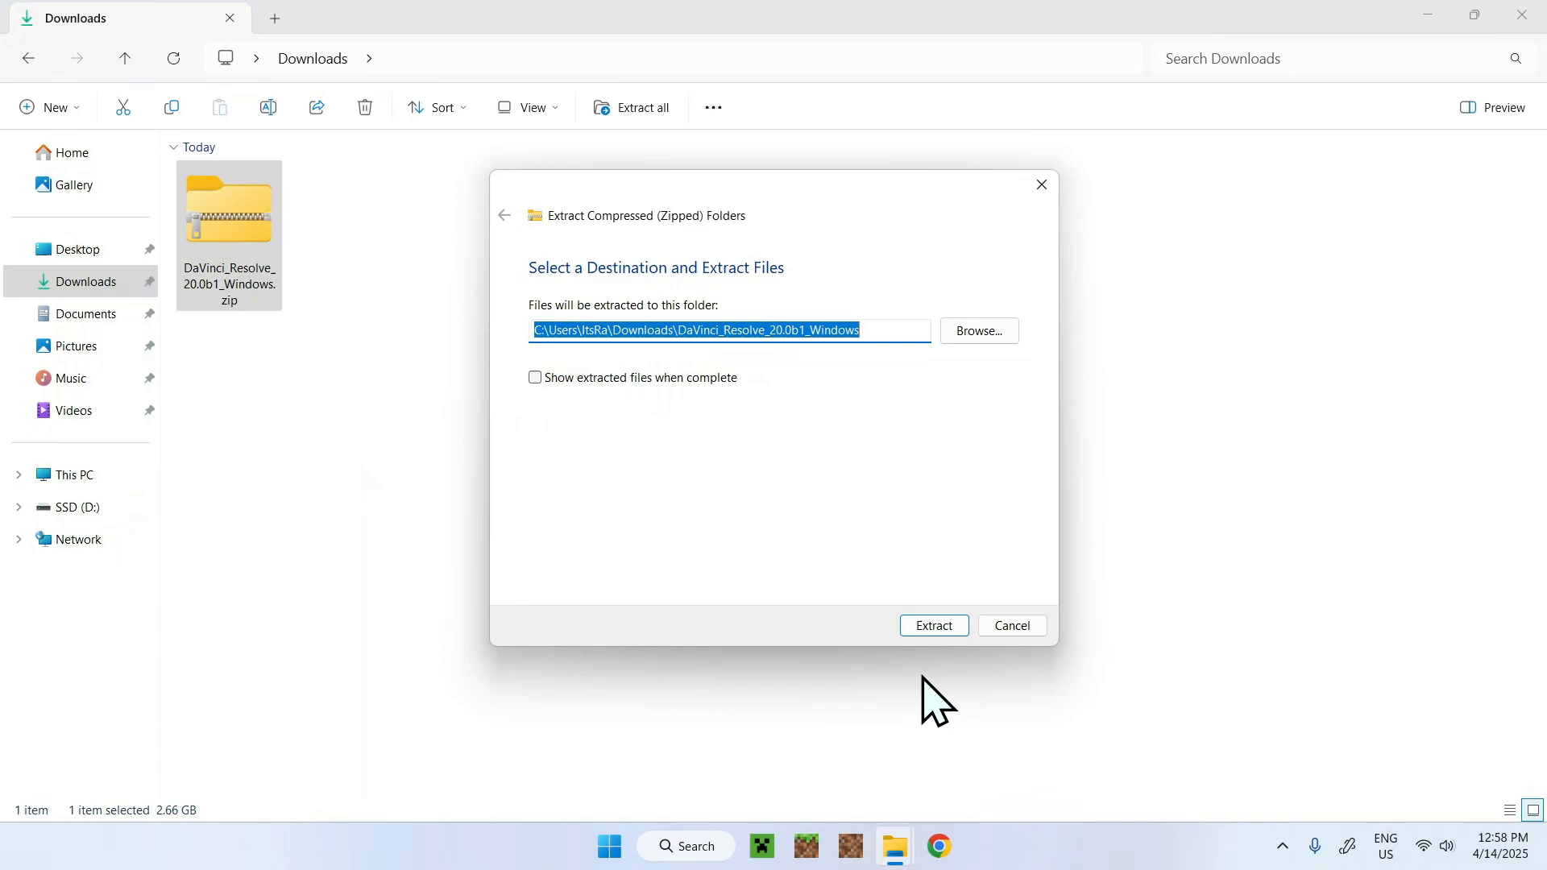
click(934, 625)
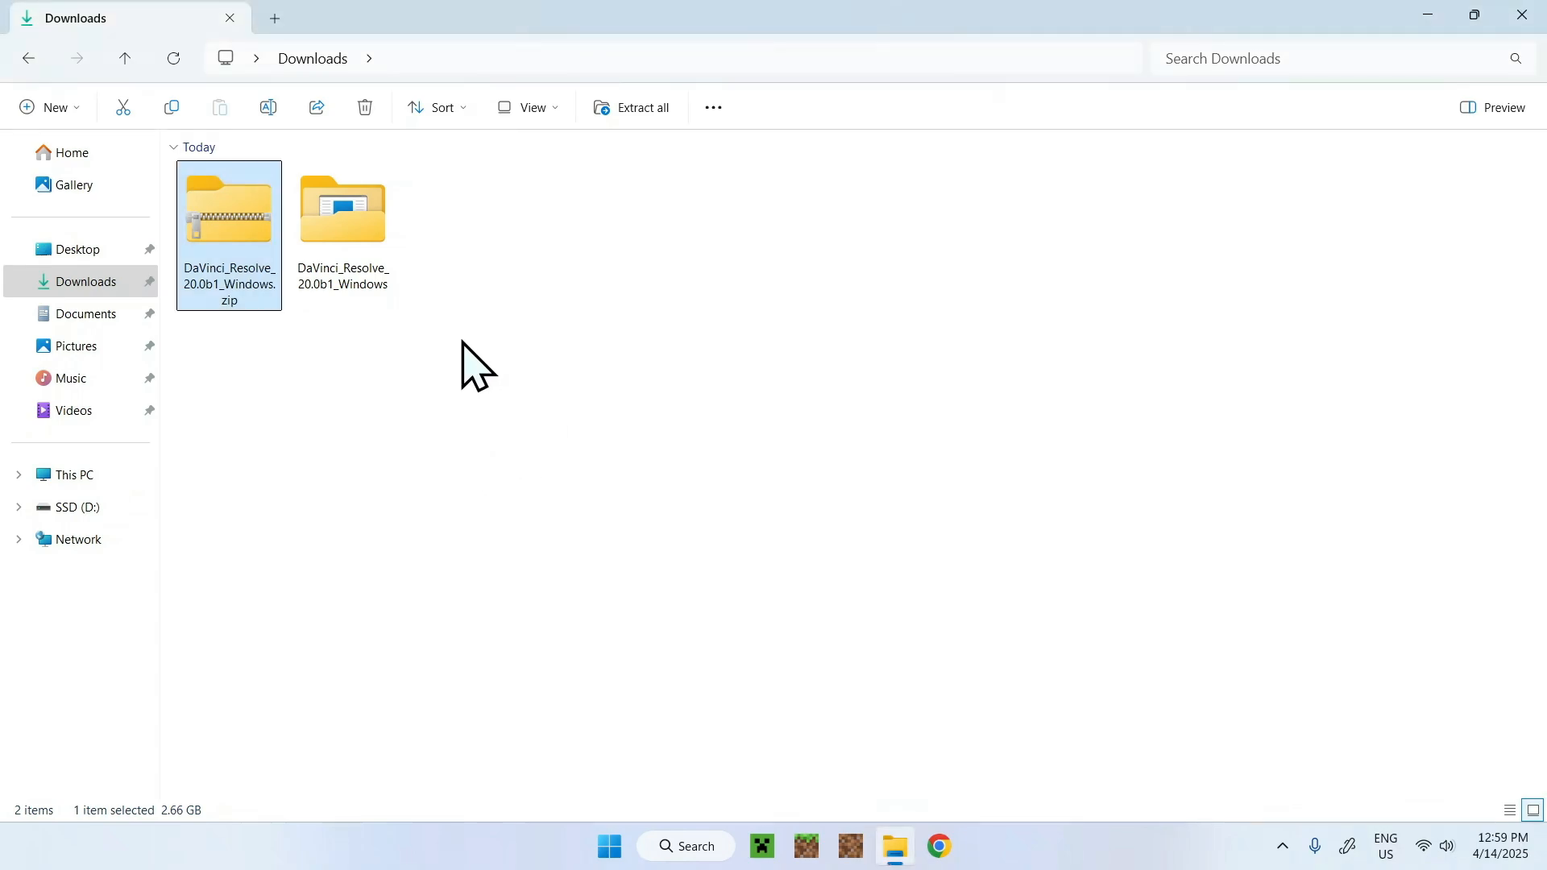
Open the extracted folder and run DaVinci_Resolve_20.0b1_Windows.exe
double_click(341, 208)
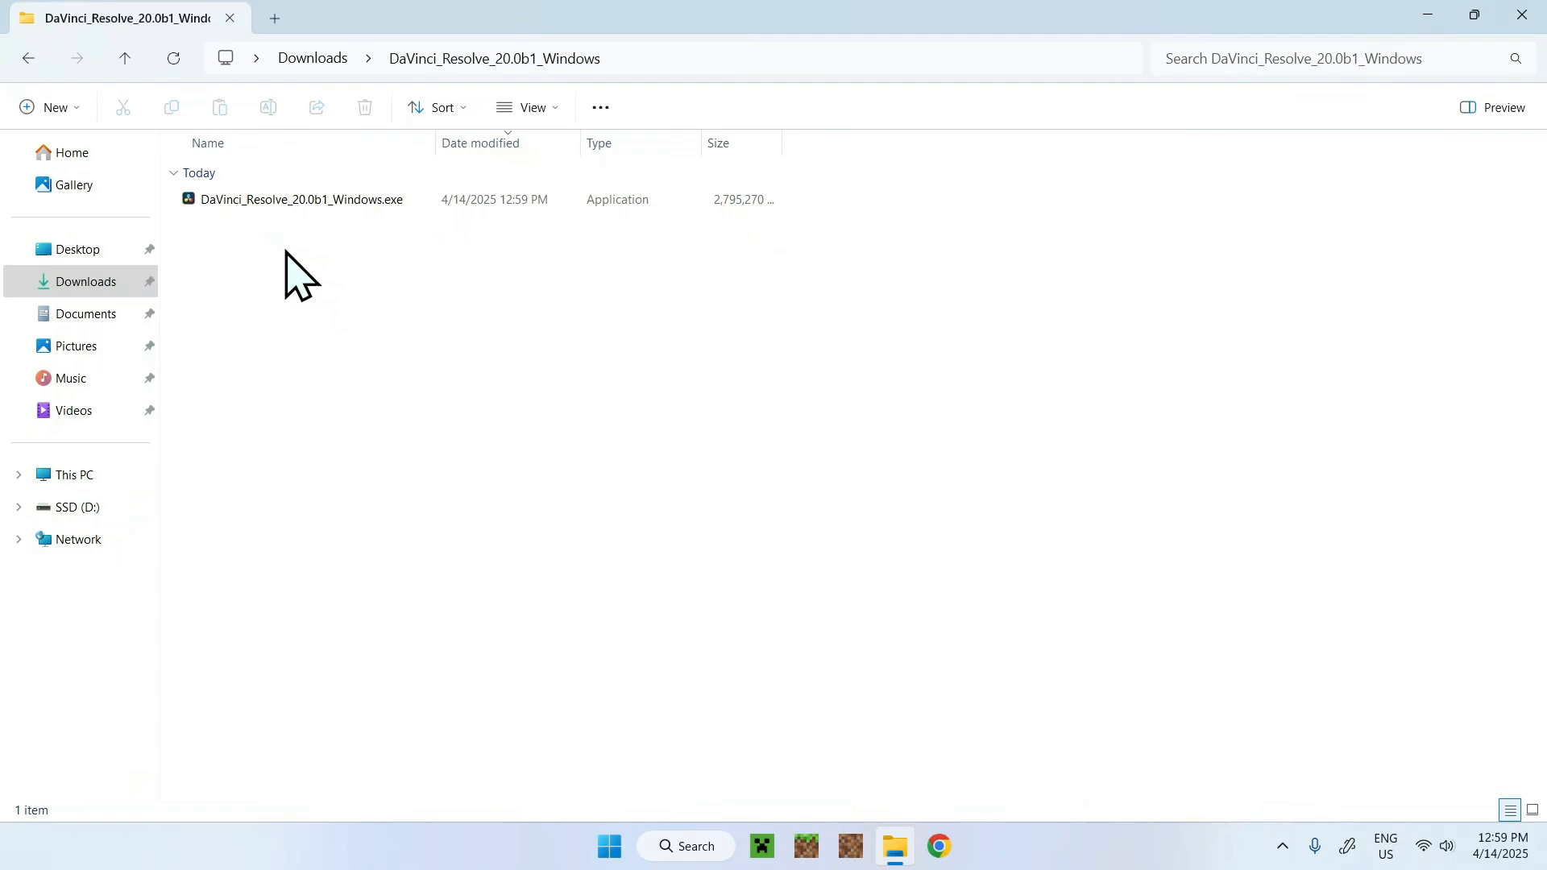
click(300, 199)
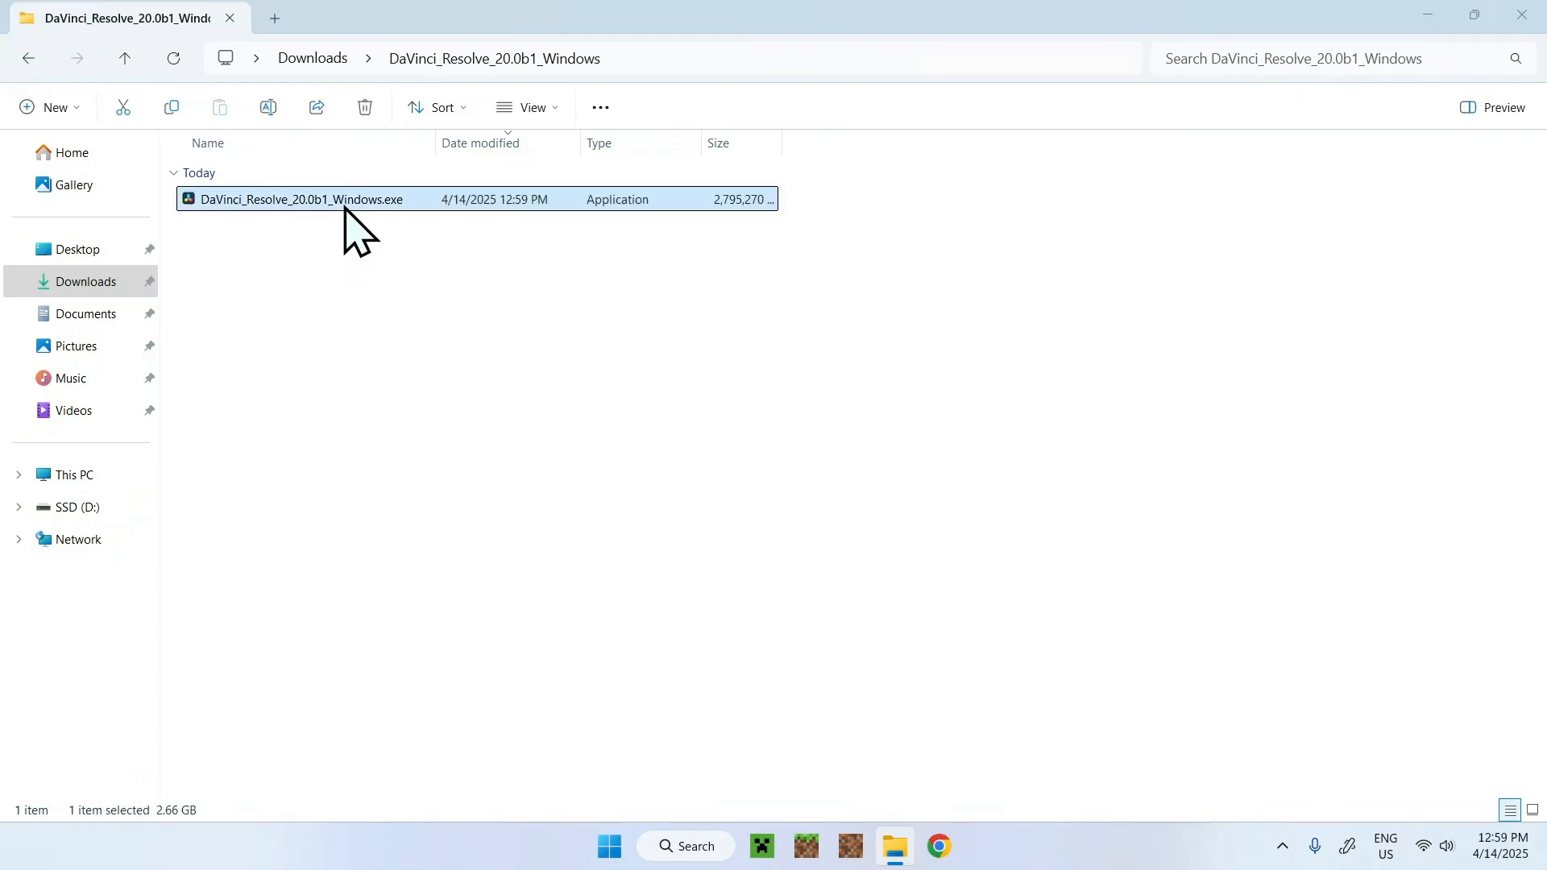
double_click(293, 199)
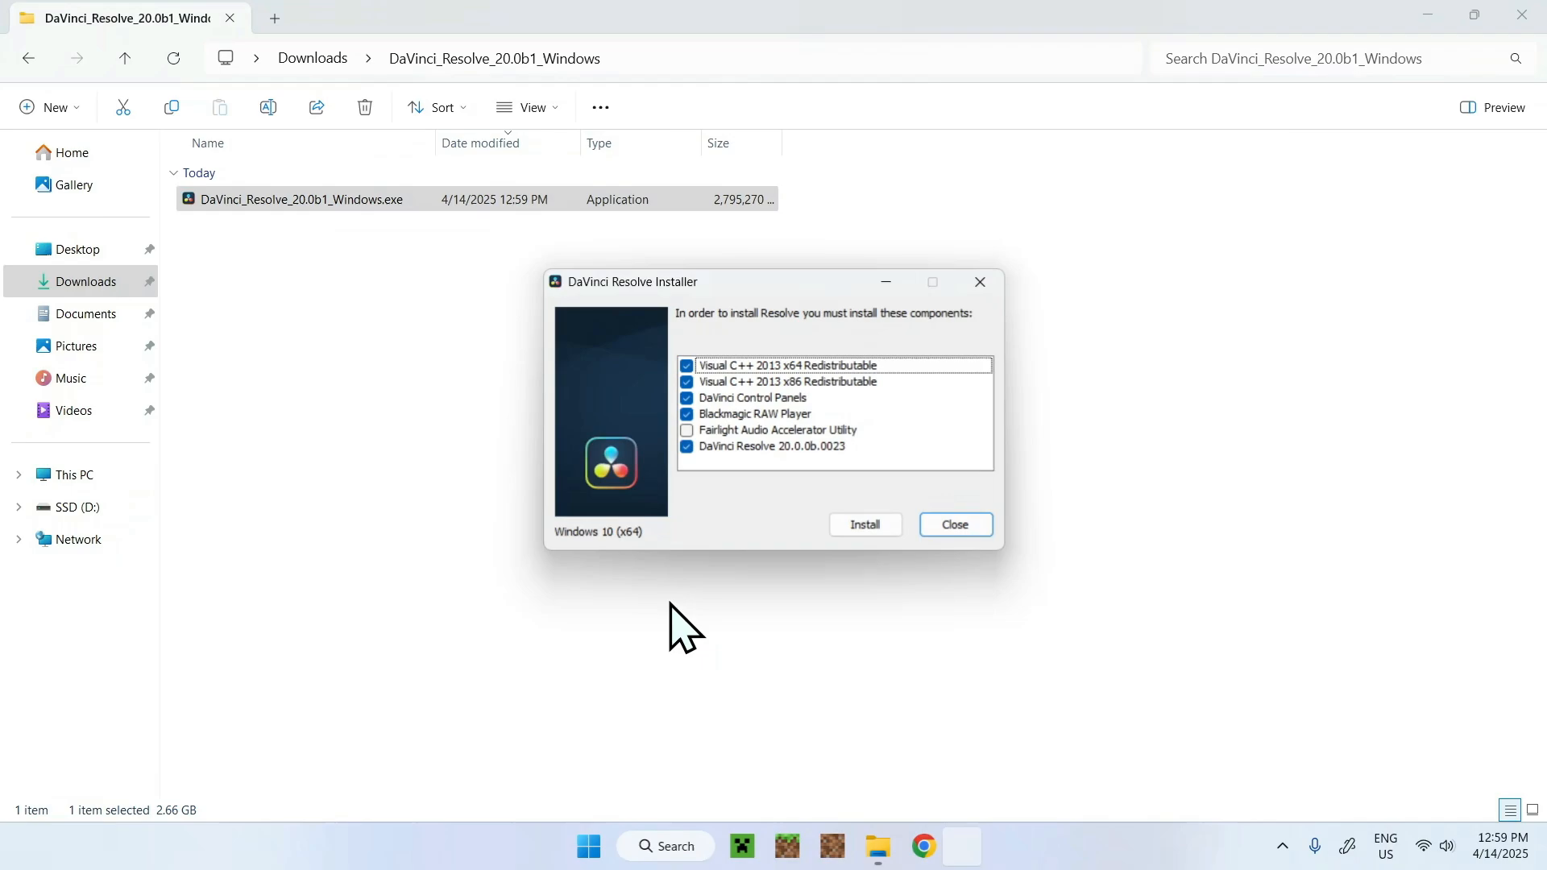
mouse_move(670, 609)
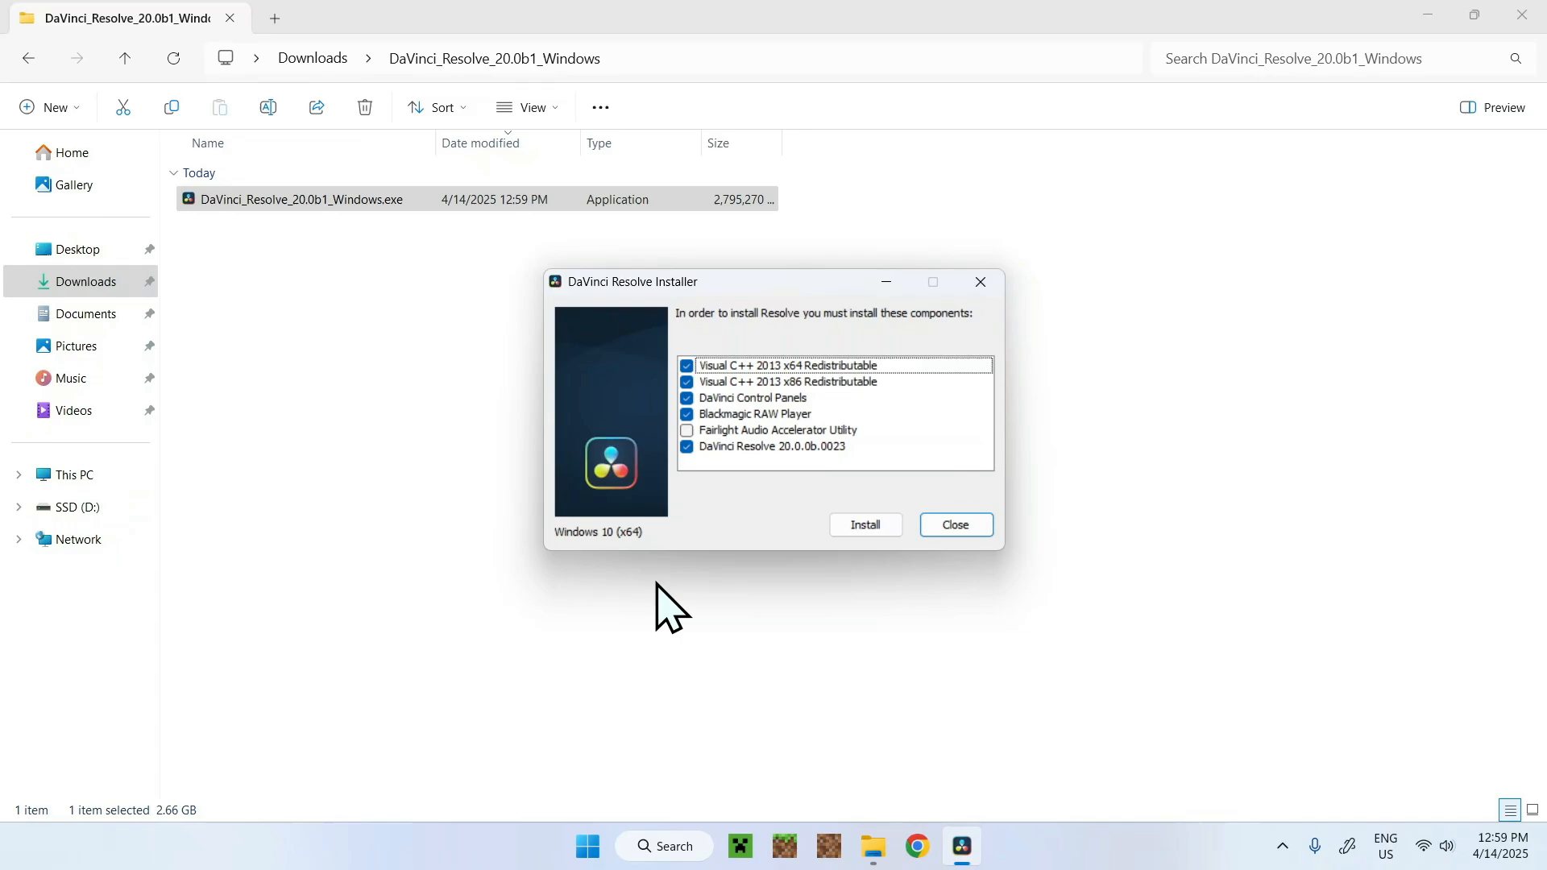
mouse_move(904, 571)
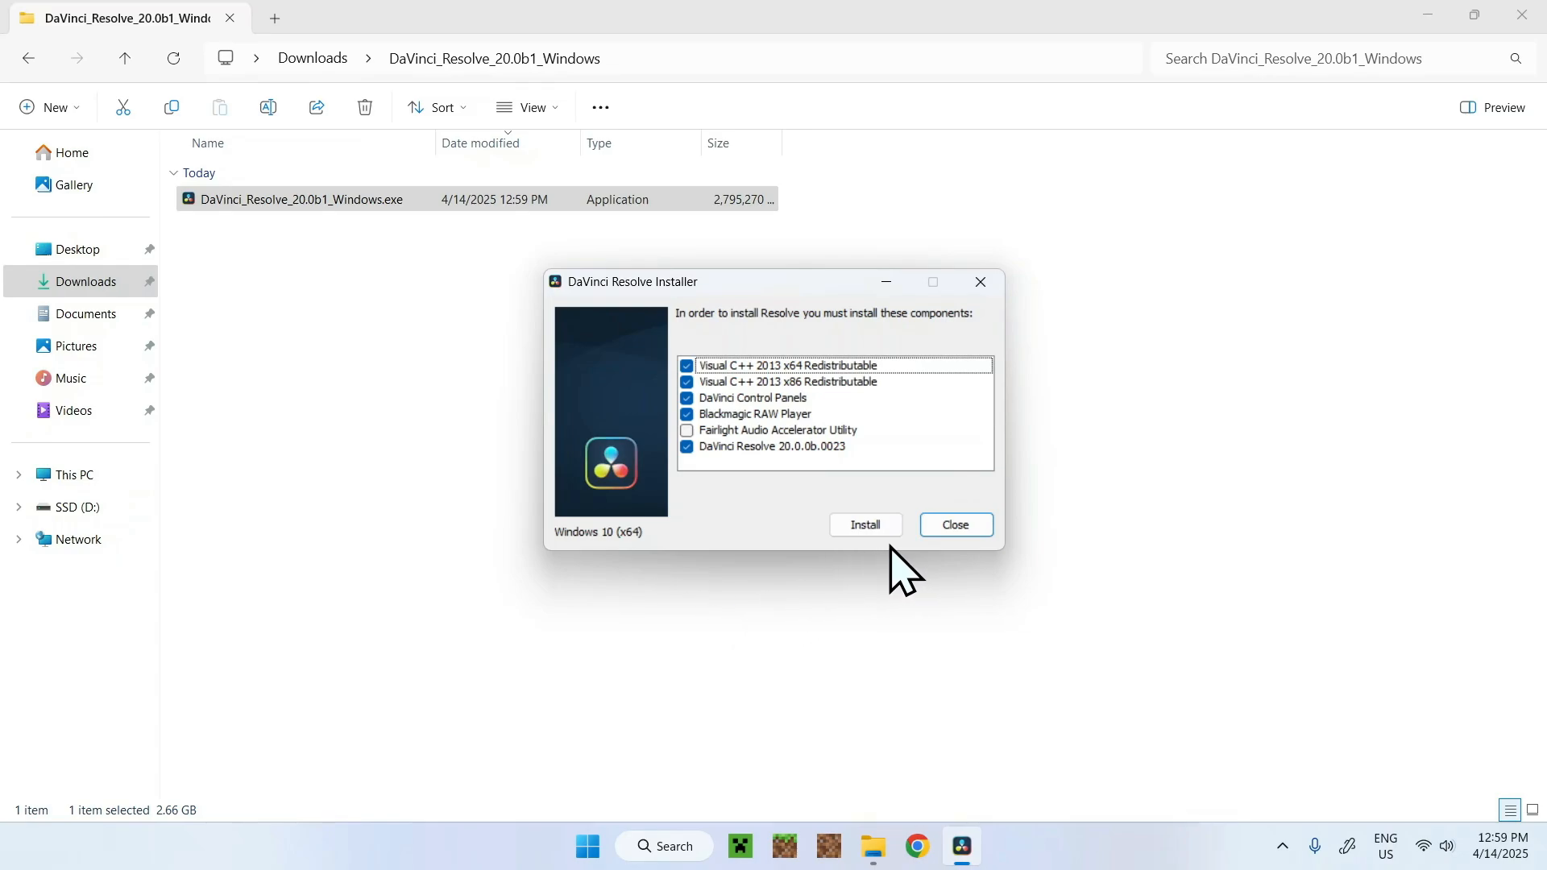
Install the checked components to bring up the Setup Wizard welcome page
click(866, 525)
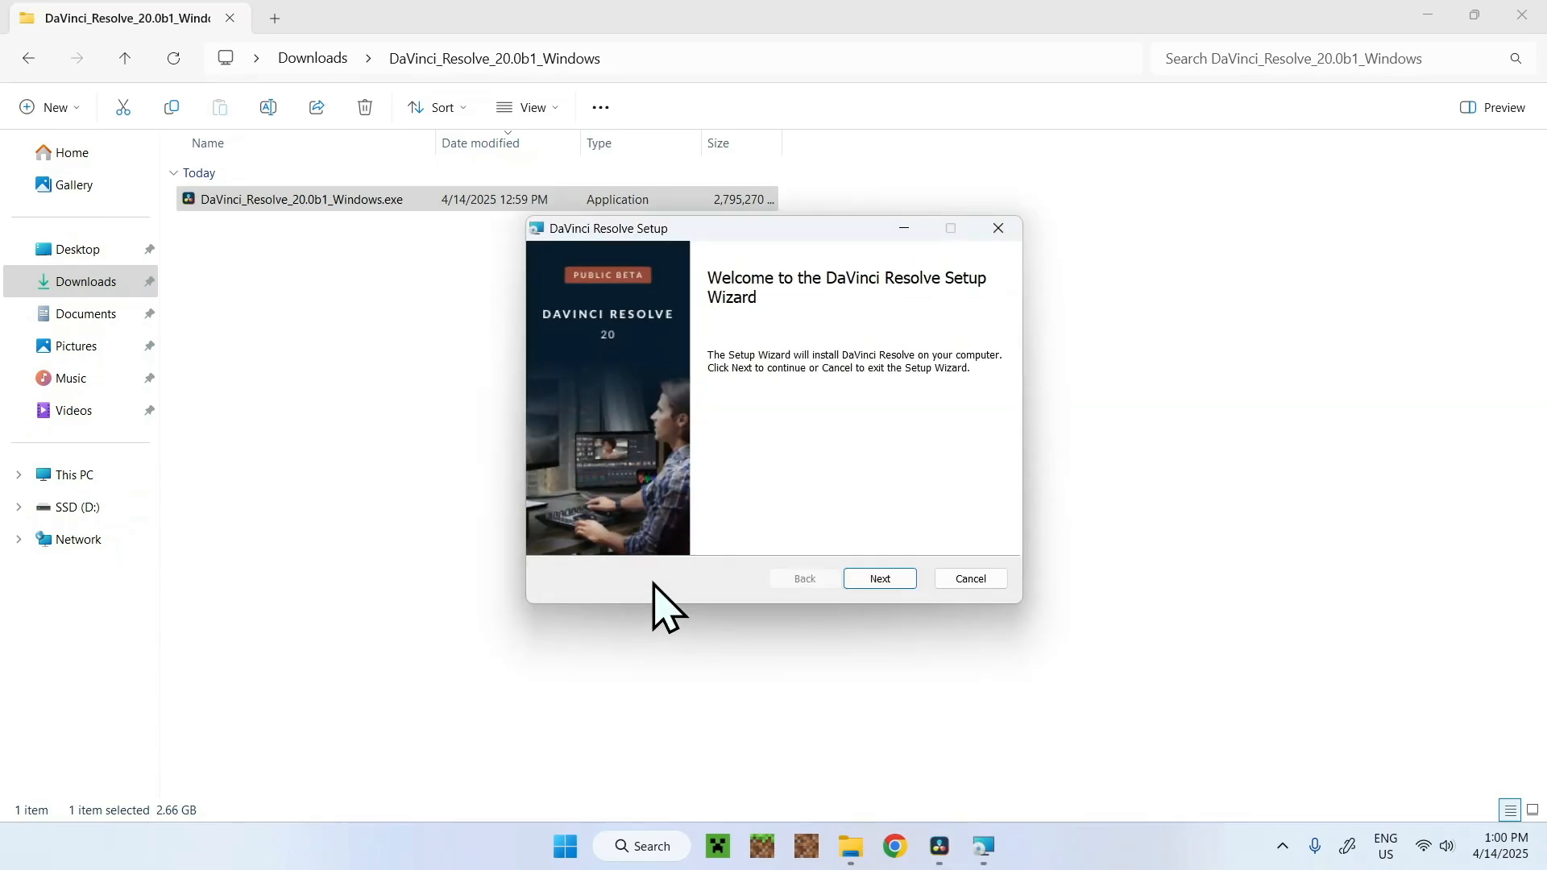
mouse_move(755, 685)
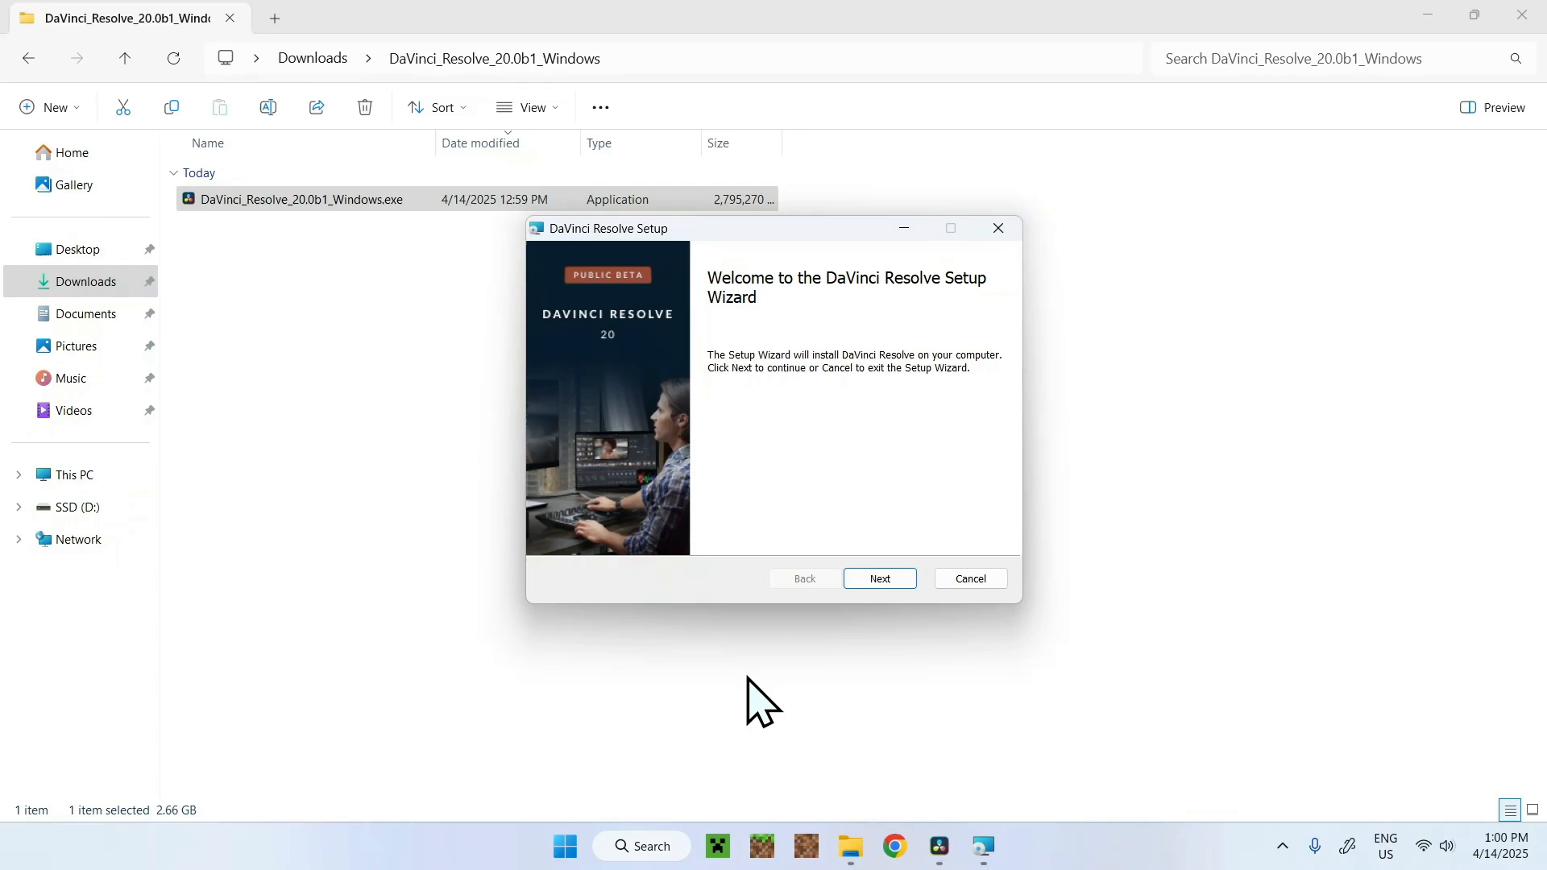
Accept the license, keep the default install folder, install, and dismiss the completion message
click(880, 579)
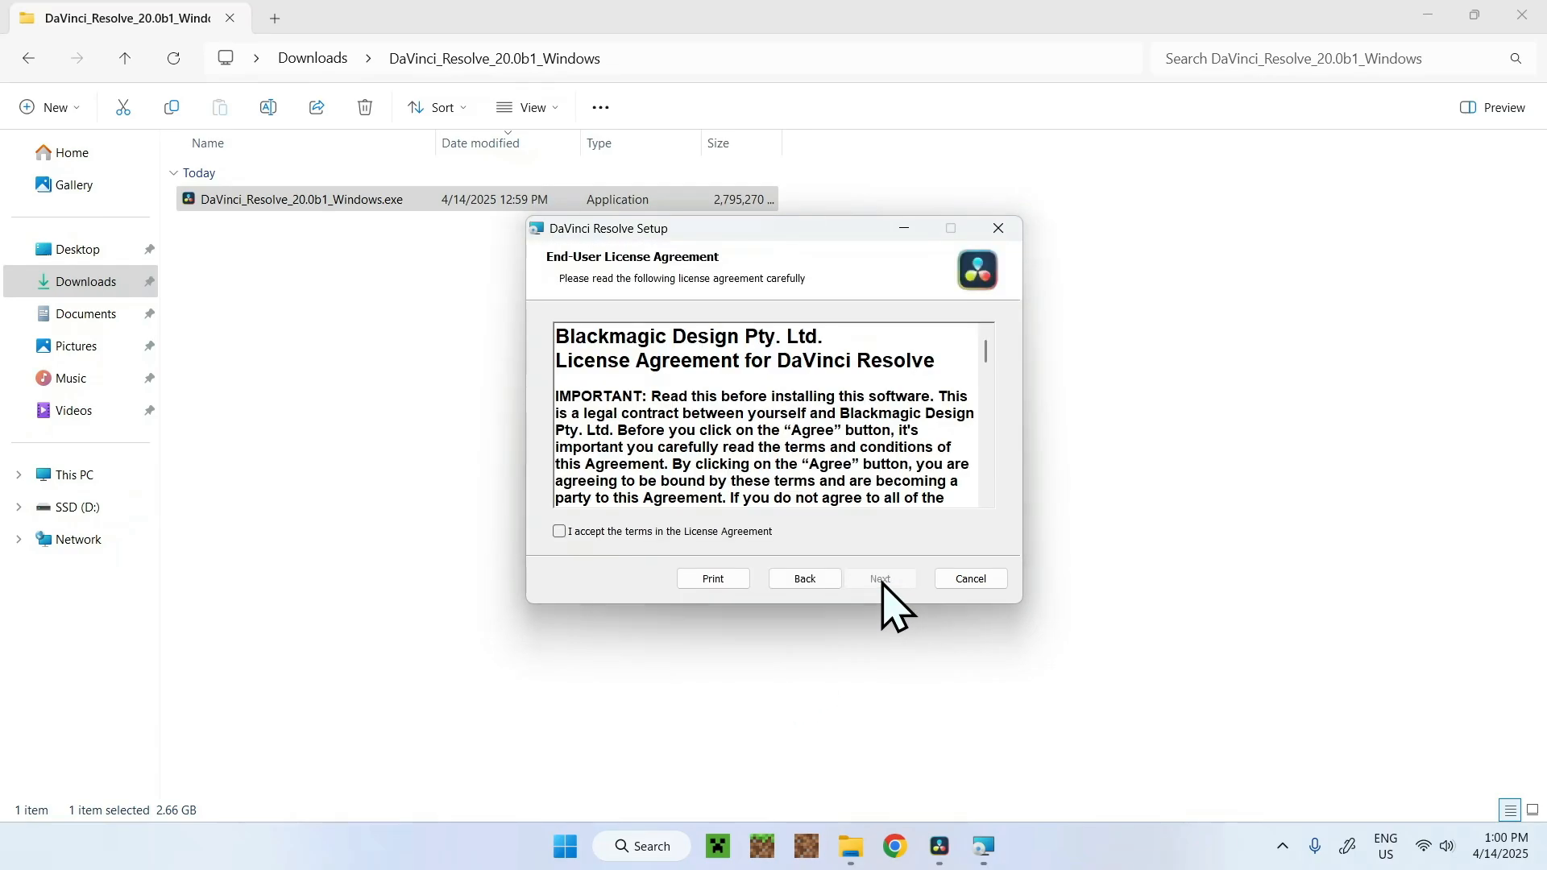
click(559, 531)
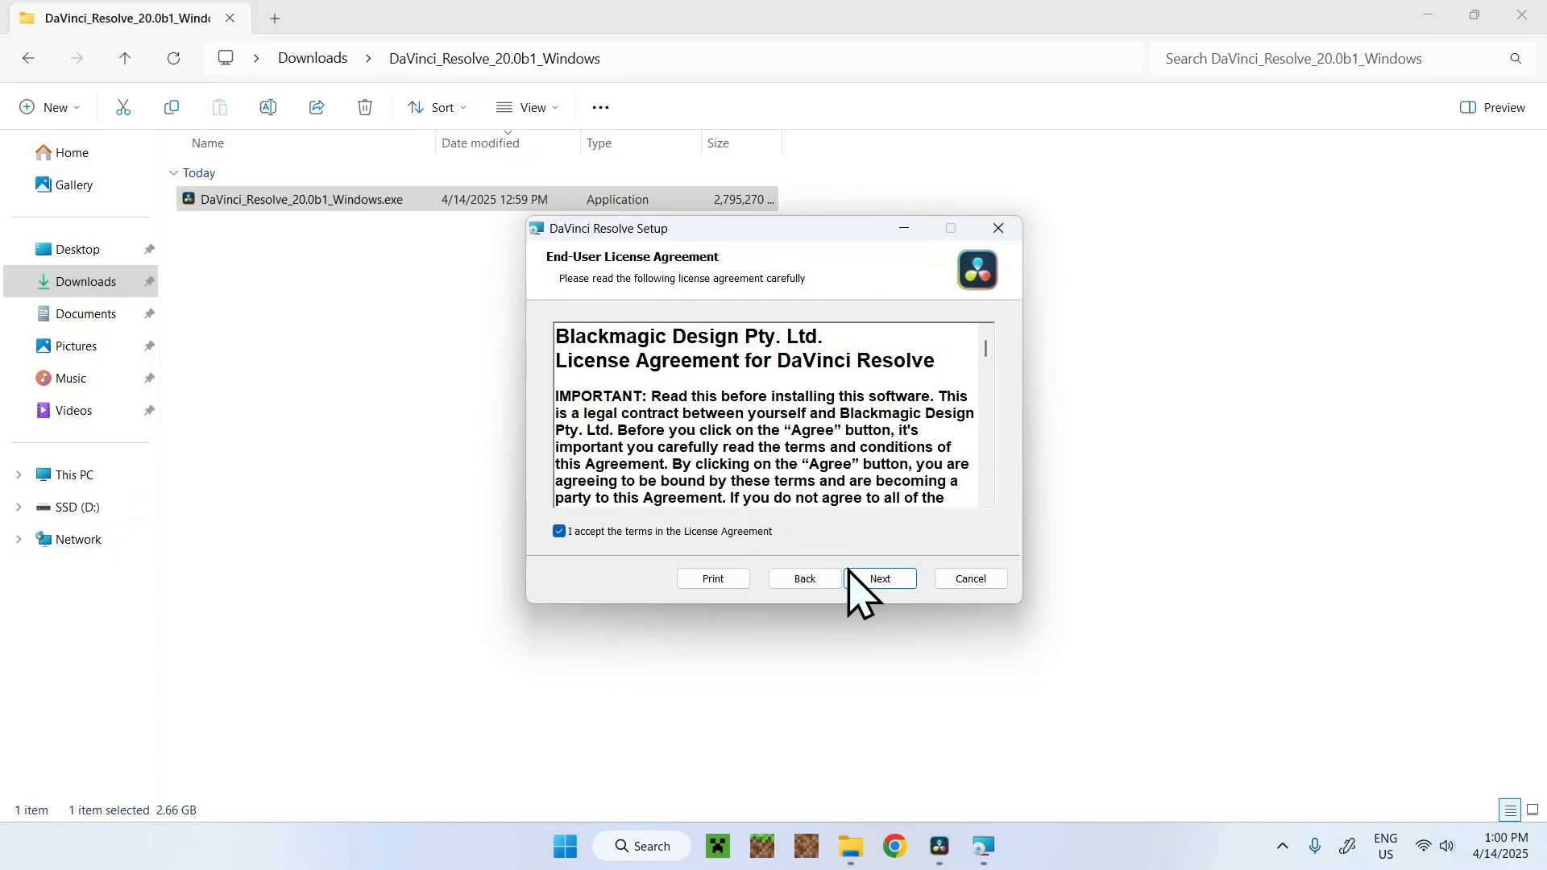
click(880, 578)
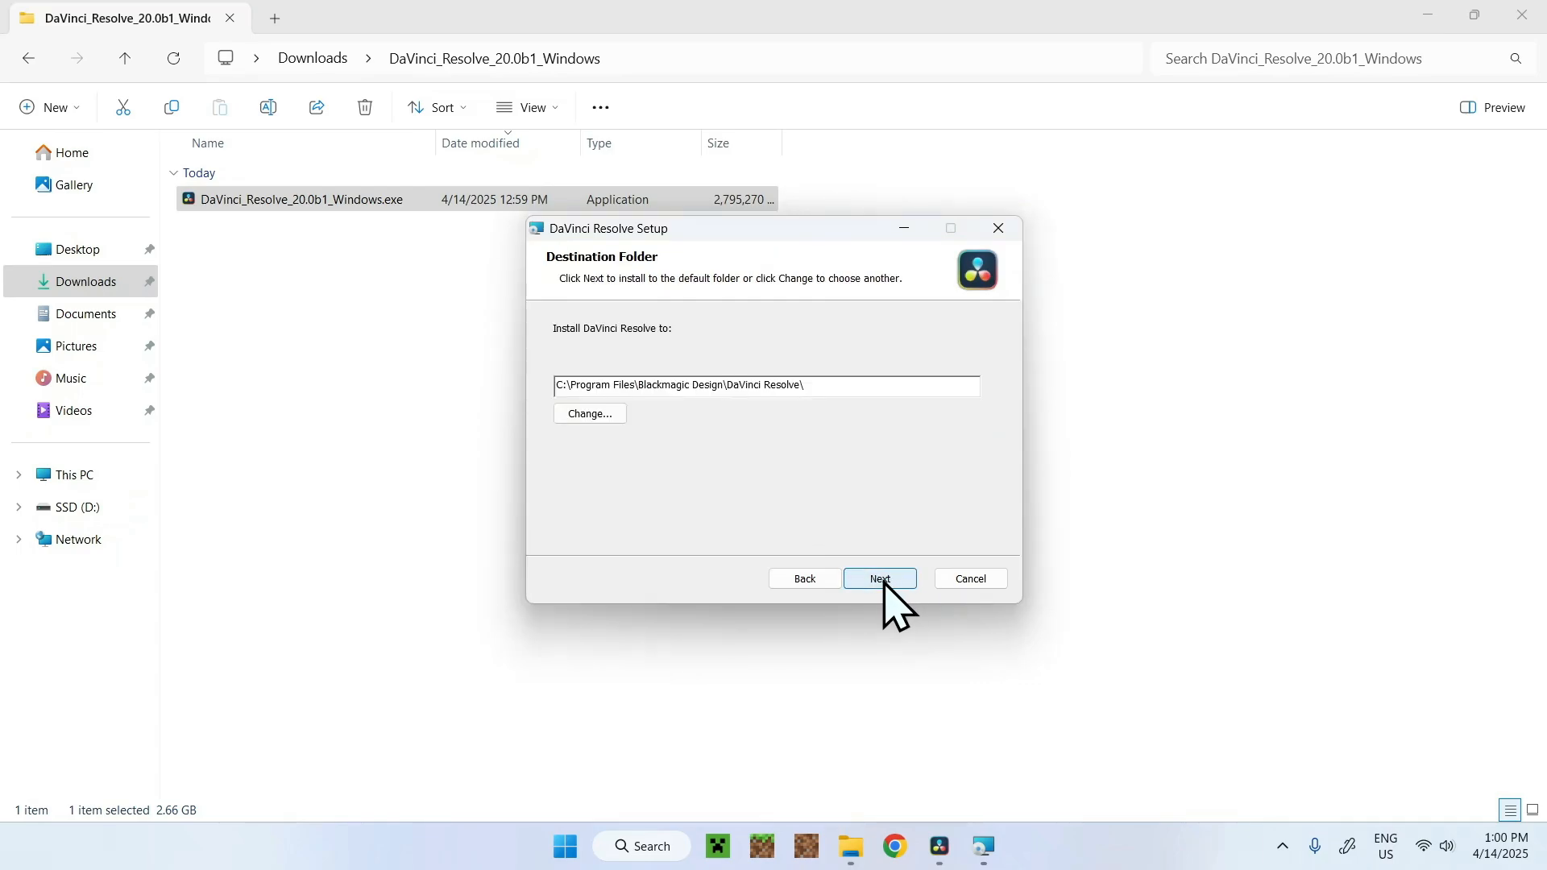
click(880, 579)
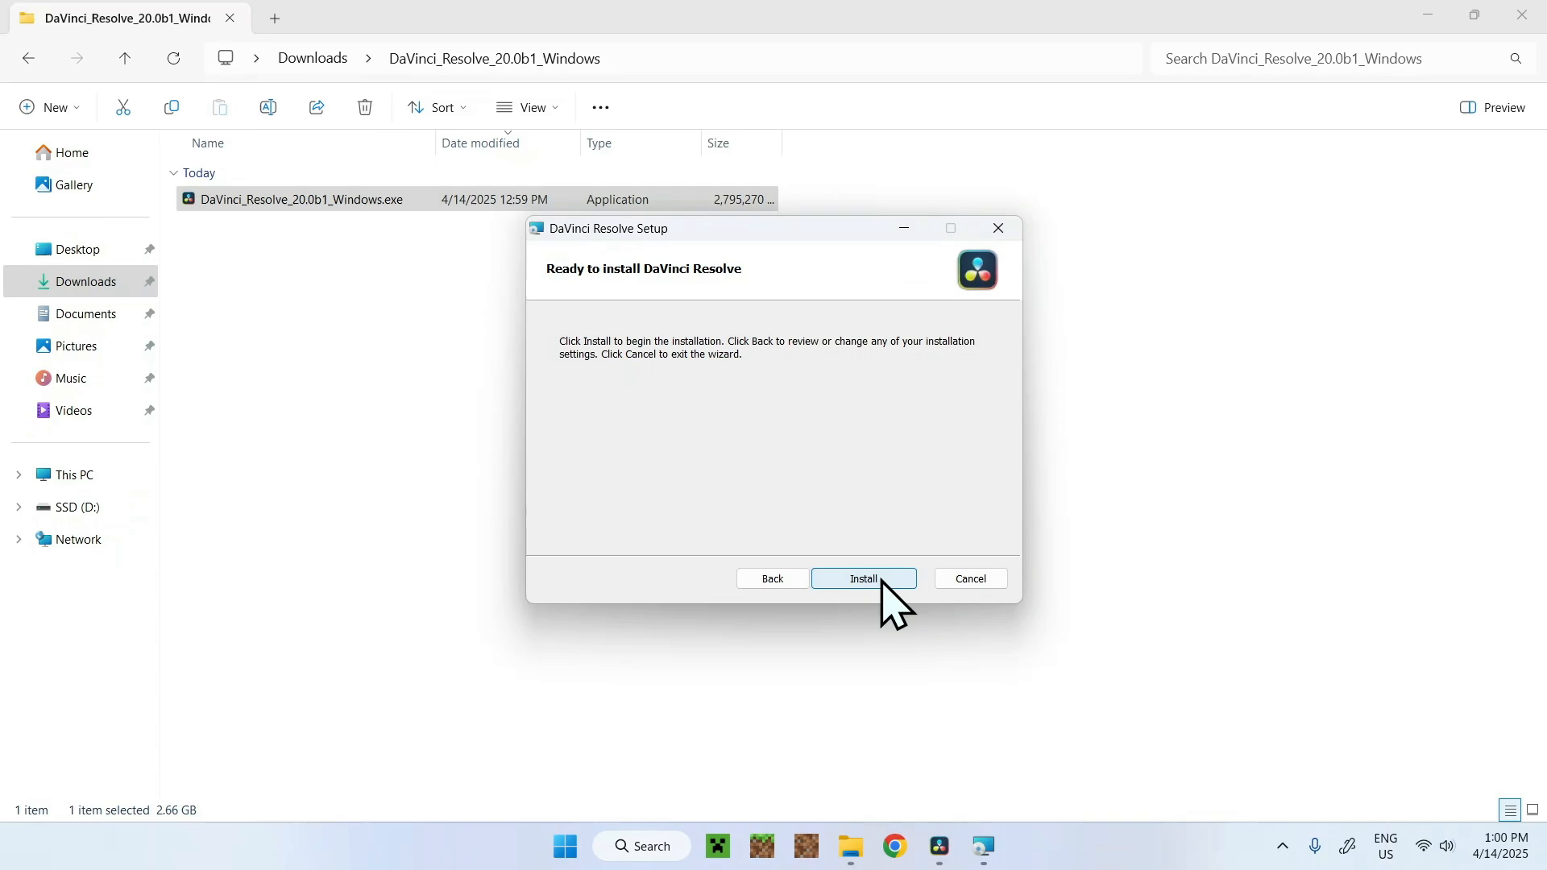
click(864, 578)
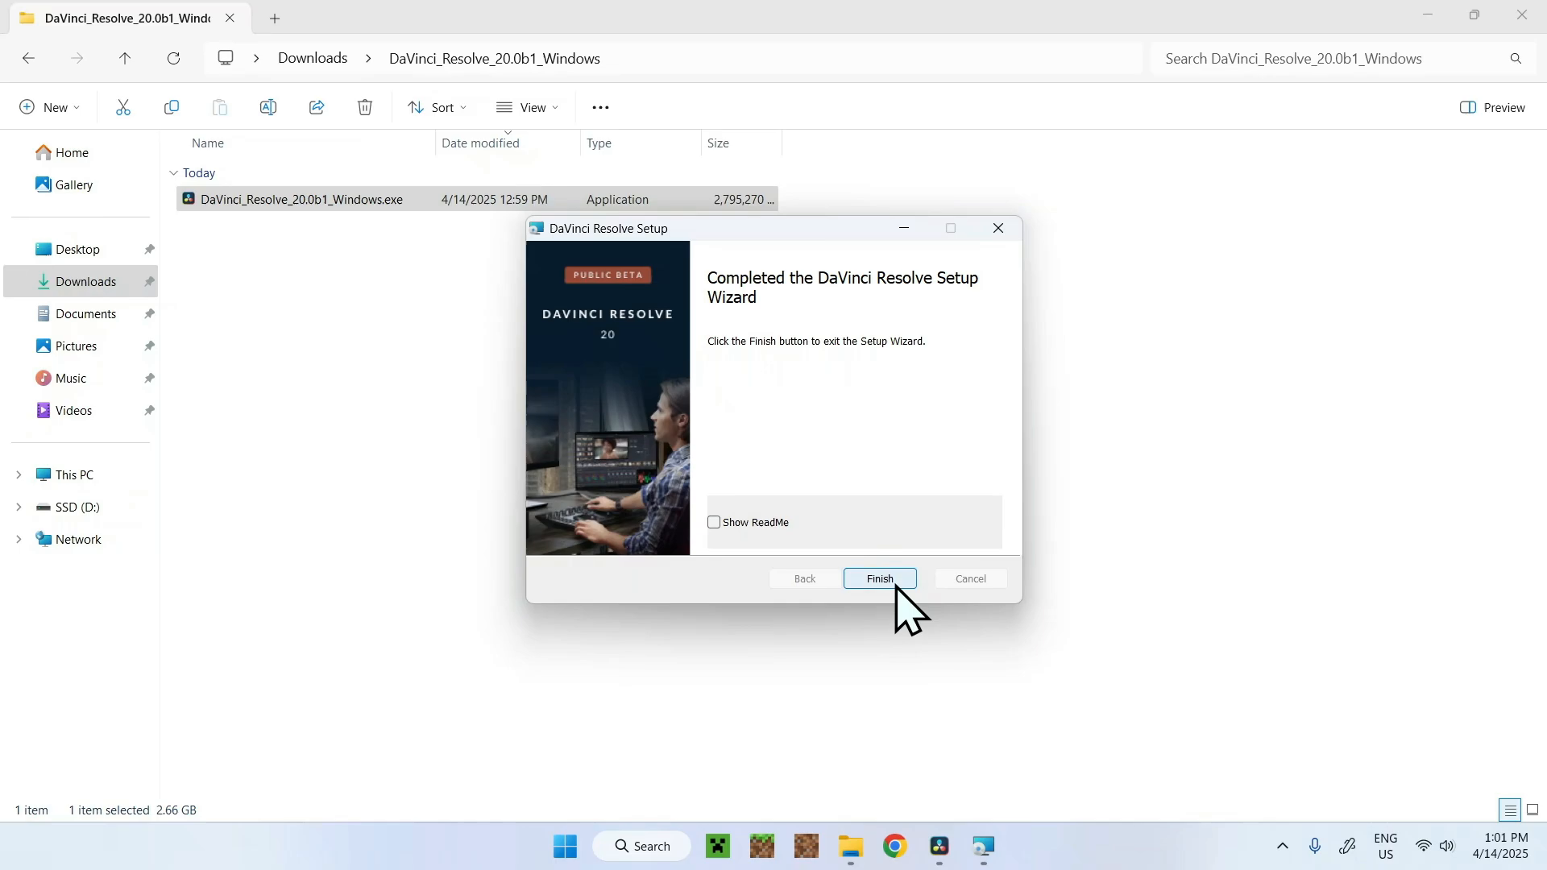
click(880, 578)
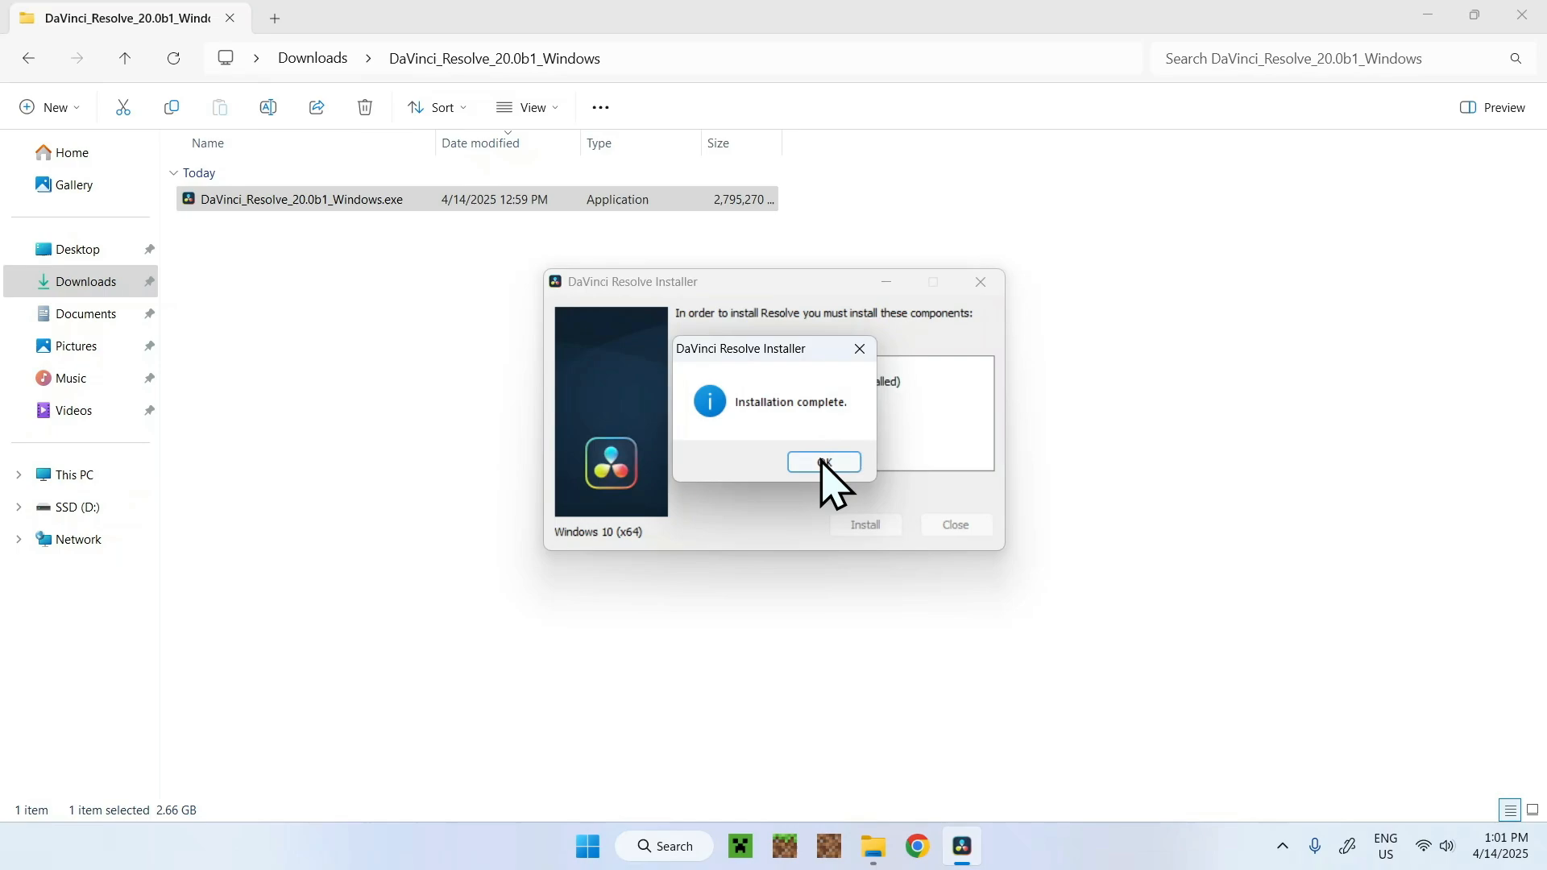
click(825, 463)
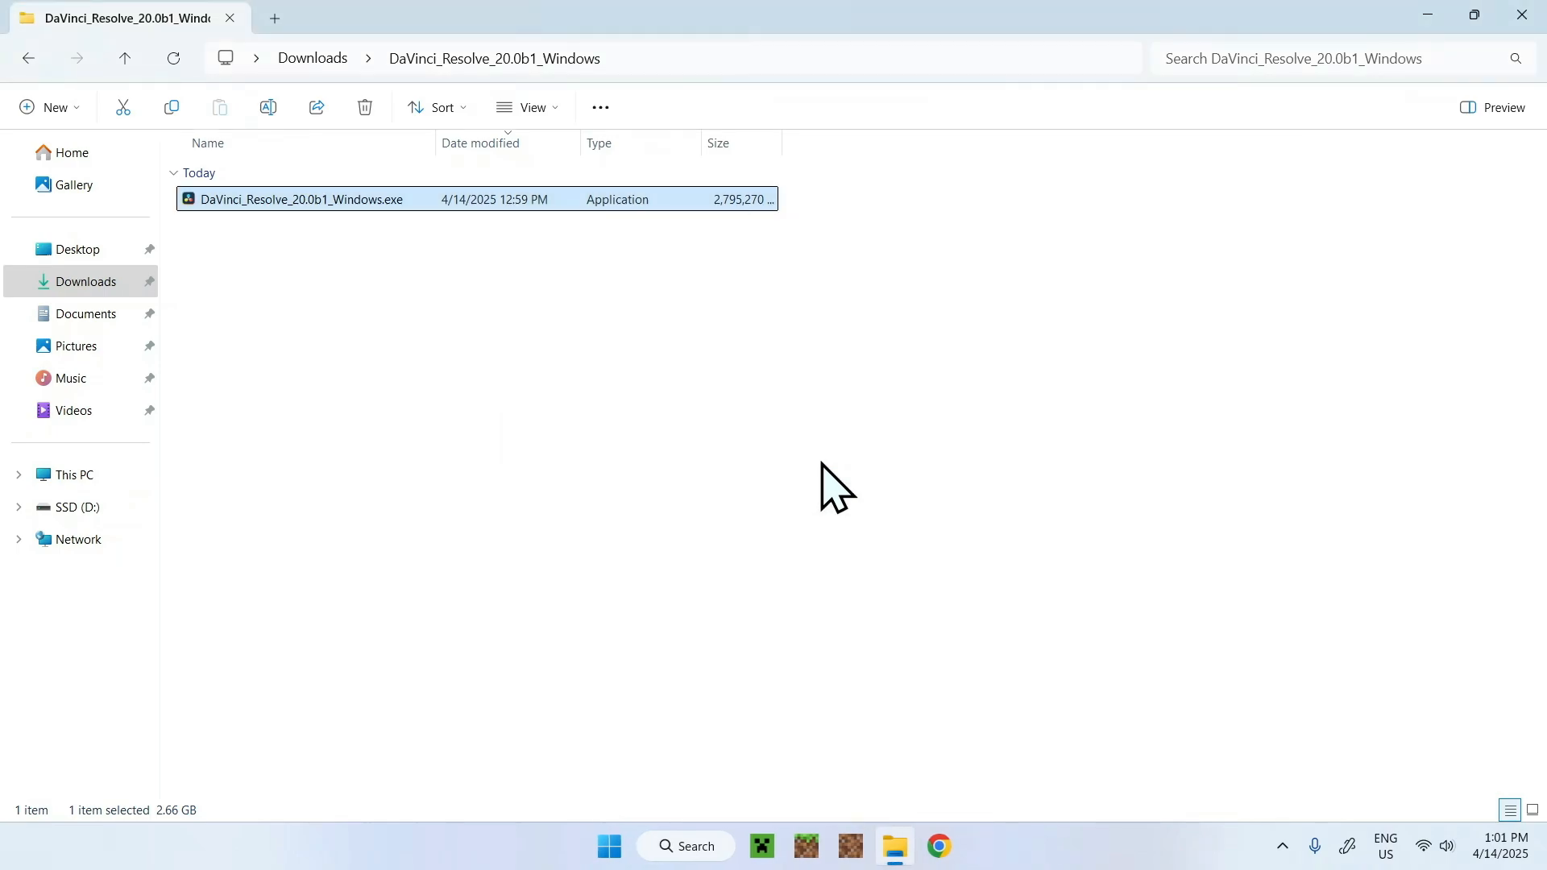
mouse_move(776, 568)
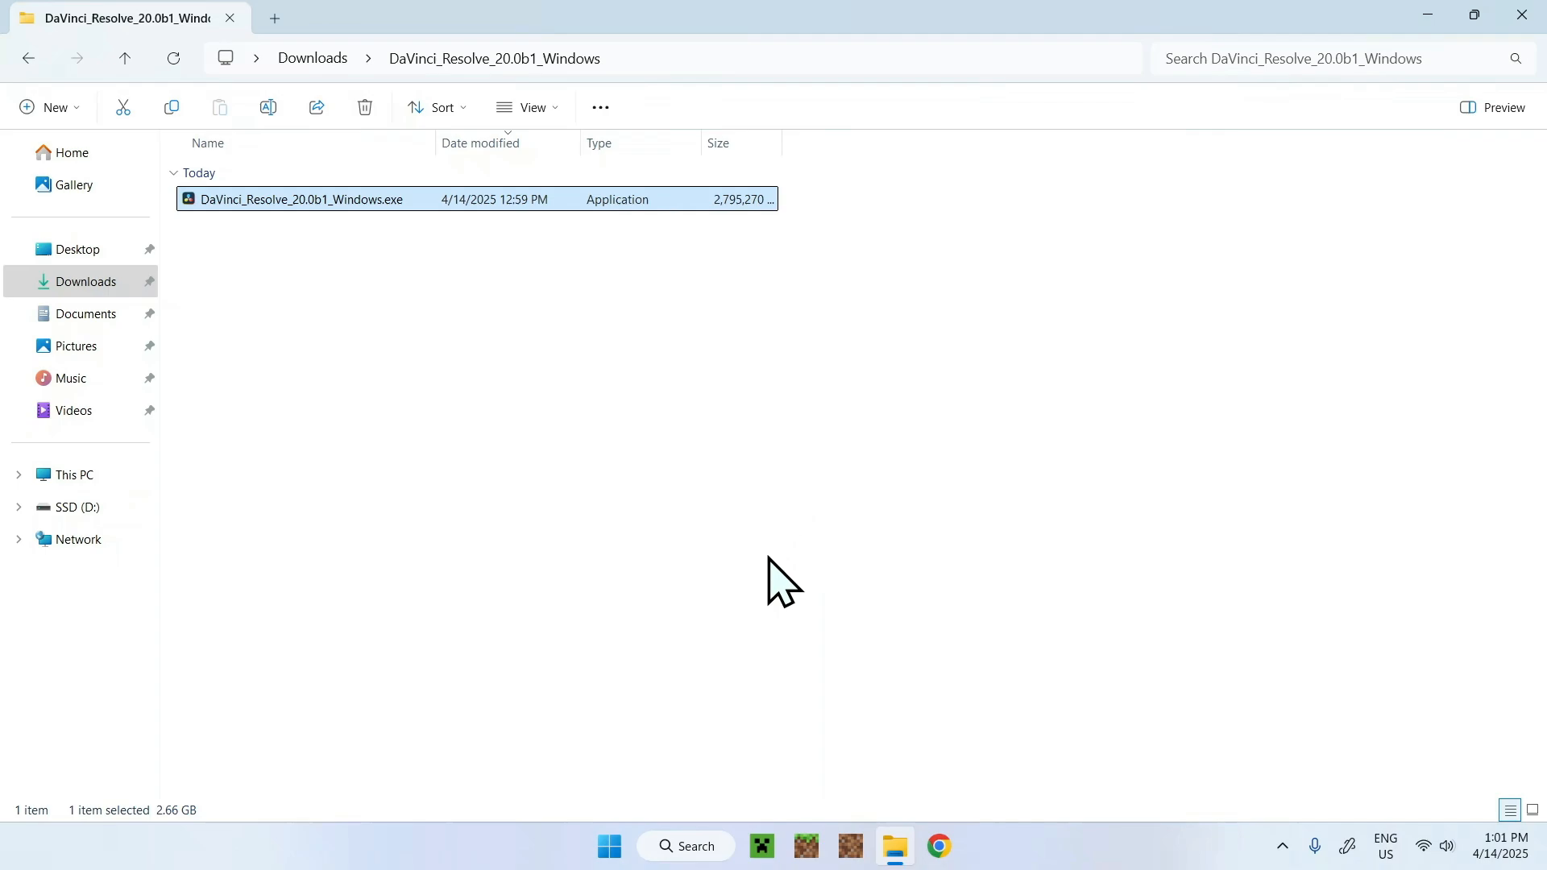
Find DaVinci Resolve through Windows search and launch it
click(686, 846)
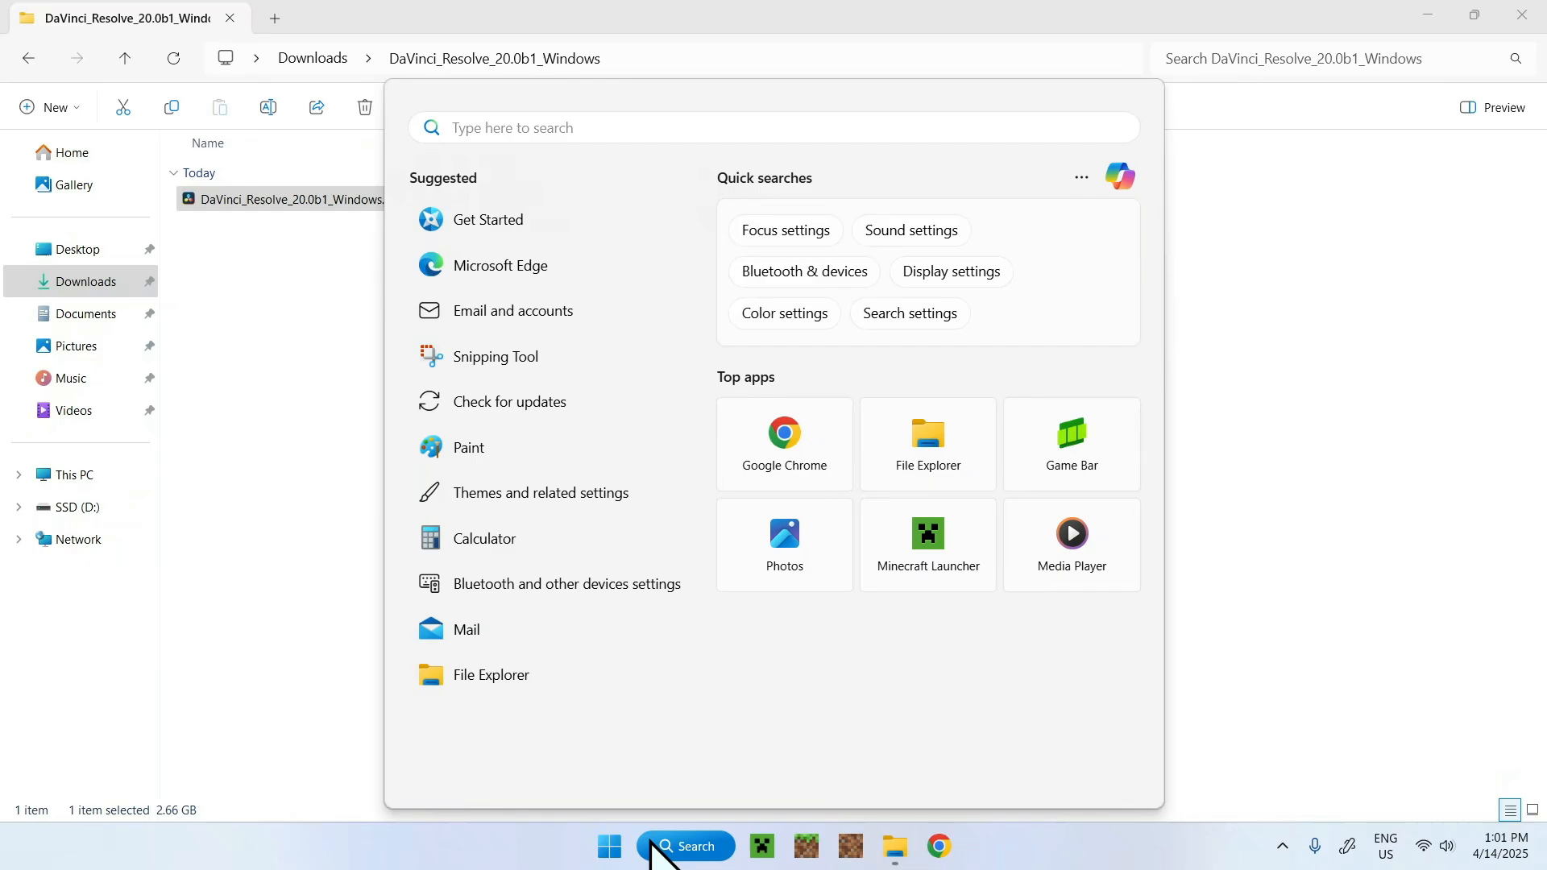
text(Da)
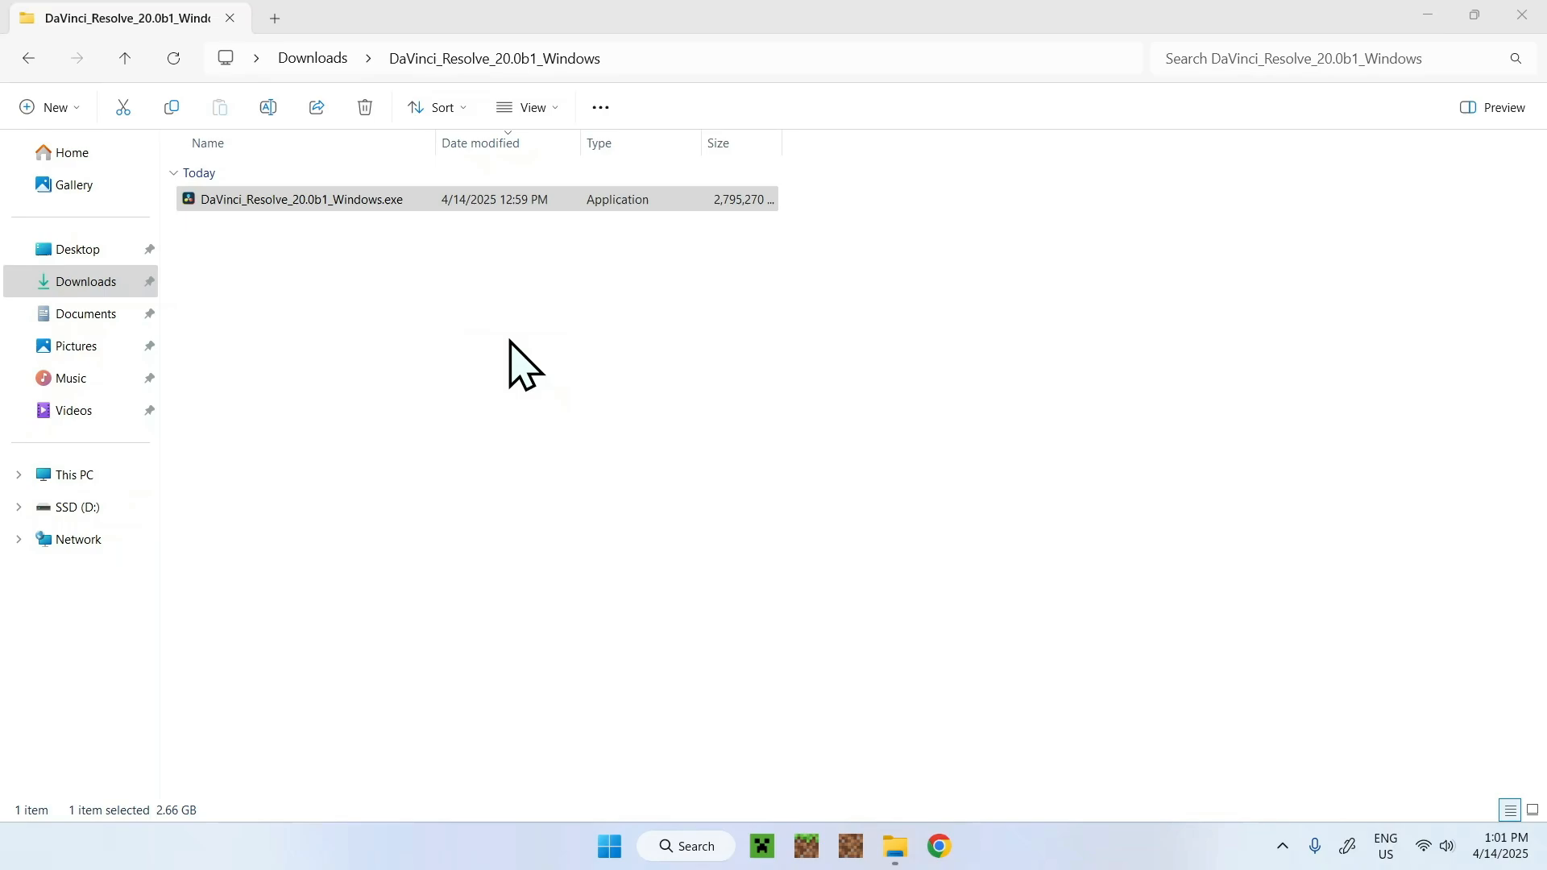
double_click(299, 199)
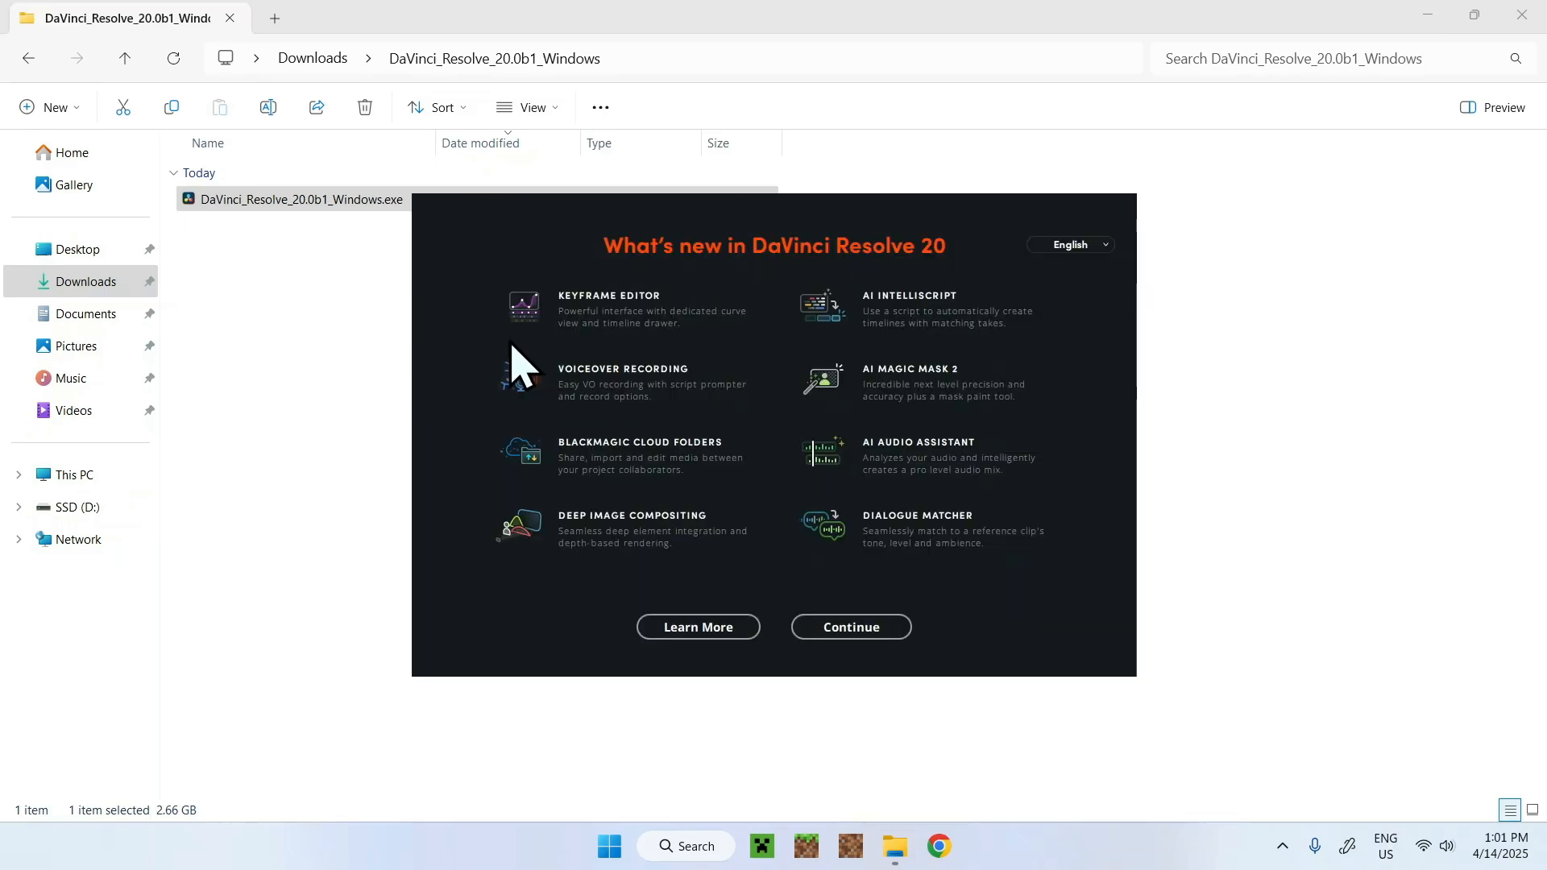
mouse_move(851, 627)
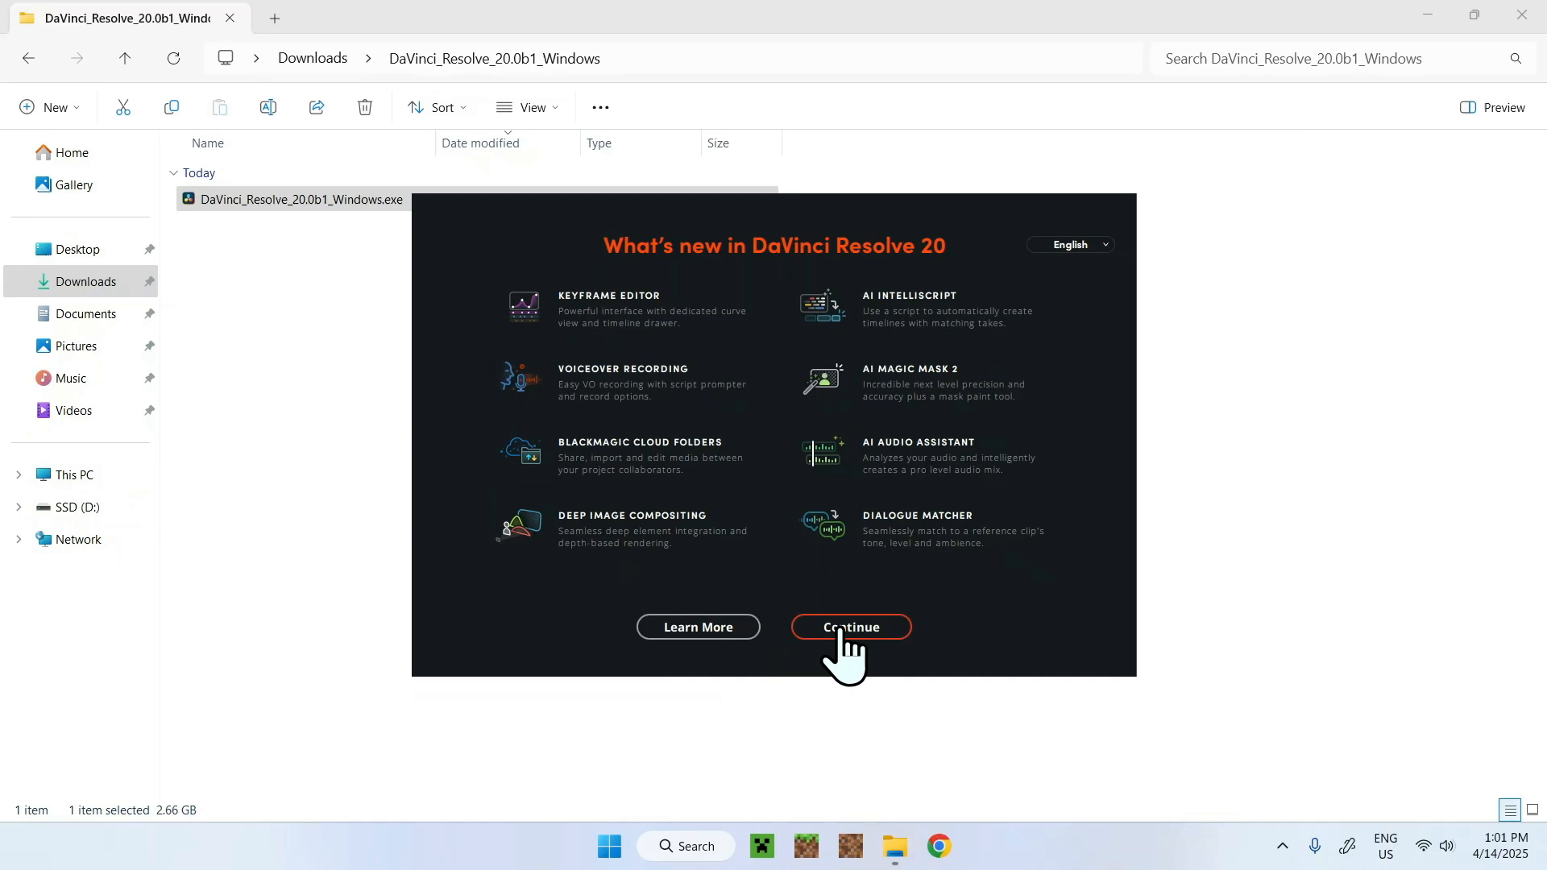
Skip the What's new and quick setup screens and bring Resolve forward
click(853, 627)
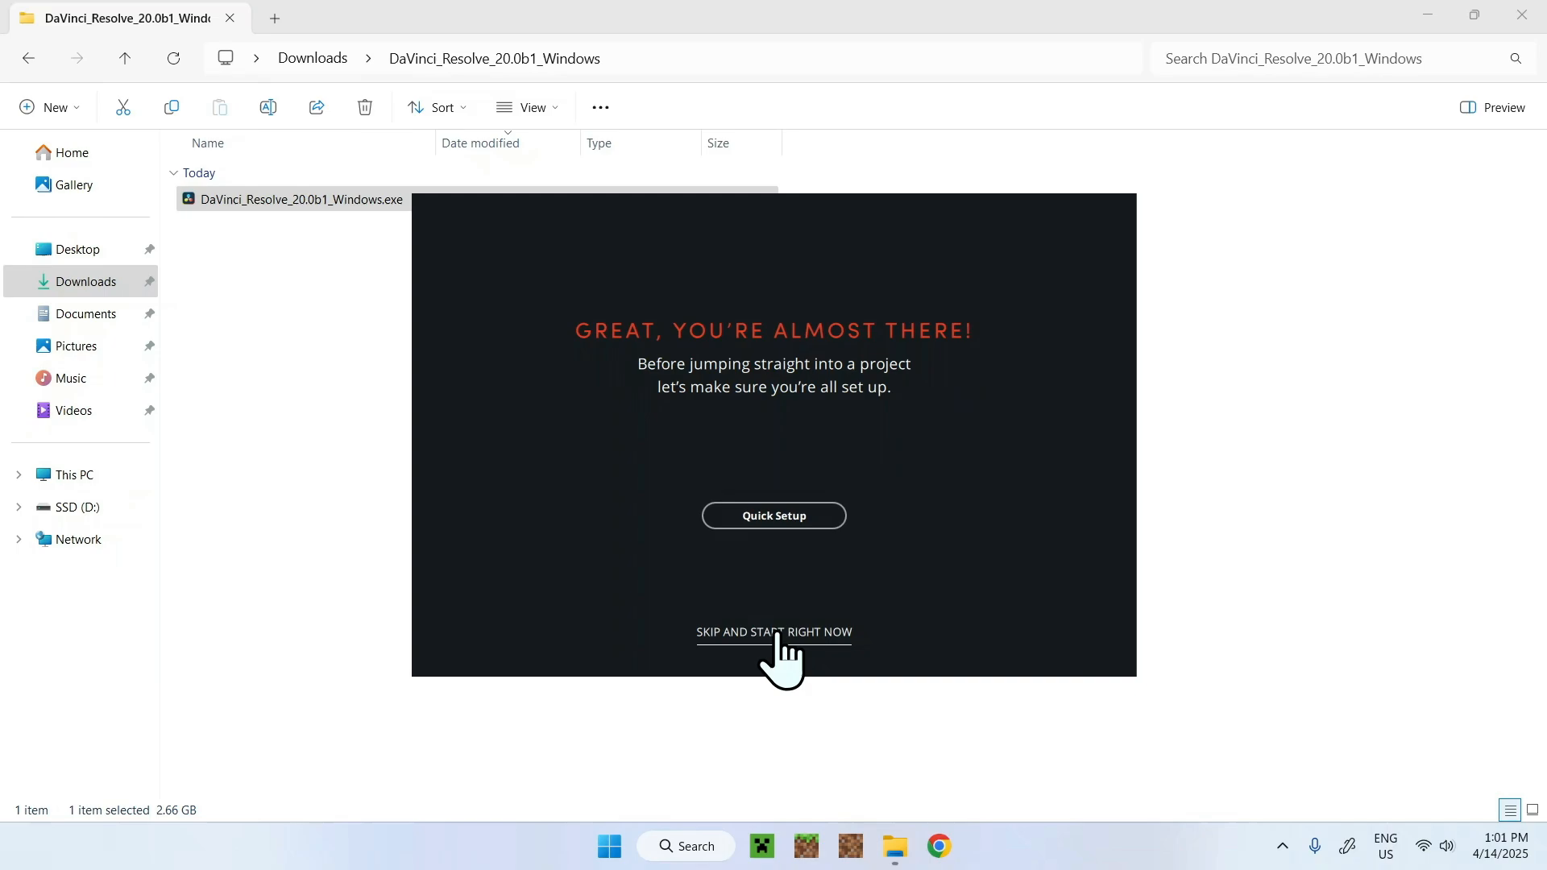
click(773, 632)
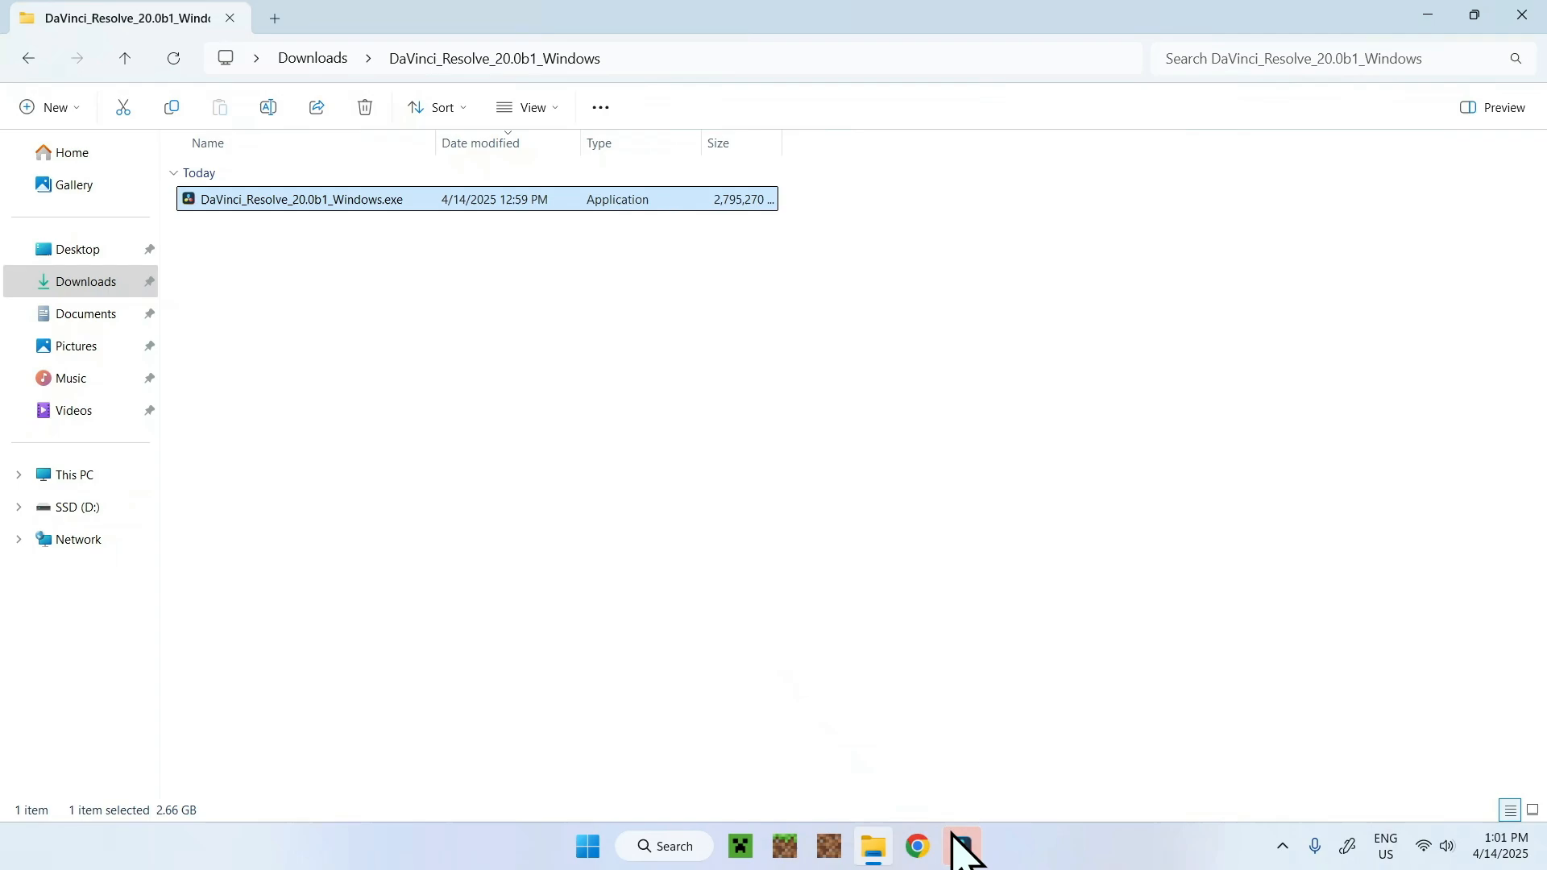
double_click(299, 199)
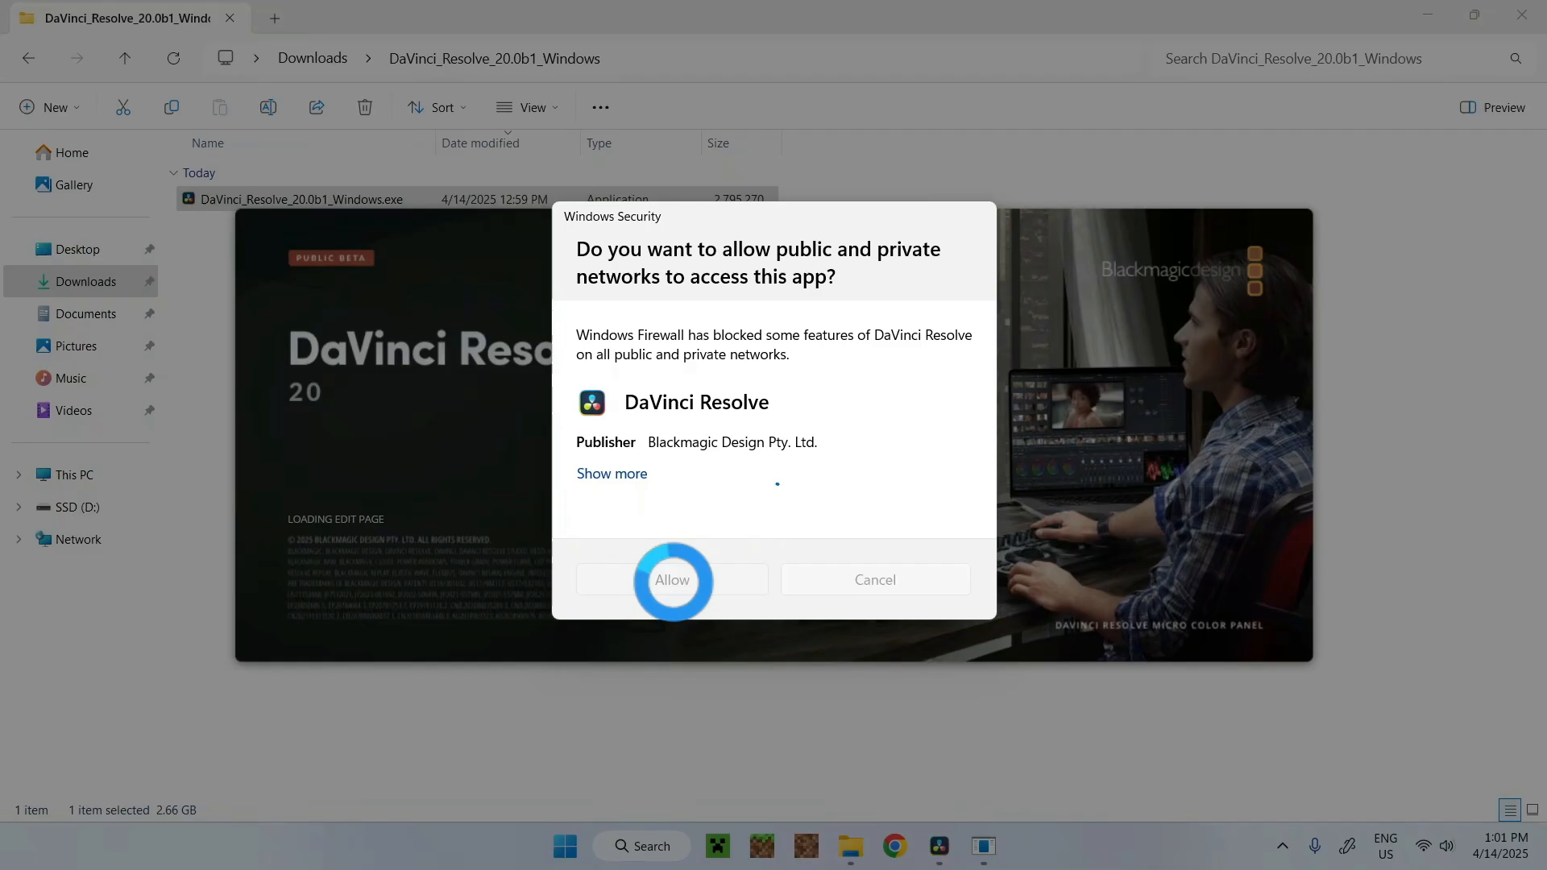
Allow DaVinci Resolve through the Windows firewall on public and private networks
click(672, 579)
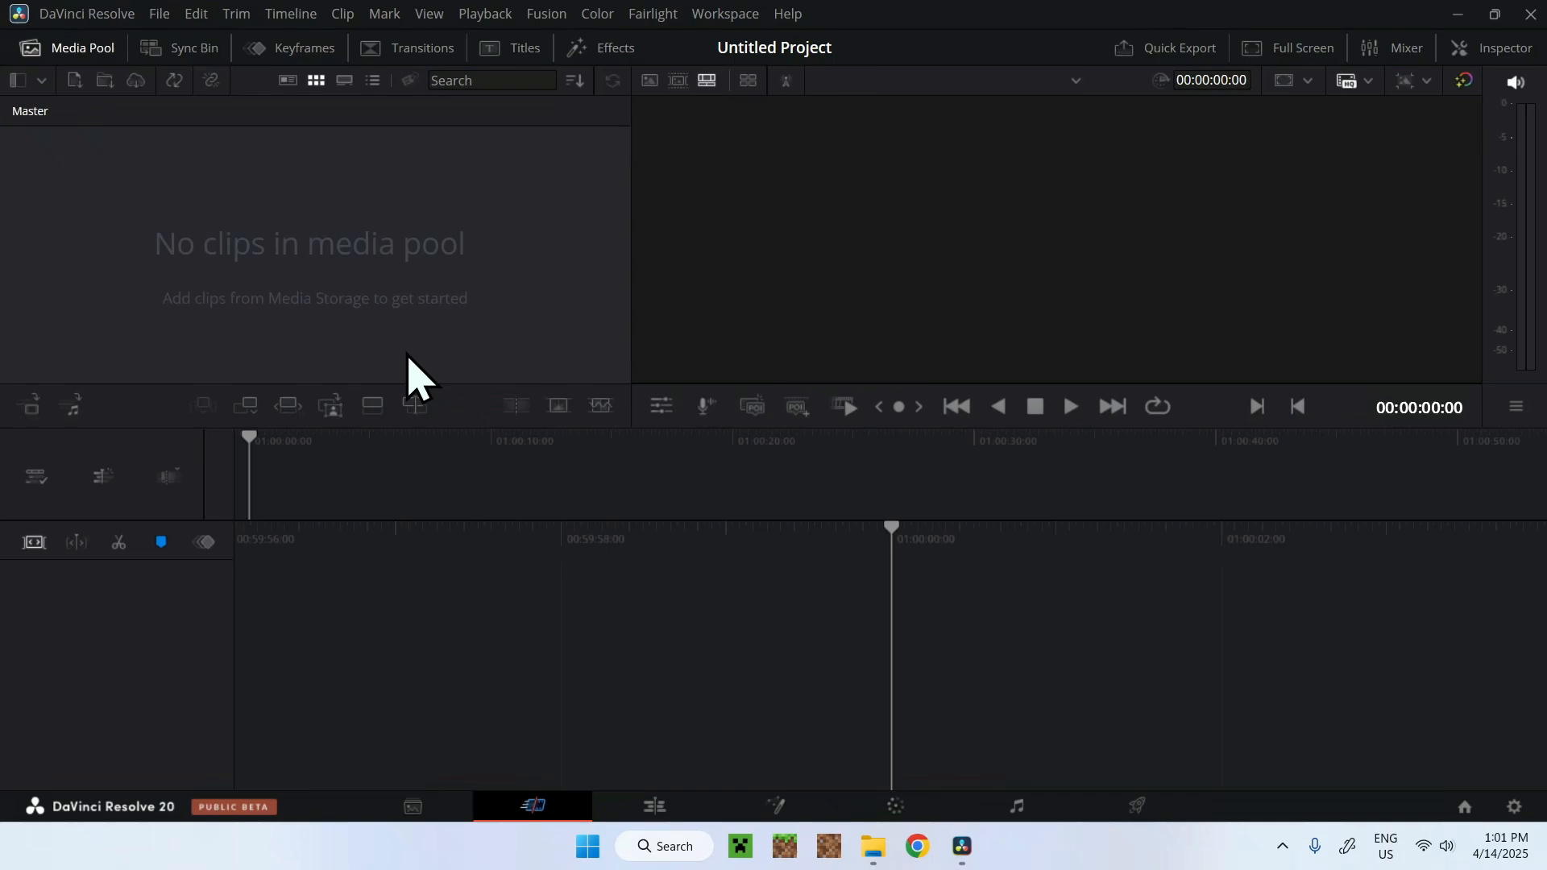
mouse_move(406, 331)
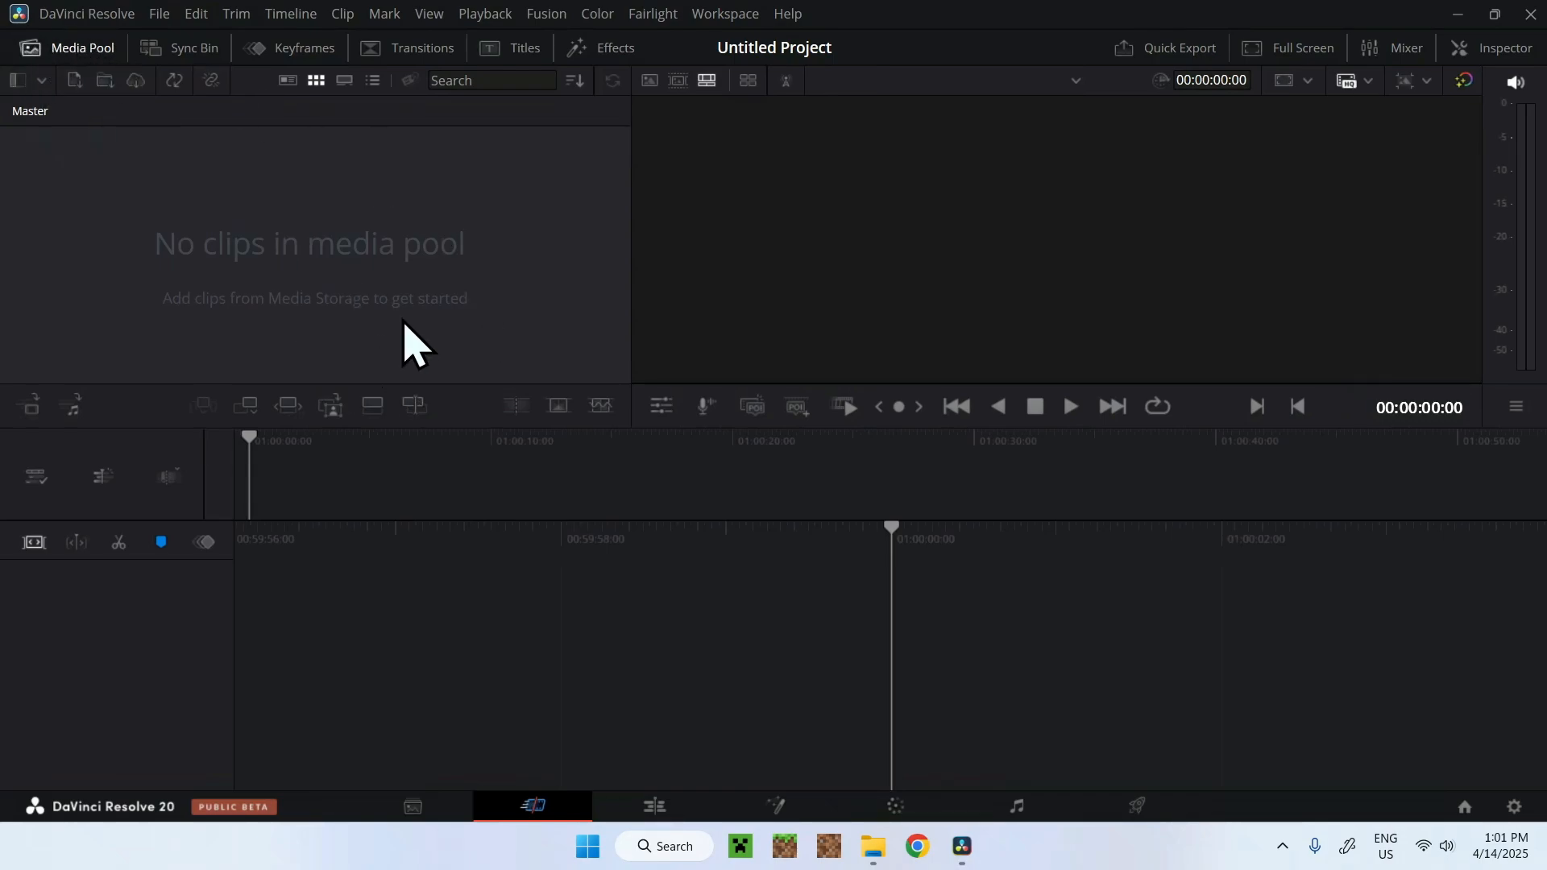
mouse_move(494, 332)
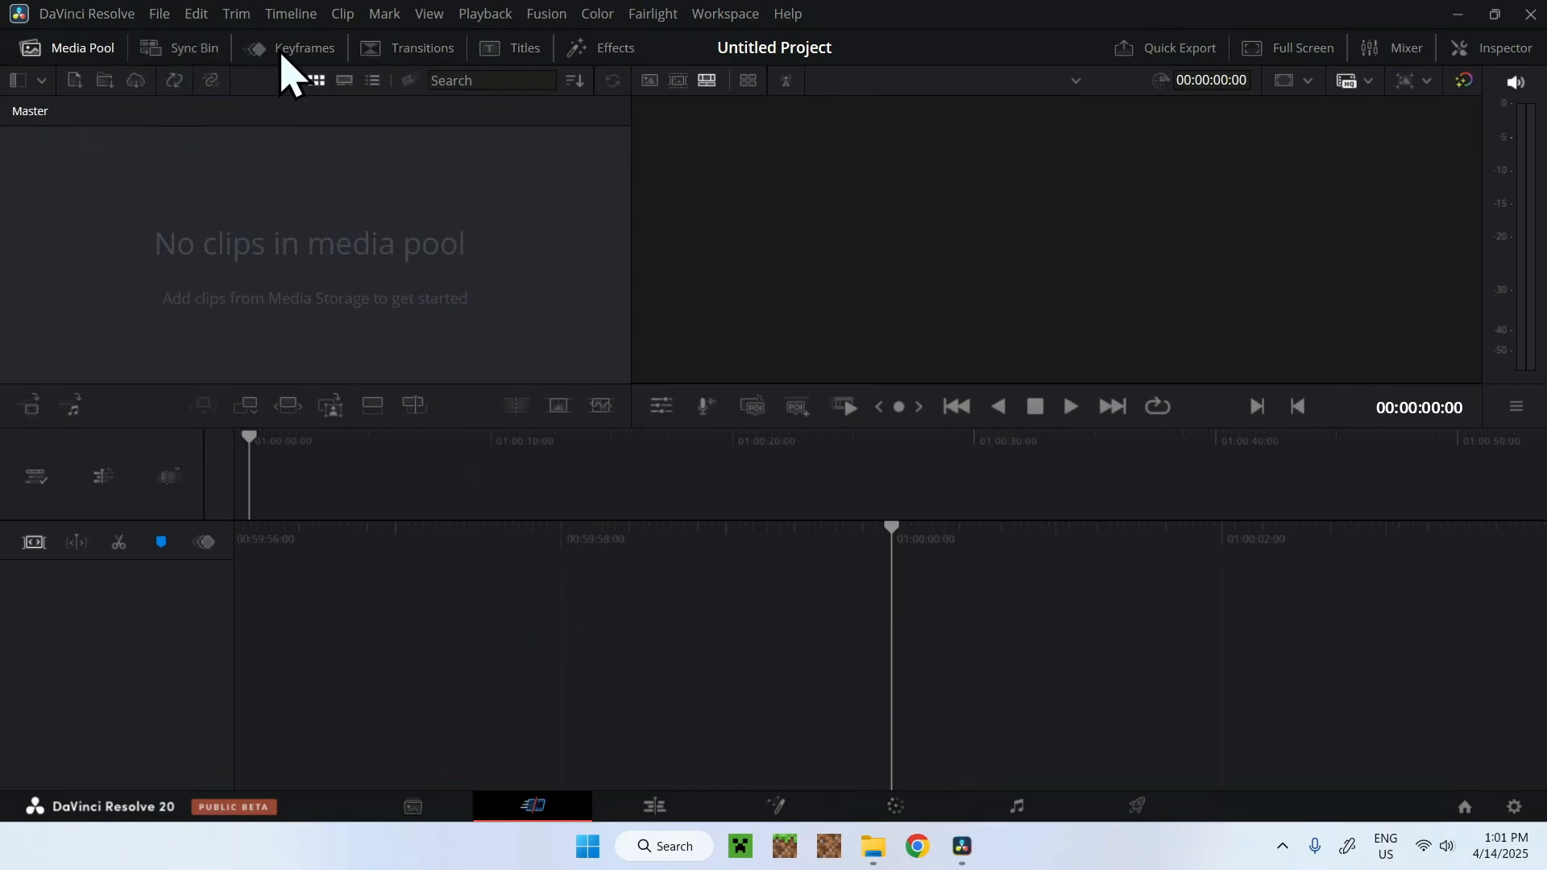
click(191, 48)
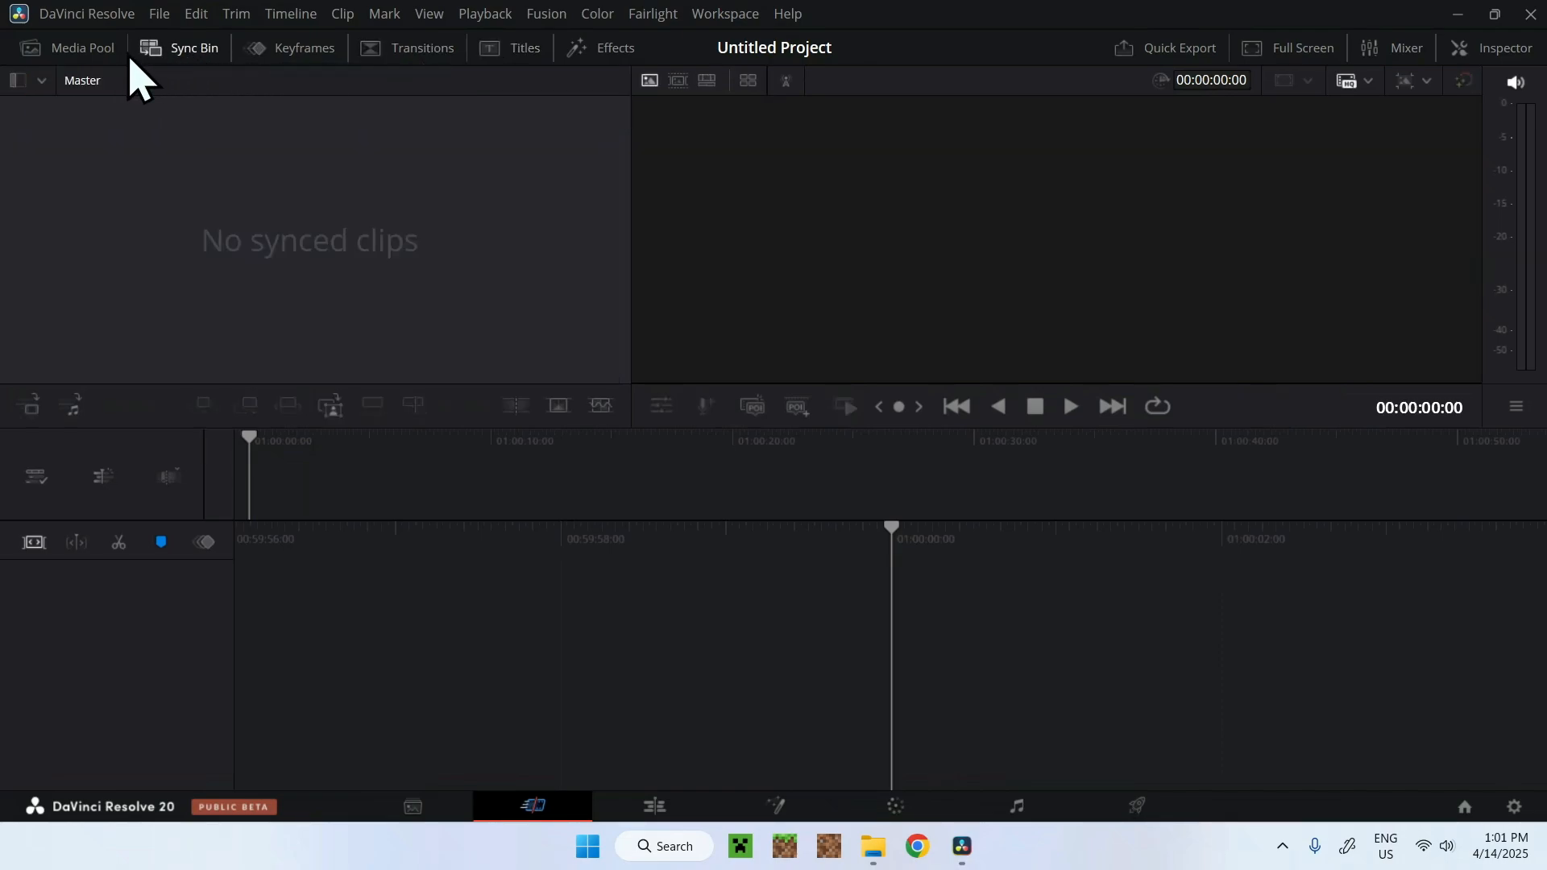
click(82, 48)
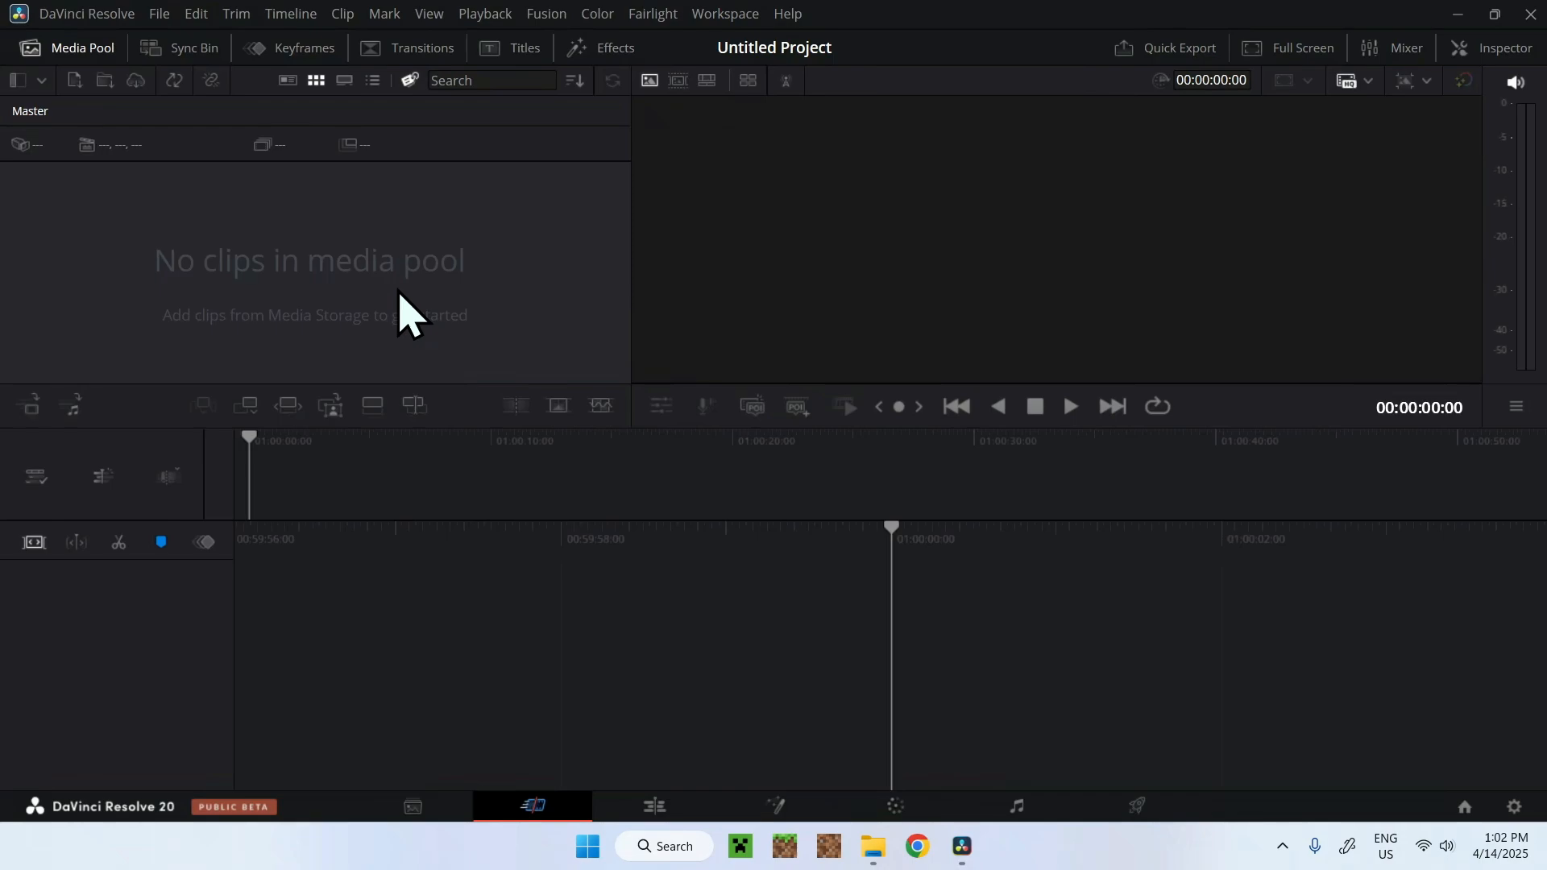
mouse_move(506, 238)
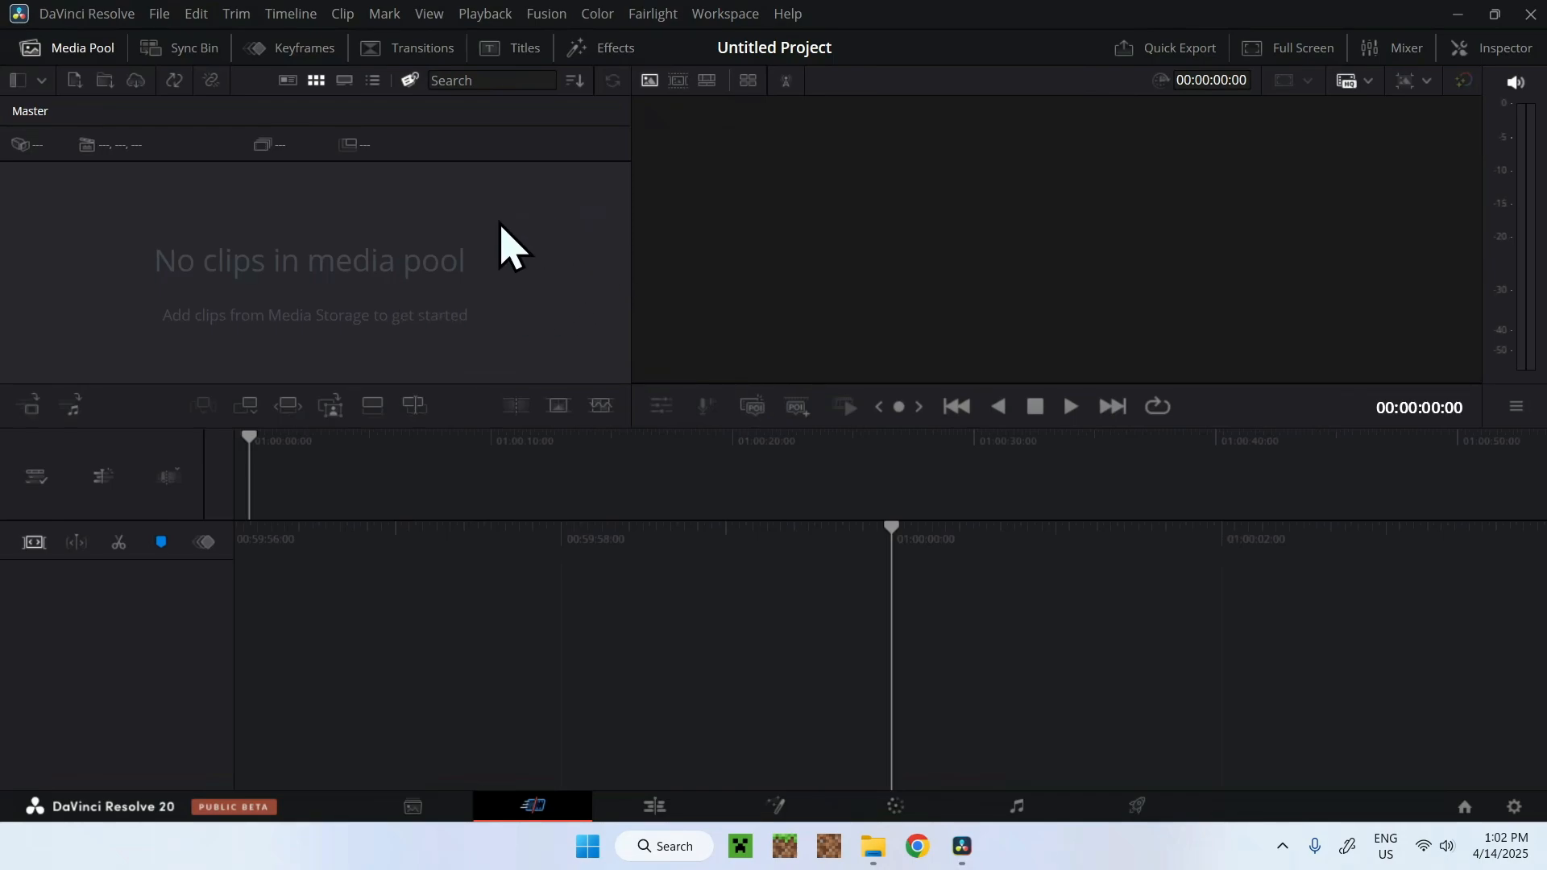
mouse_move(510, 250)
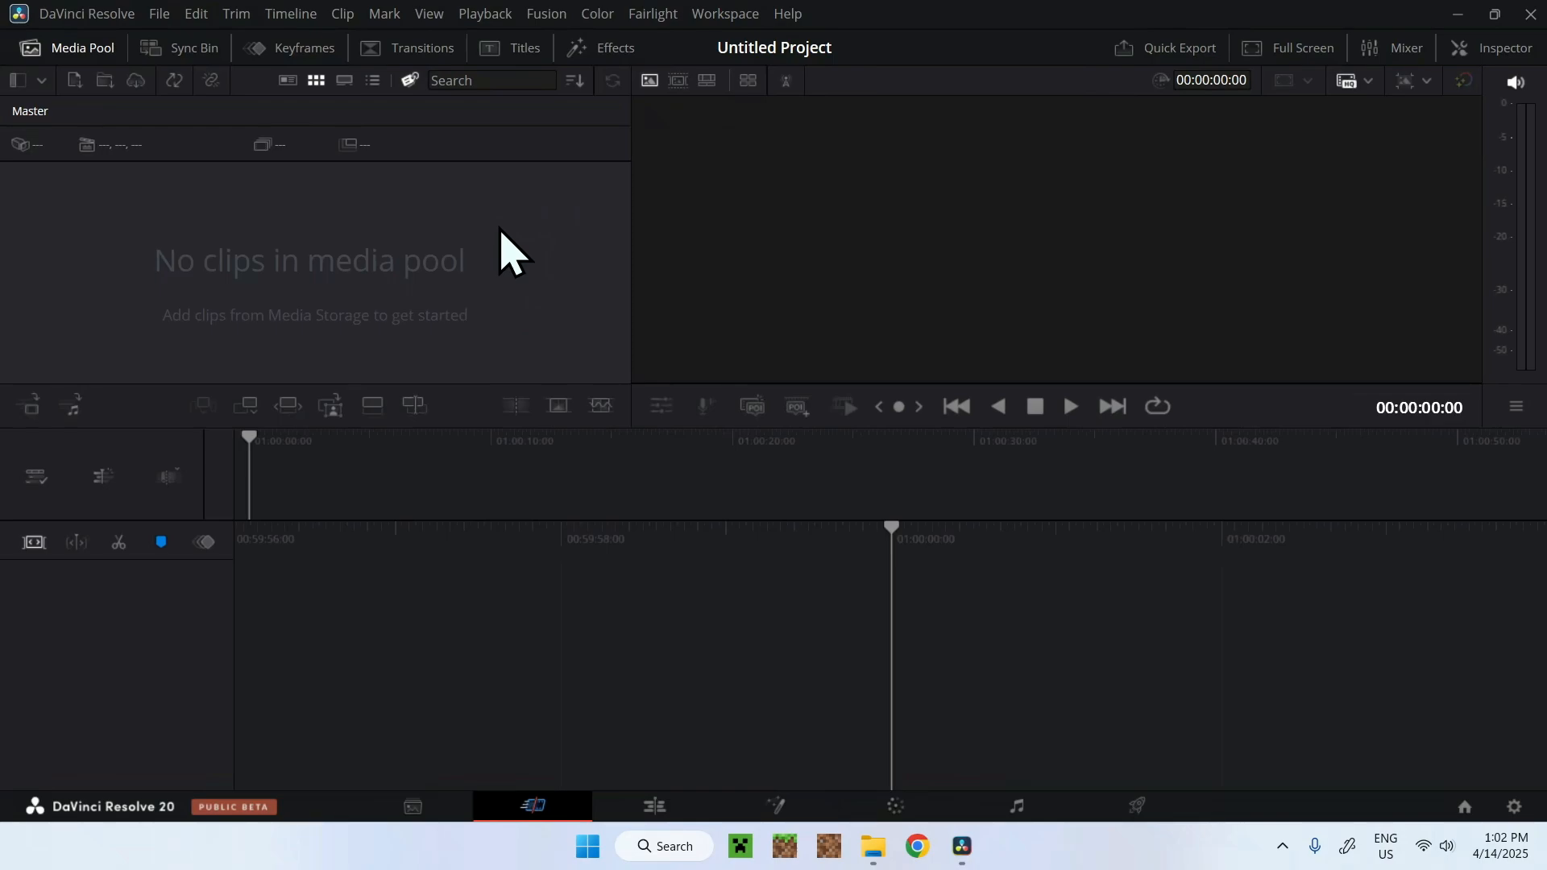